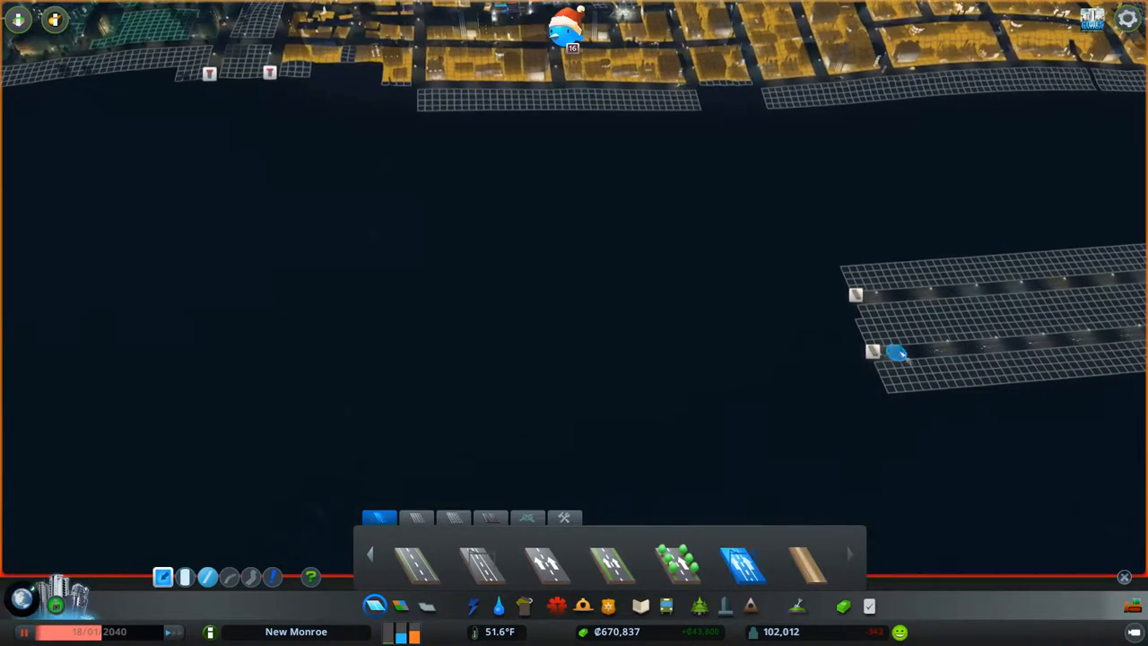
- Extend the freeway stub westward and start a road running south from the city
drag(897, 350, 359, 350)
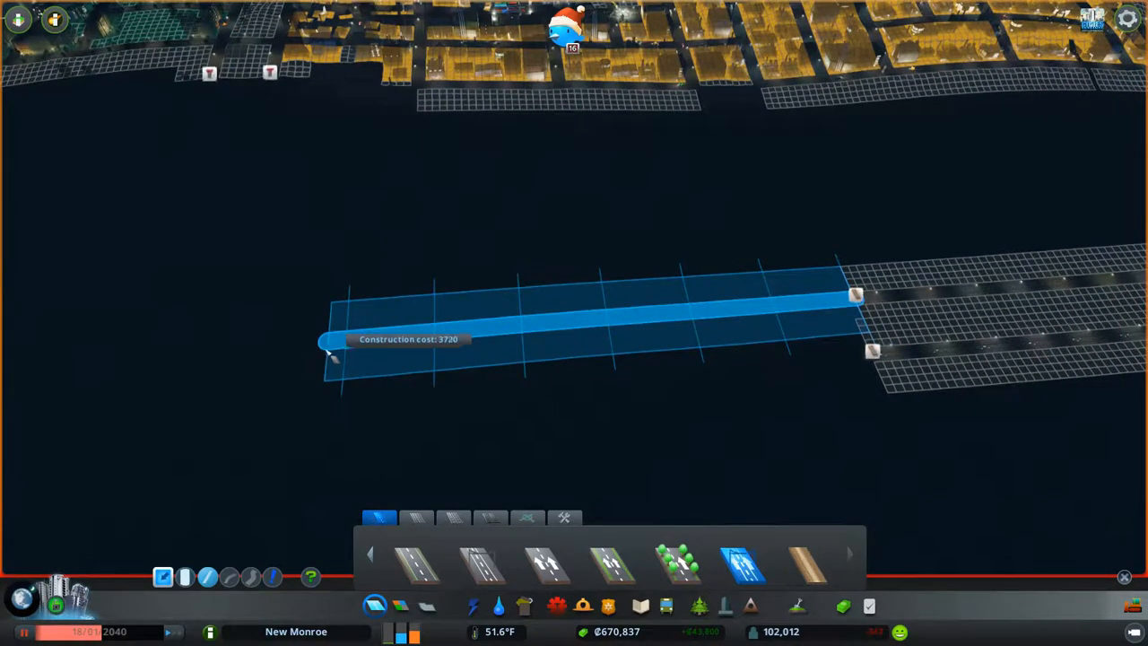
click(323, 343)
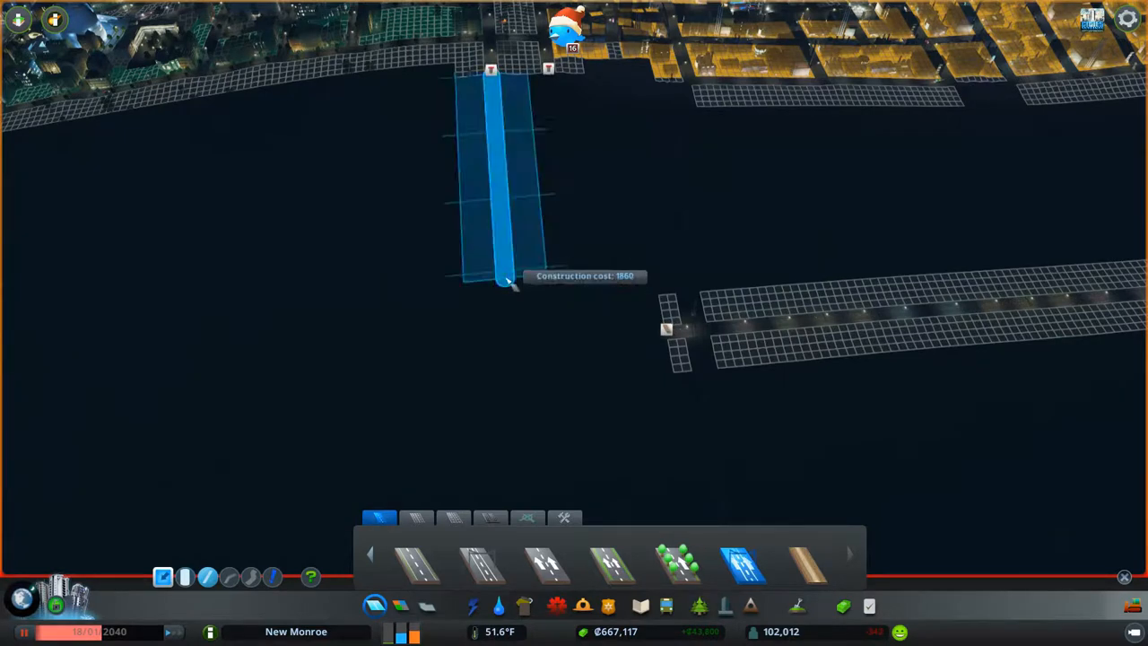
click(502, 284)
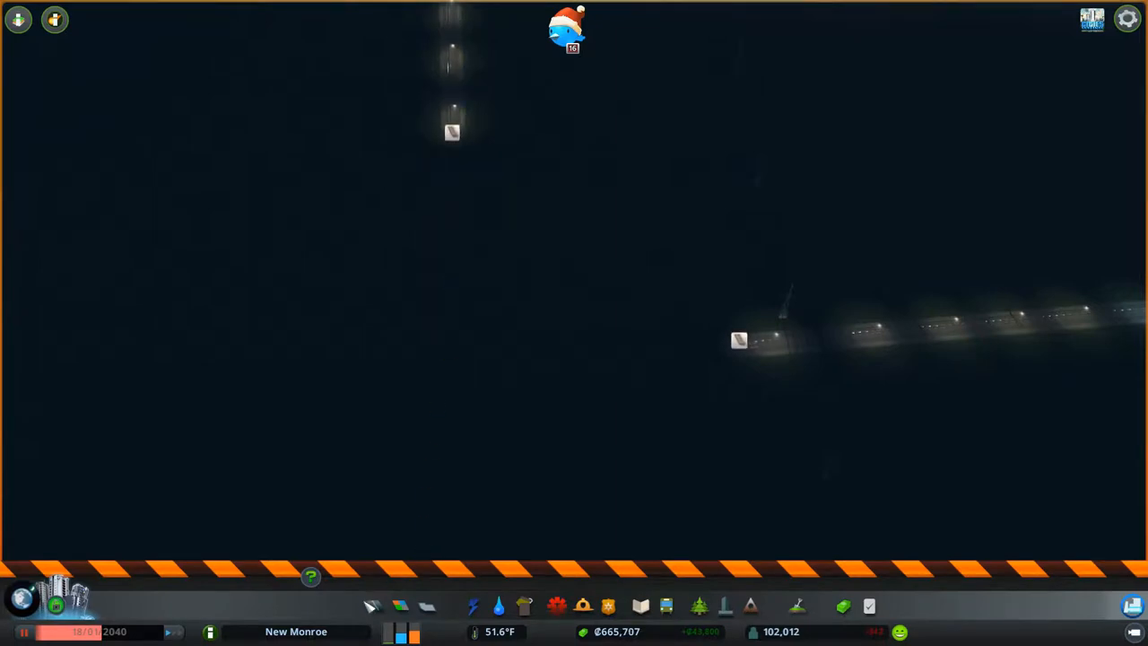
- Extend the southbound road further toward the freeway with additional pieces
click(373, 605)
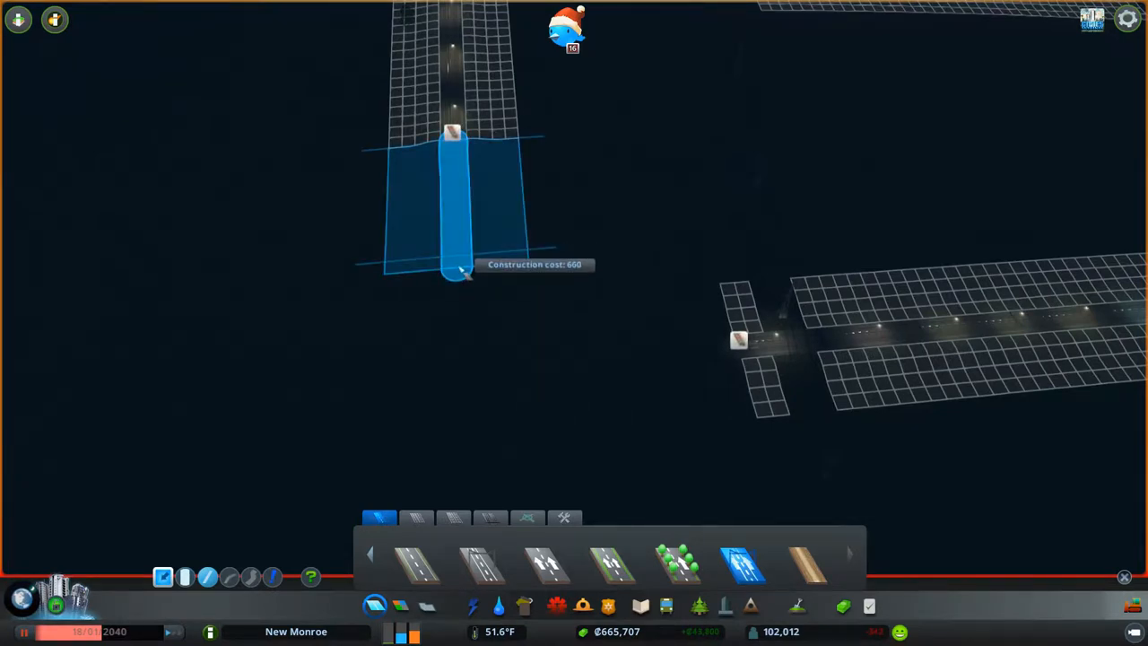
click(452, 277)
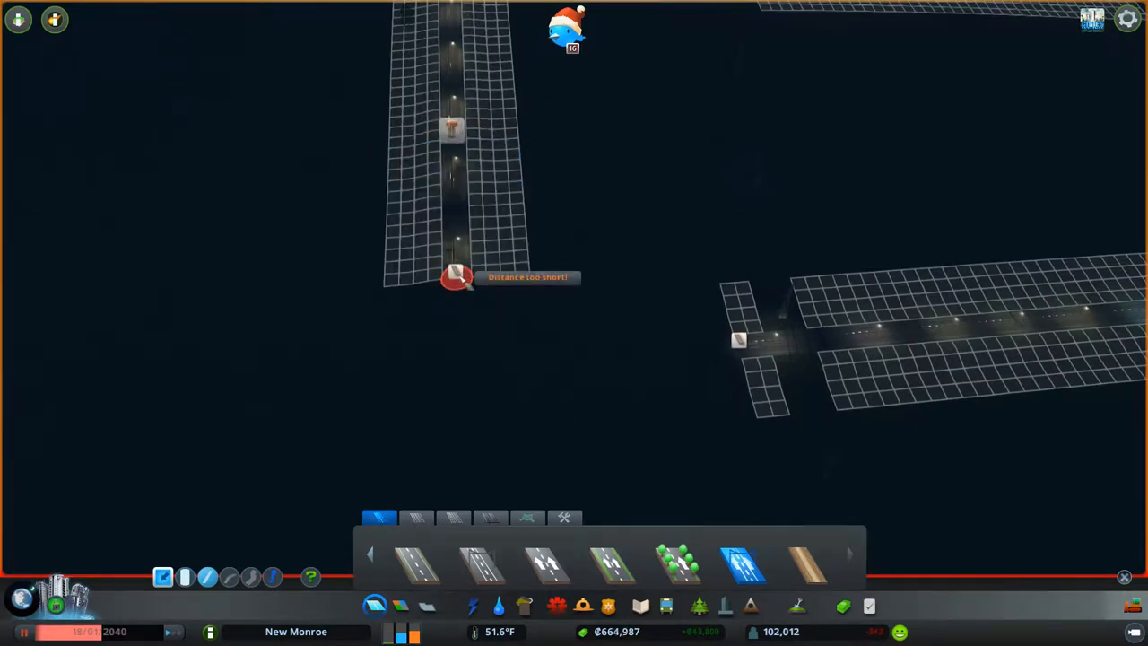
click(527, 519)
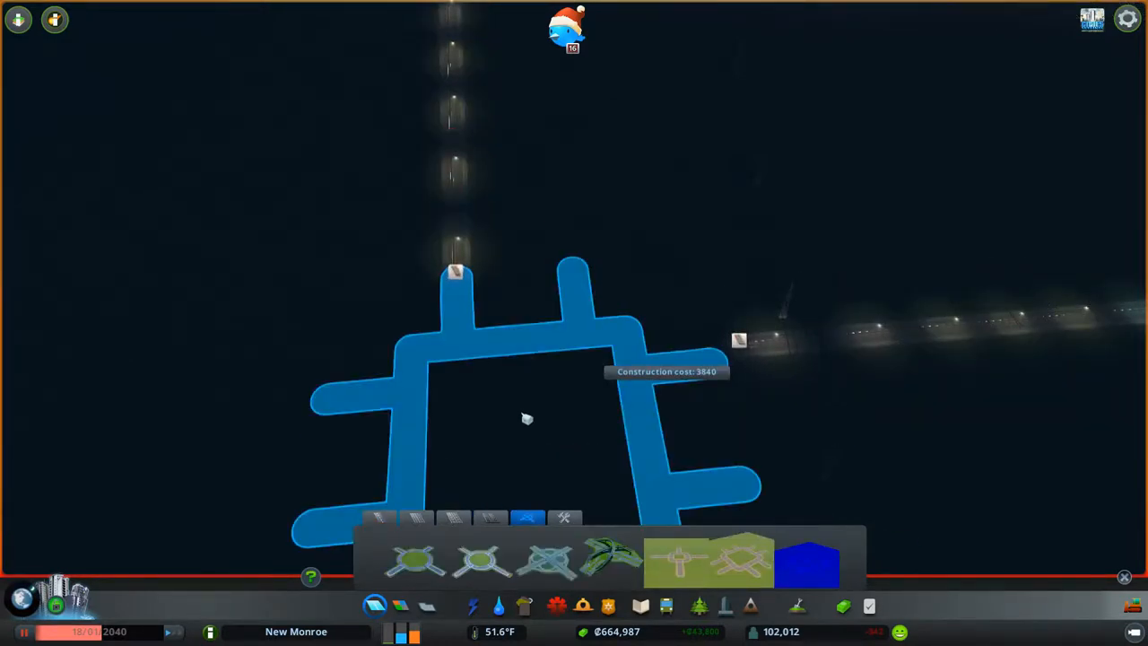
mouse_move(537, 422)
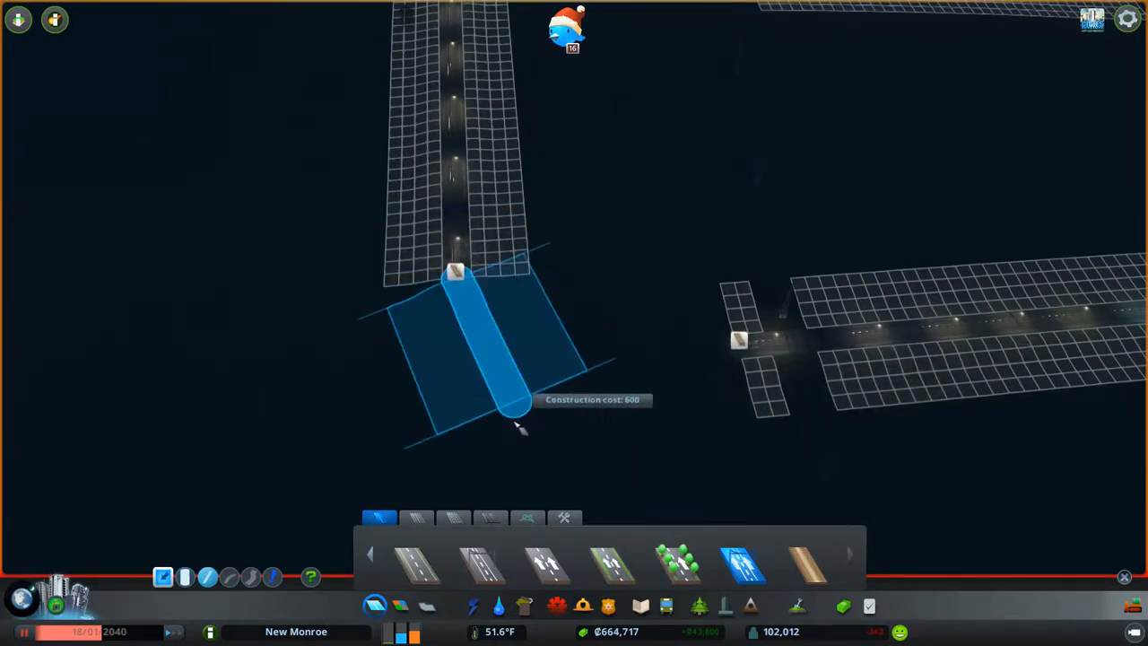
- Extend the southbound road end at an angle toward the freeway stub
click(524, 531)
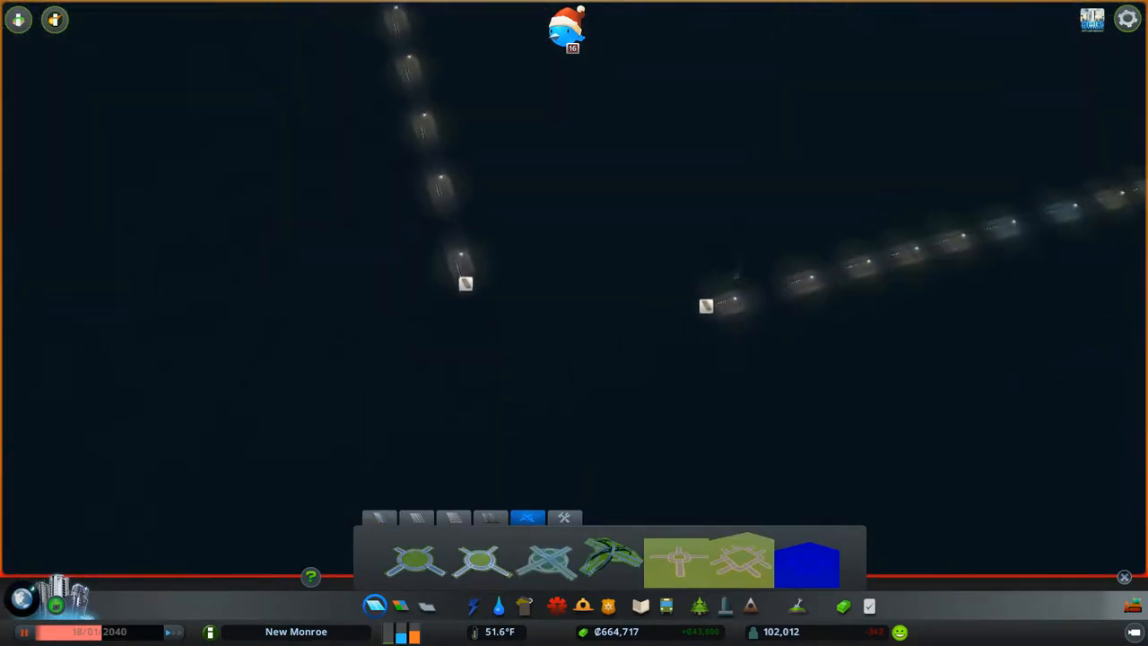
- Build a second road south from the city, parallel to the first and ending nearer the freeway
click(384, 520)
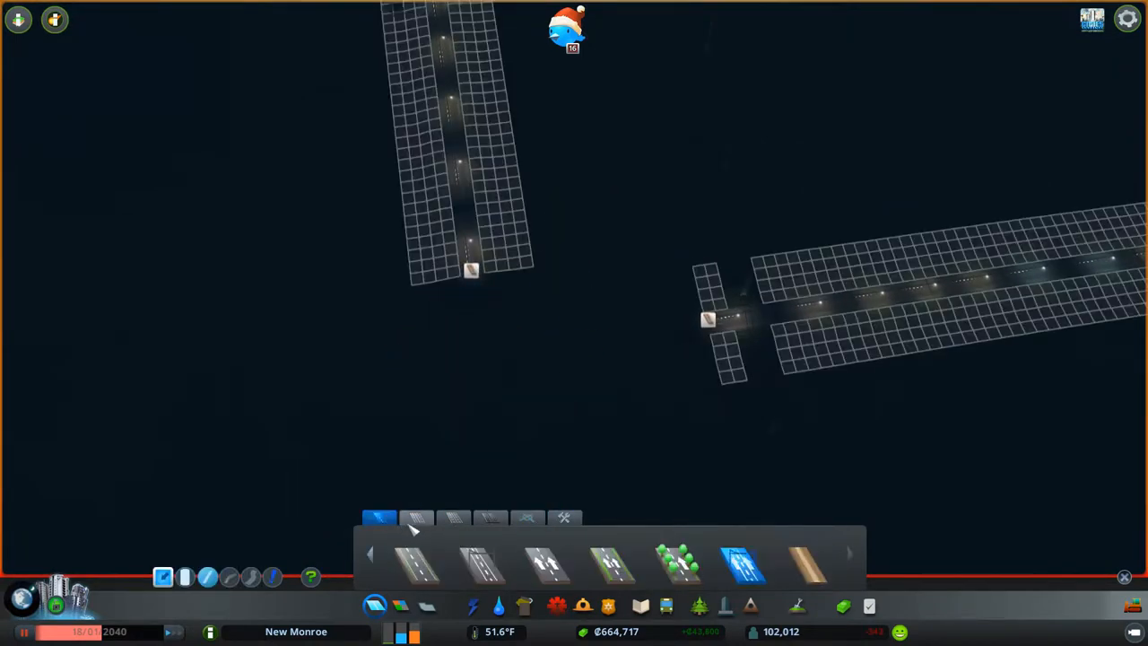
mouse_move(757, 565)
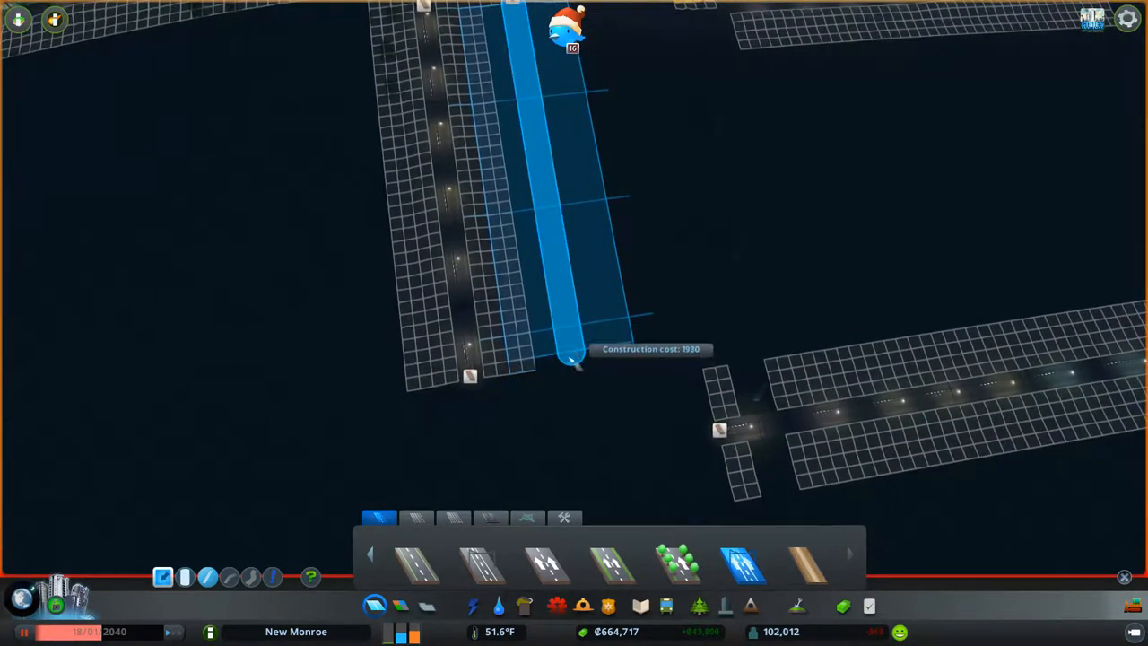
click(570, 358)
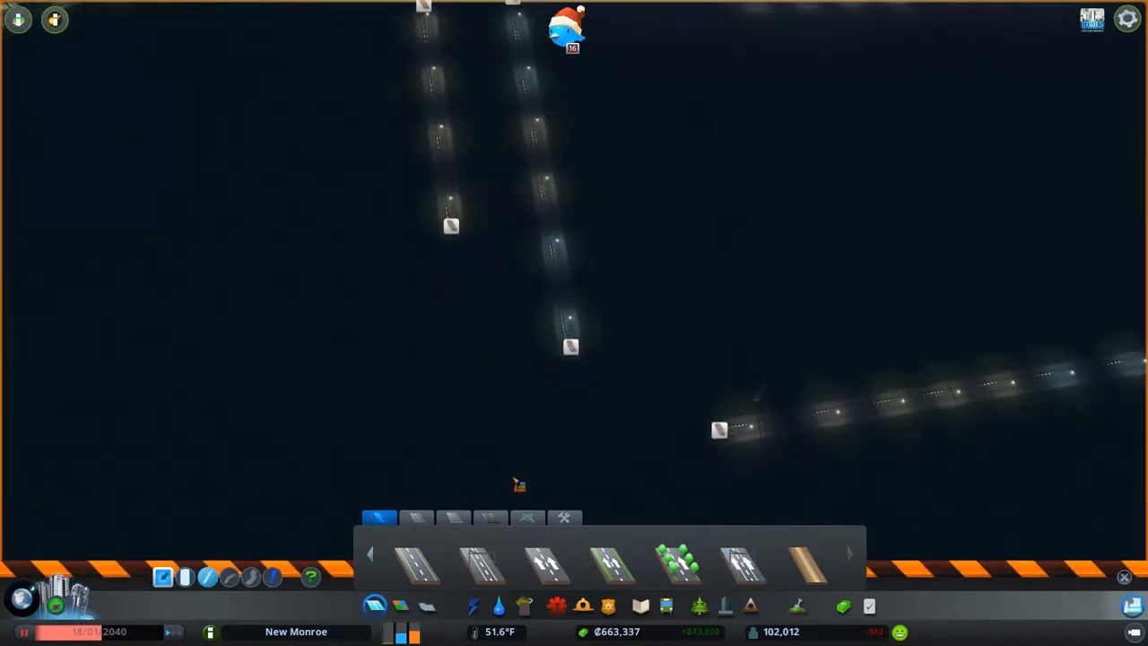
click(525, 521)
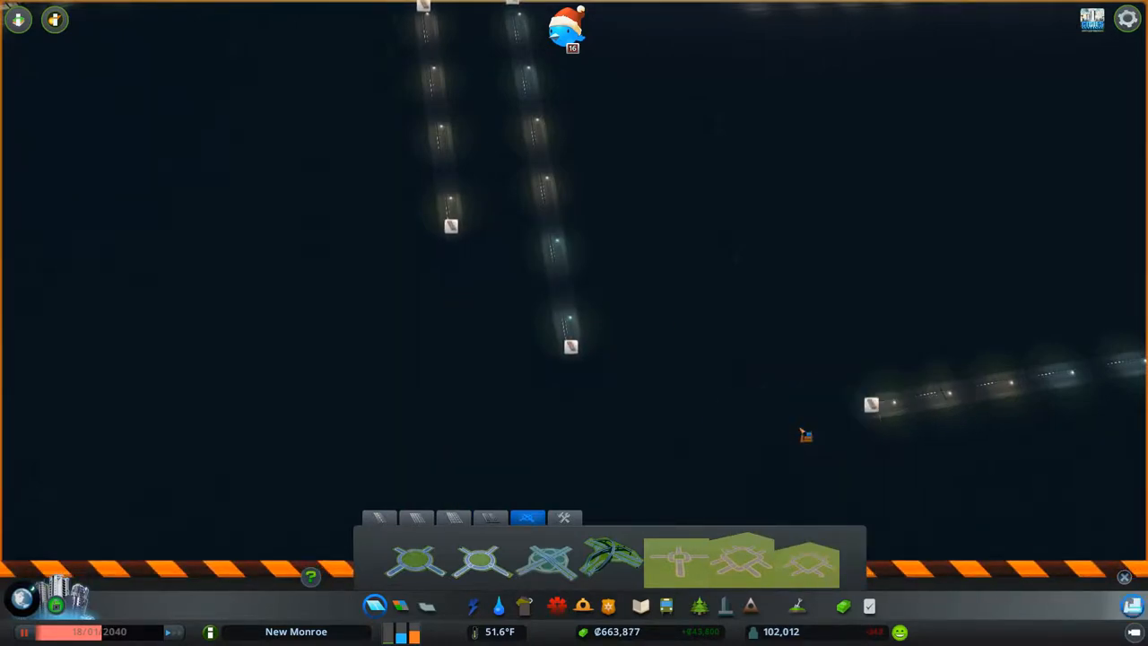
click(811, 570)
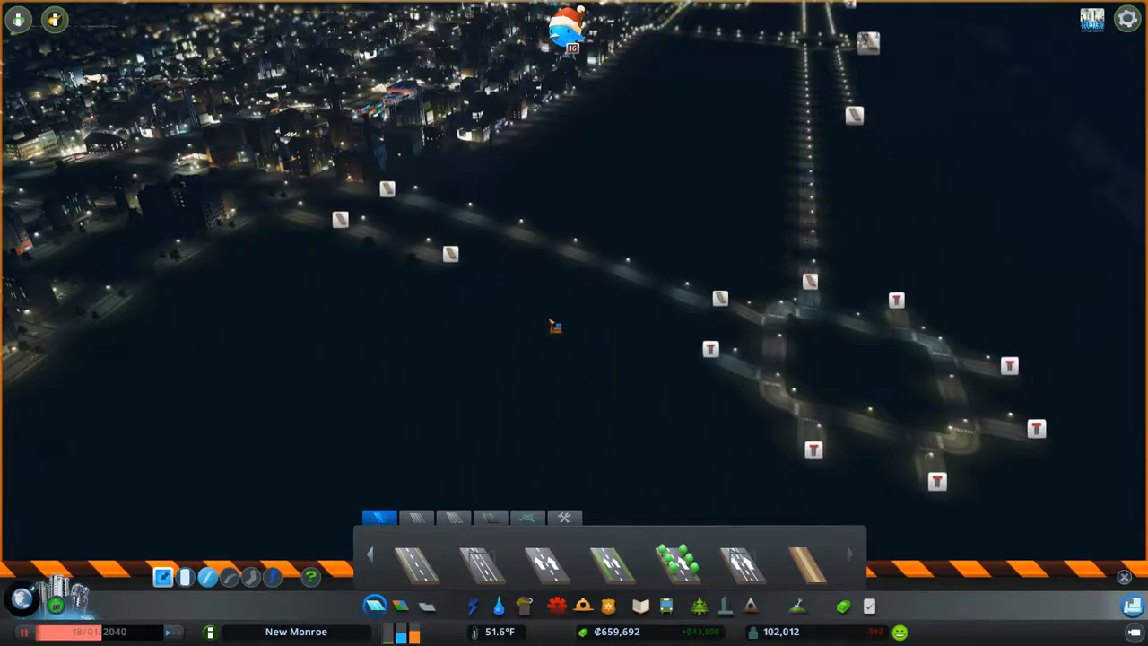
- Bulldoze the stray short road piece and draw a new road across the open area to the junction
click(746, 574)
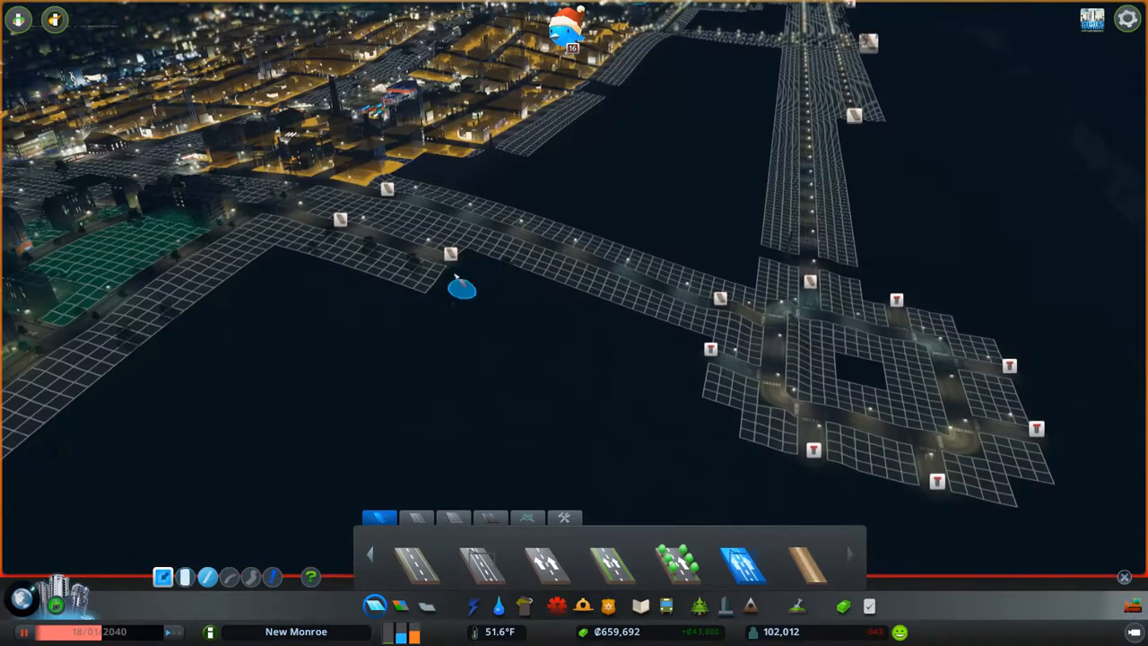
drag(452, 255, 714, 350)
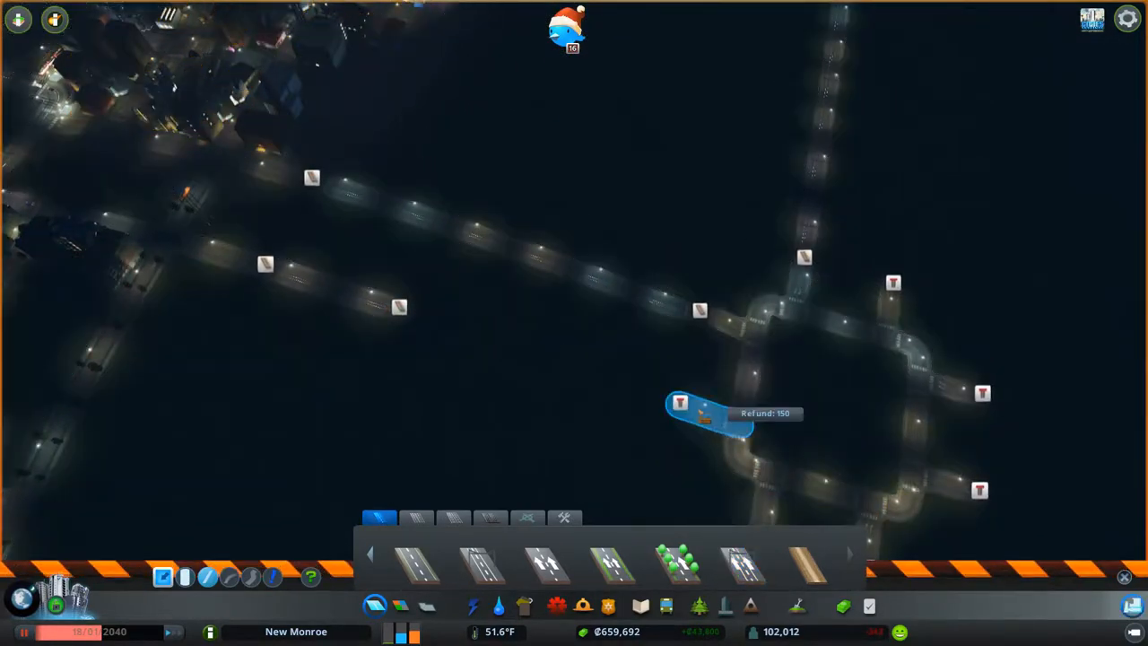
click(739, 570)
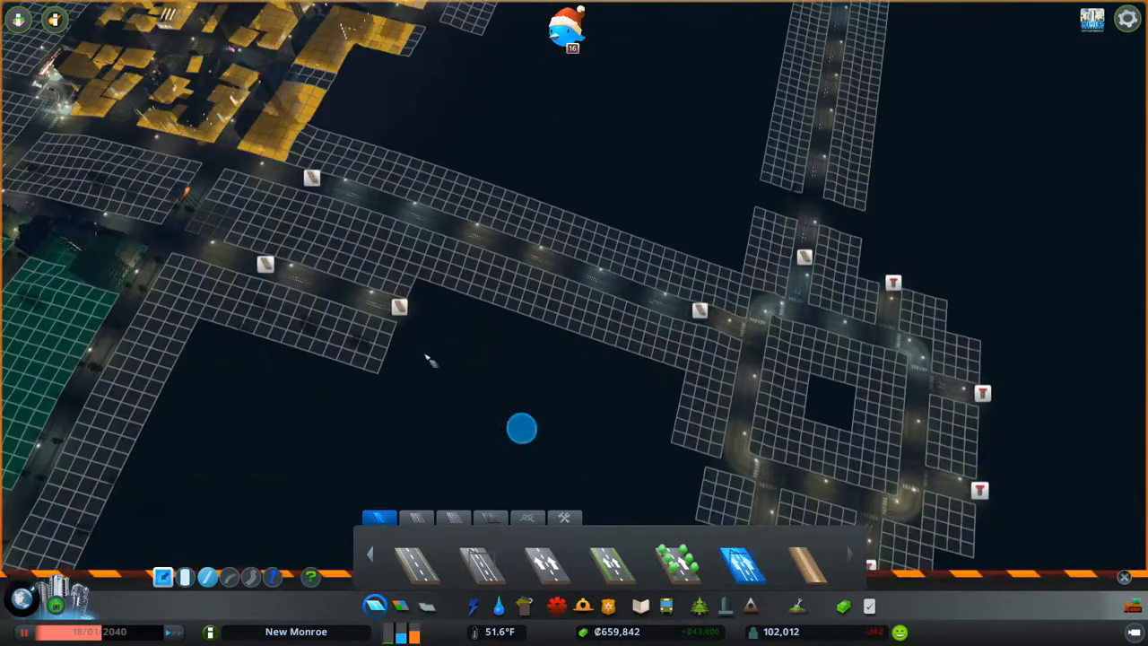
drag(399, 307, 722, 431)
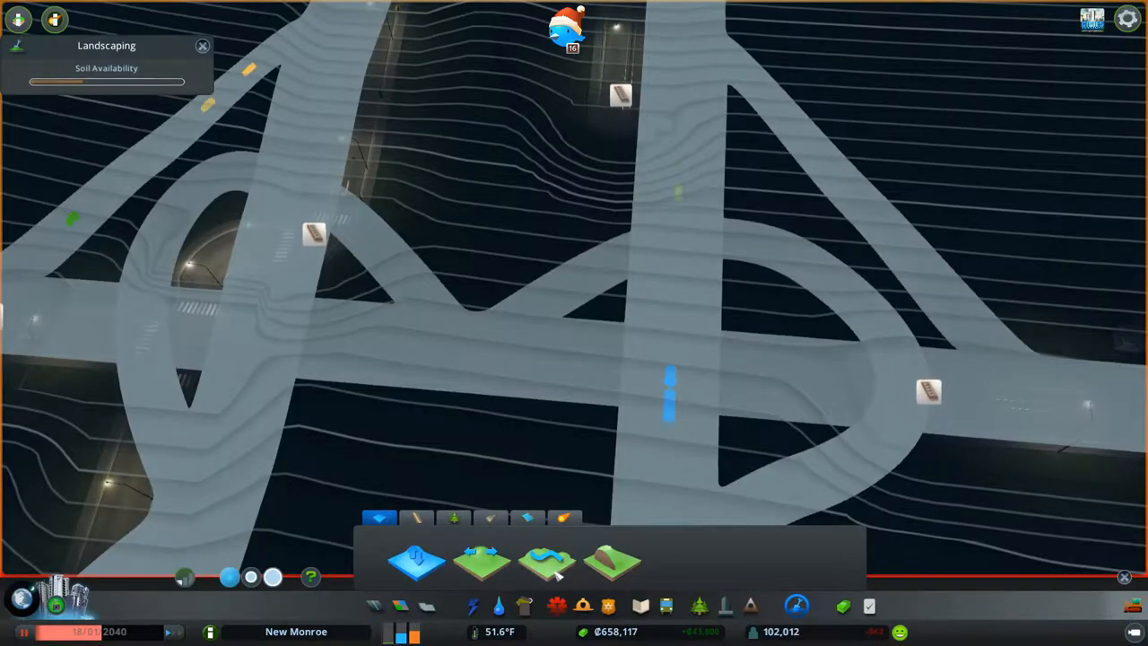
- Reshape the ground beneath the curved ramps with the landscaping tool
click(535, 570)
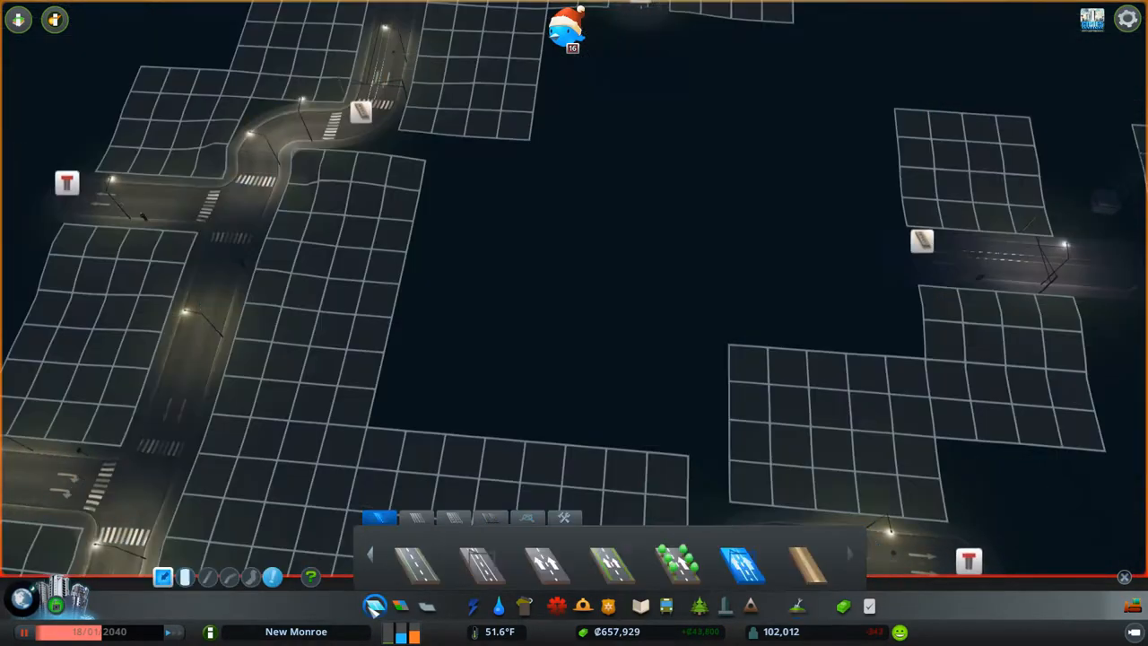
mouse_move(746, 573)
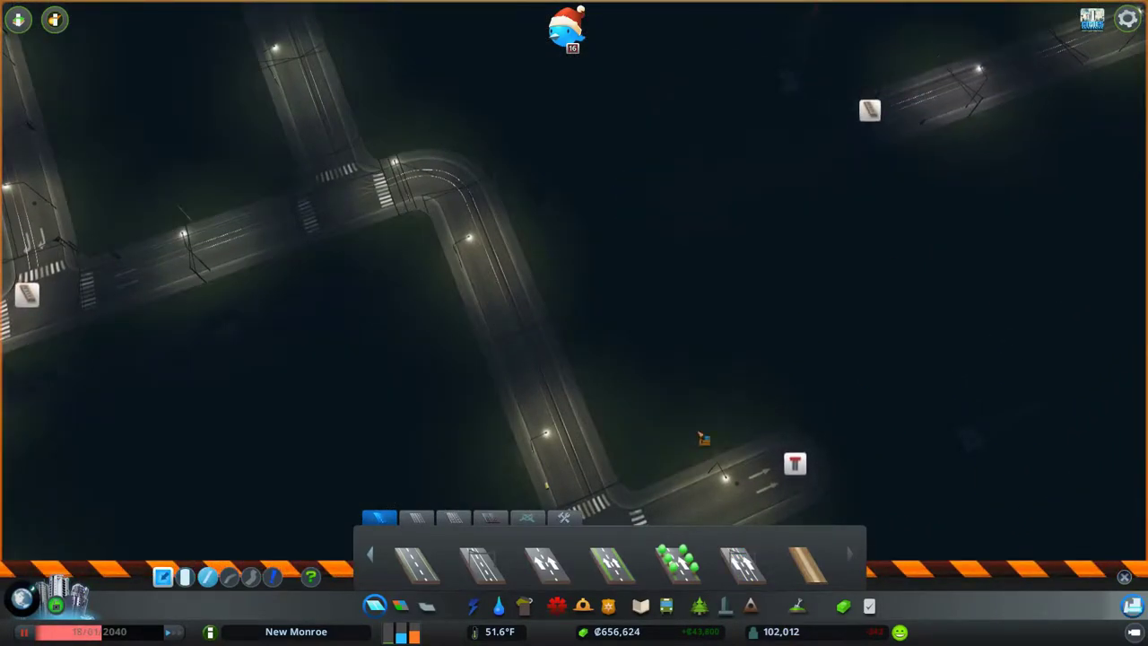
- Build curved loop ramps and a connecting road between the crossing avenues
click(739, 578)
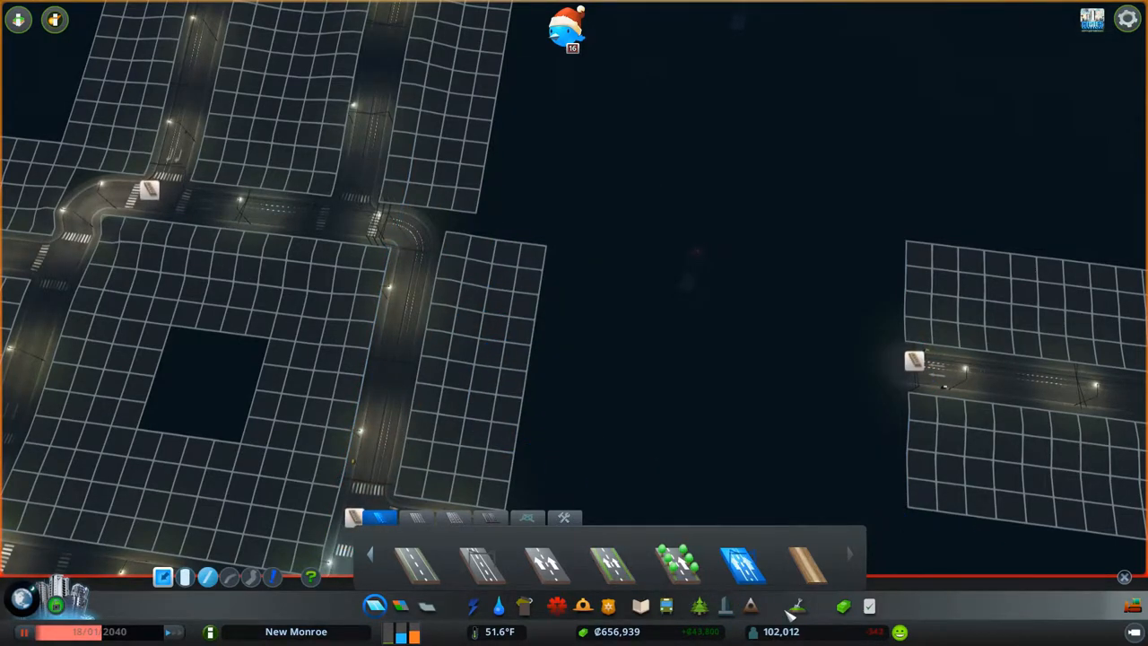
click(796, 605)
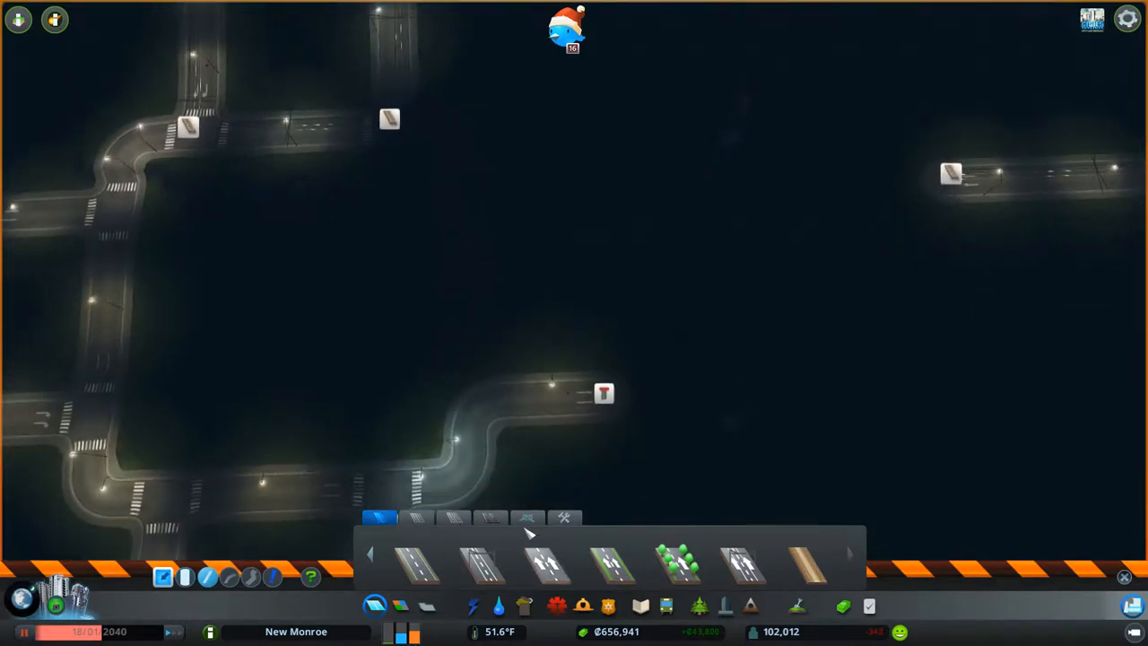
click(747, 570)
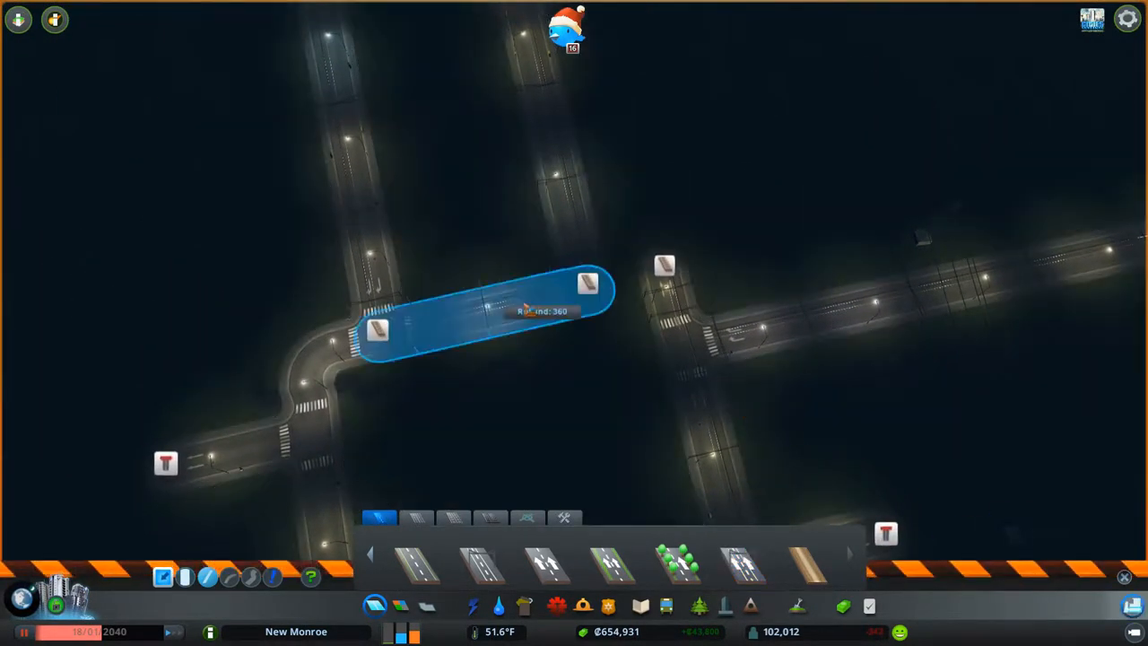
click(746, 574)
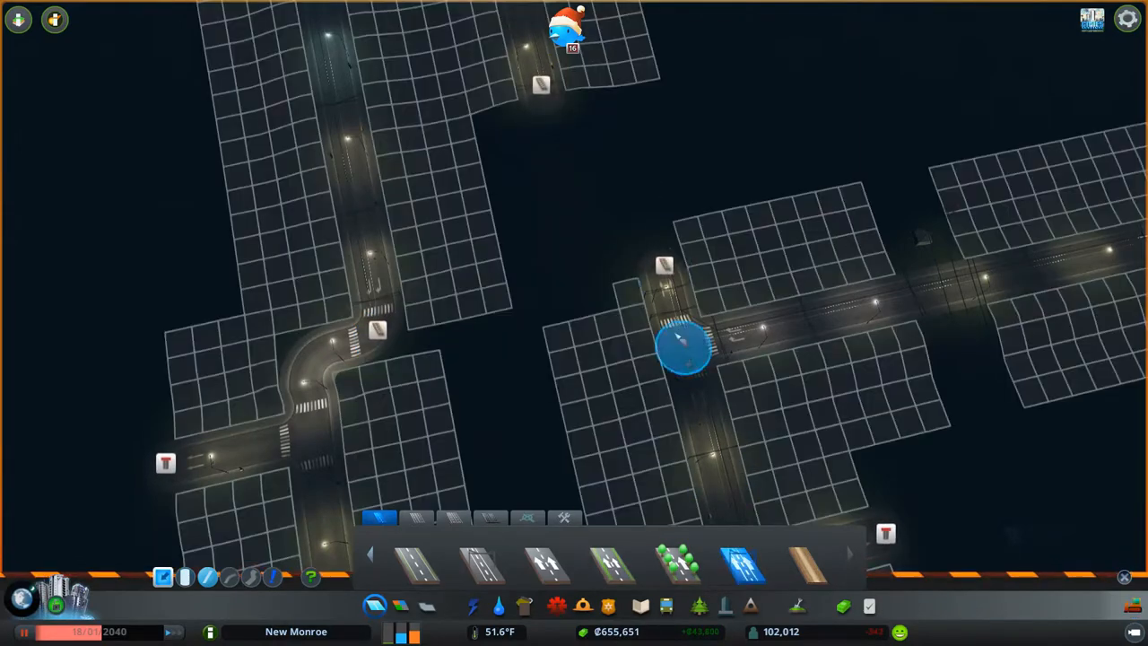
mouse_move(589, 448)
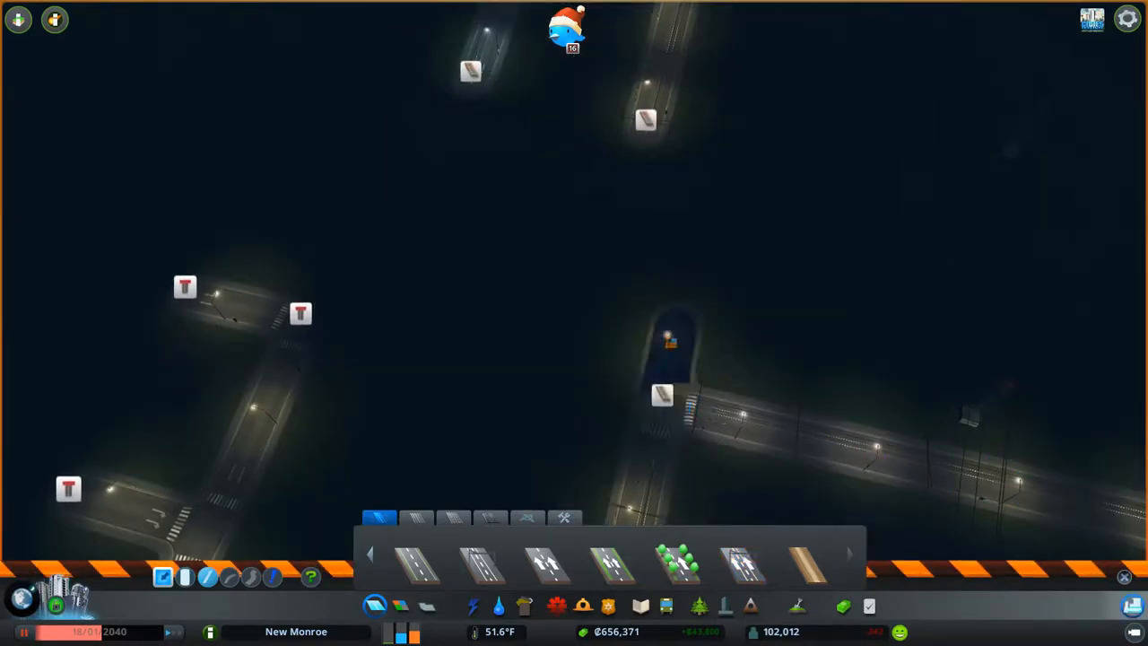
click(746, 574)
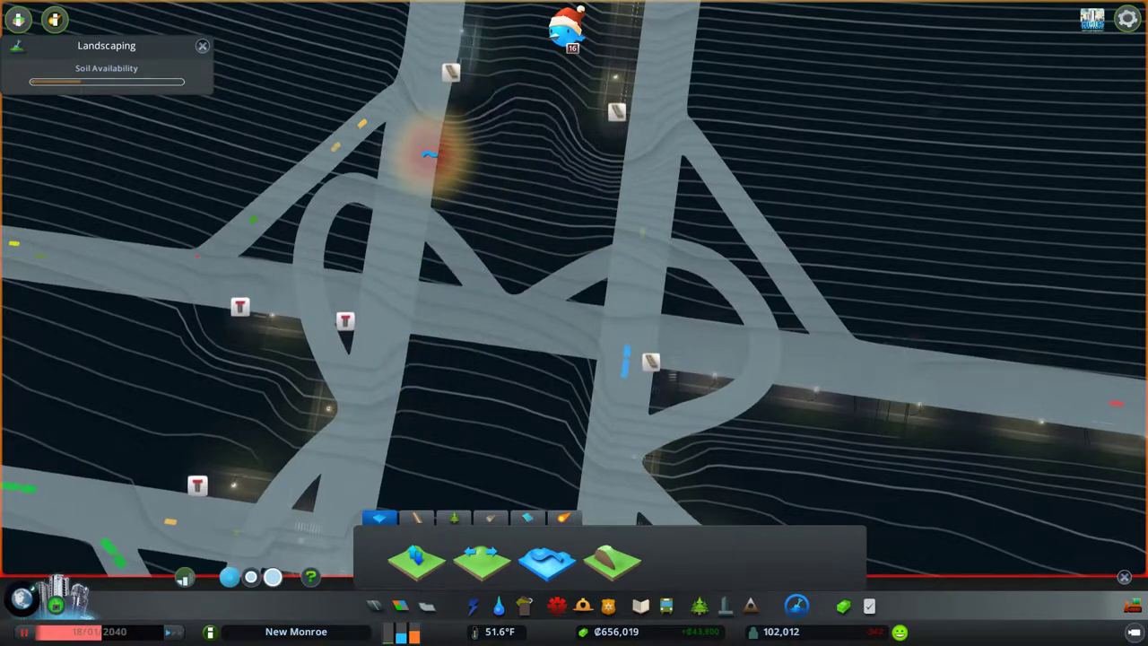
- Start a new curved connecting street from the junction near the stations
click(373, 608)
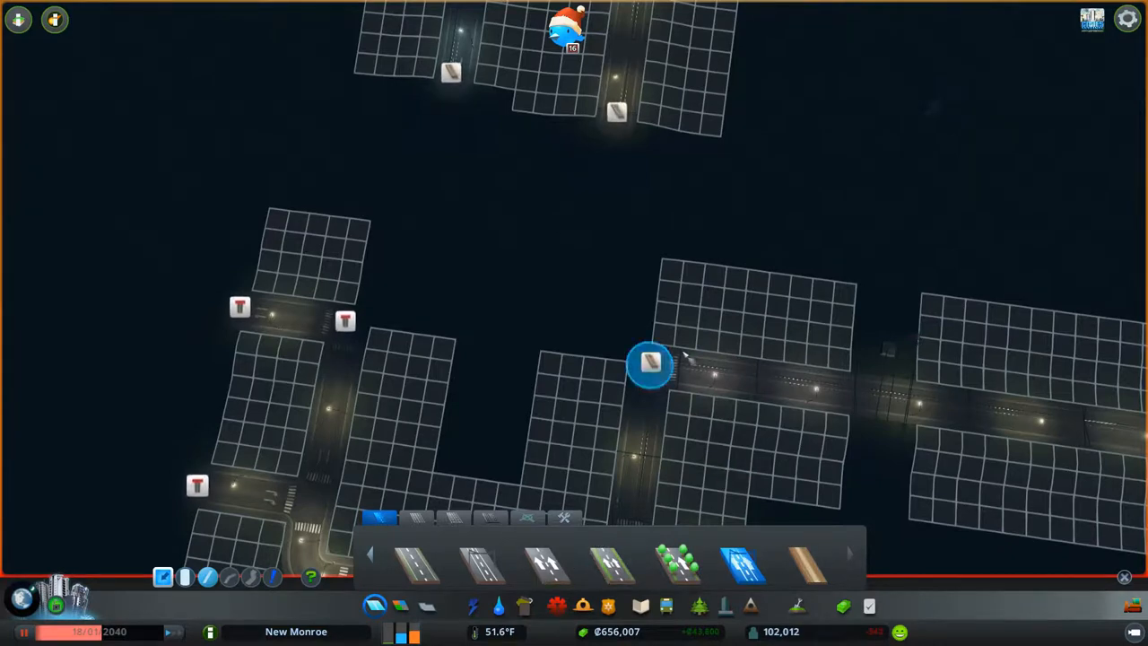
click(649, 366)
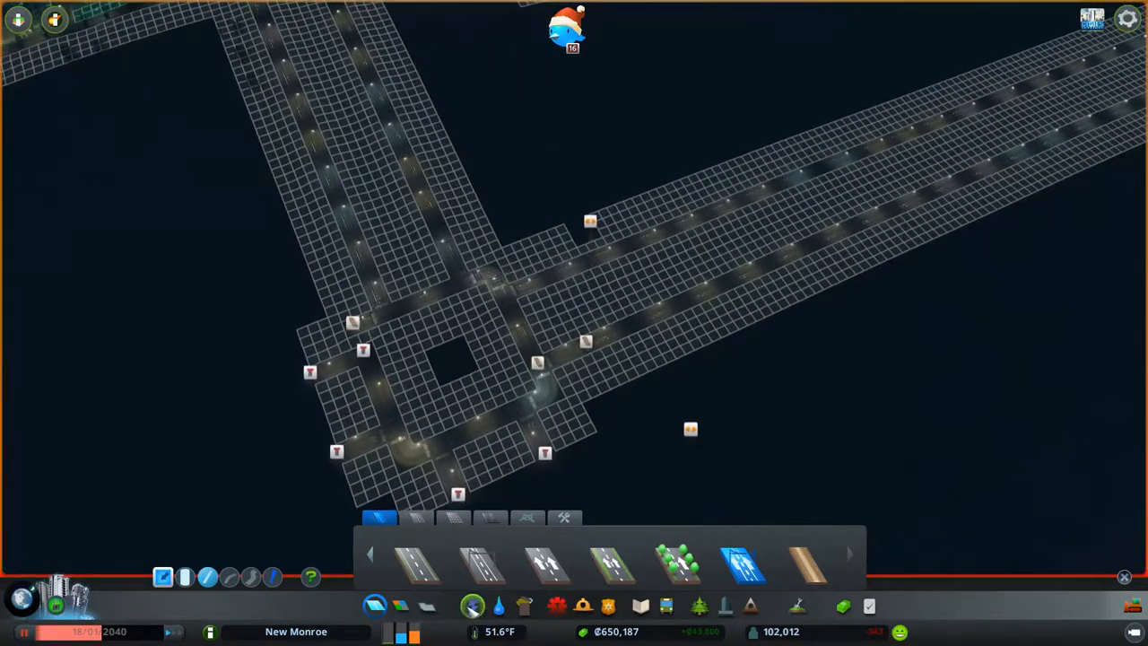
click(479, 607)
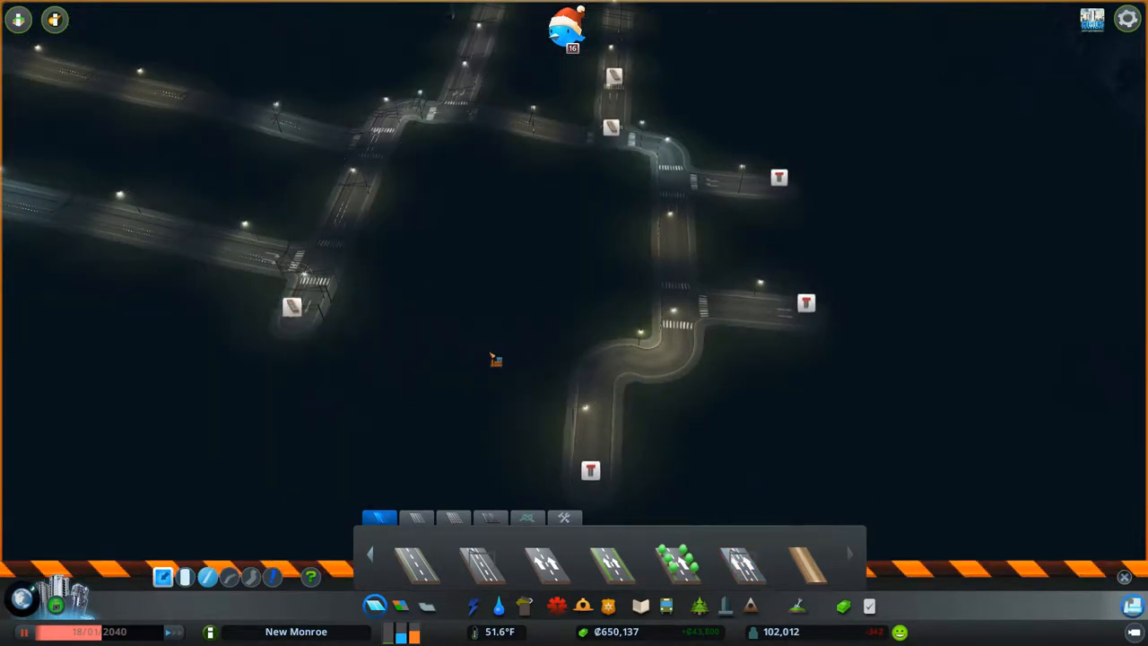
click(793, 605)
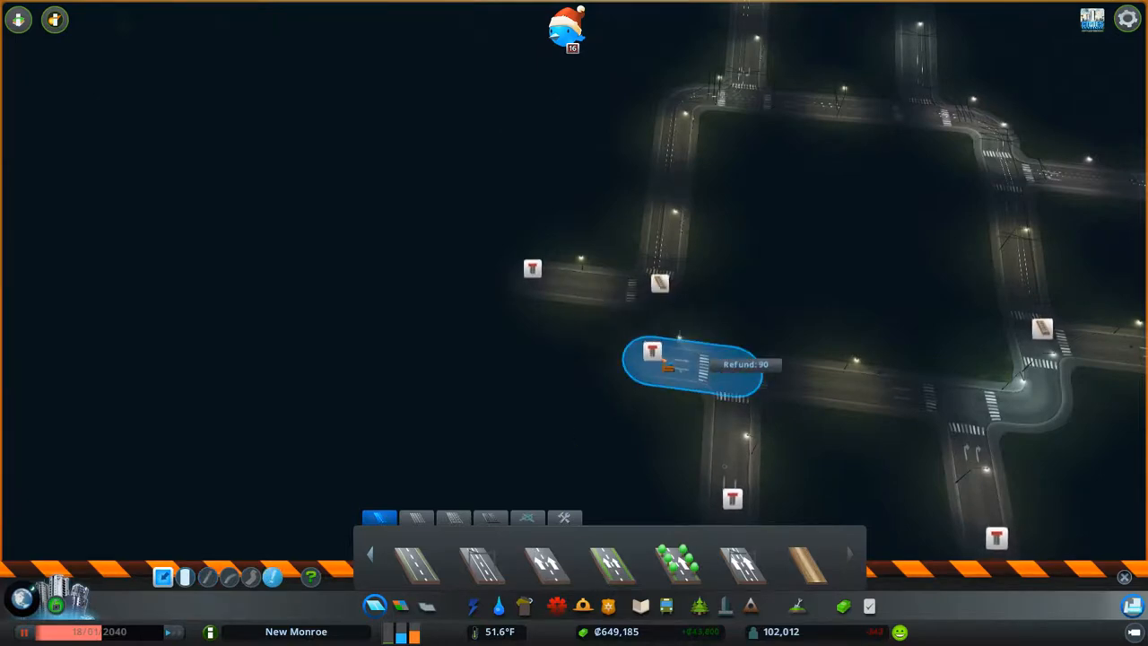
- Place a short road piece near the junction and begin reshaping ground beside the ramps
click(682, 368)
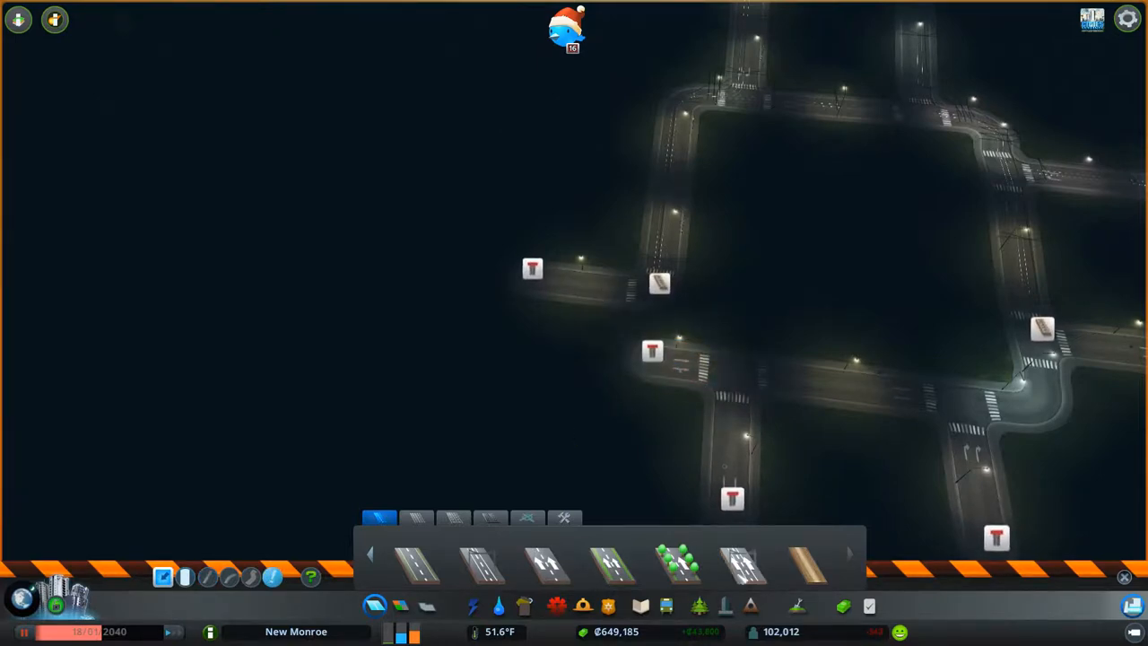
click(750, 574)
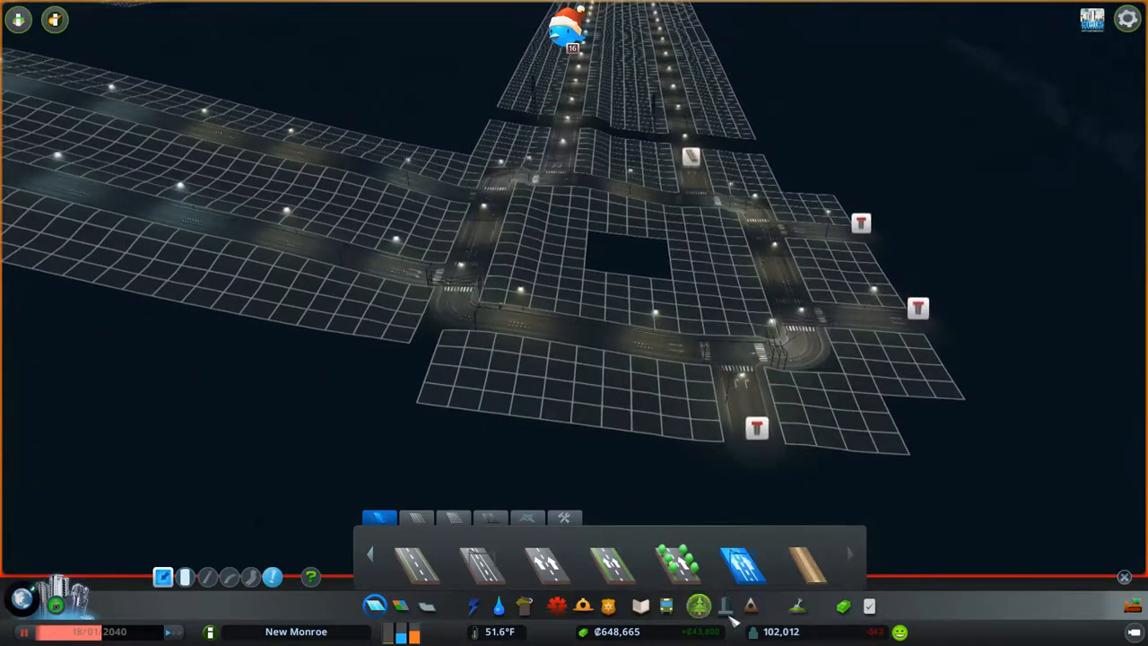
click(704, 624)
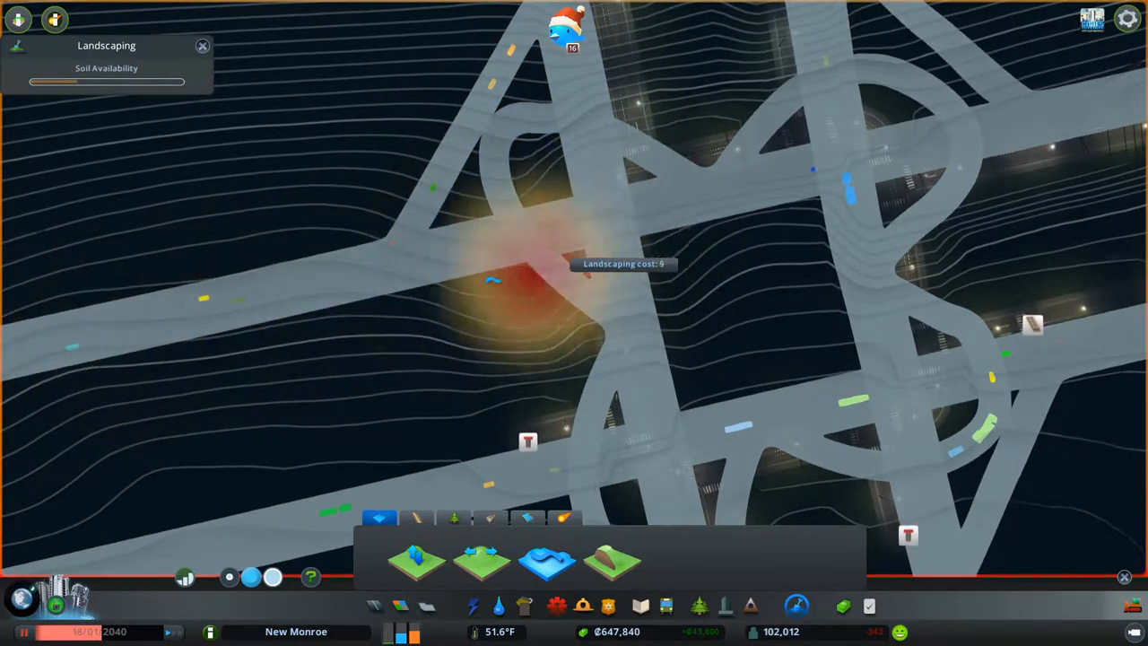
mouse_move(549, 565)
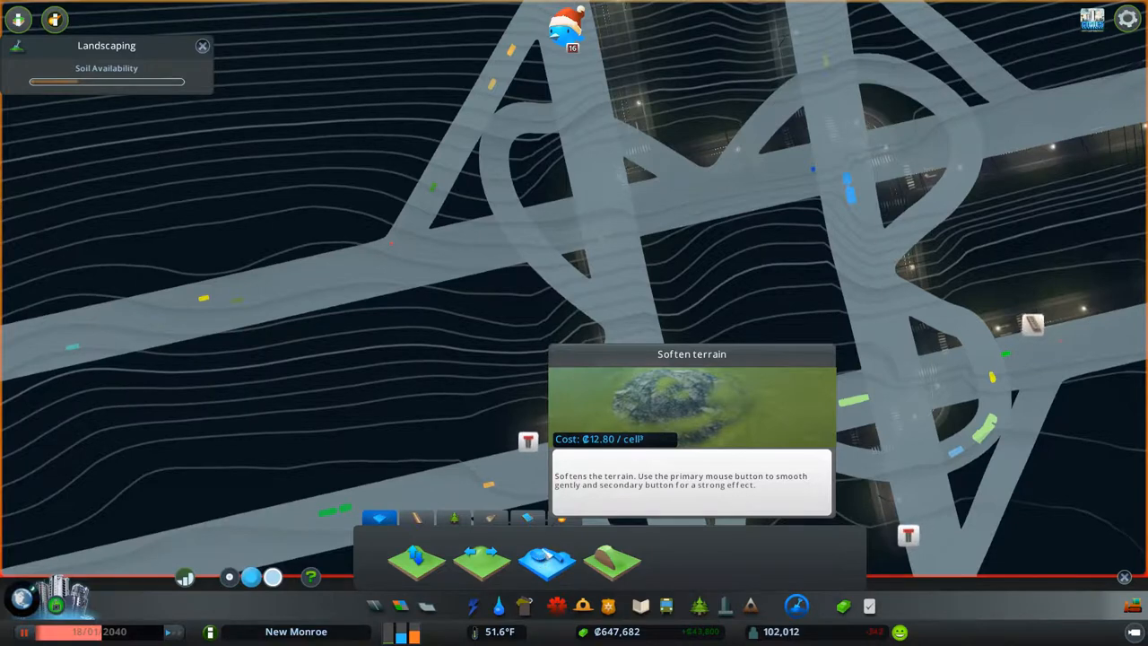
- Smooth the ground near the ramps with the Soften terrain brush
click(700, 224)
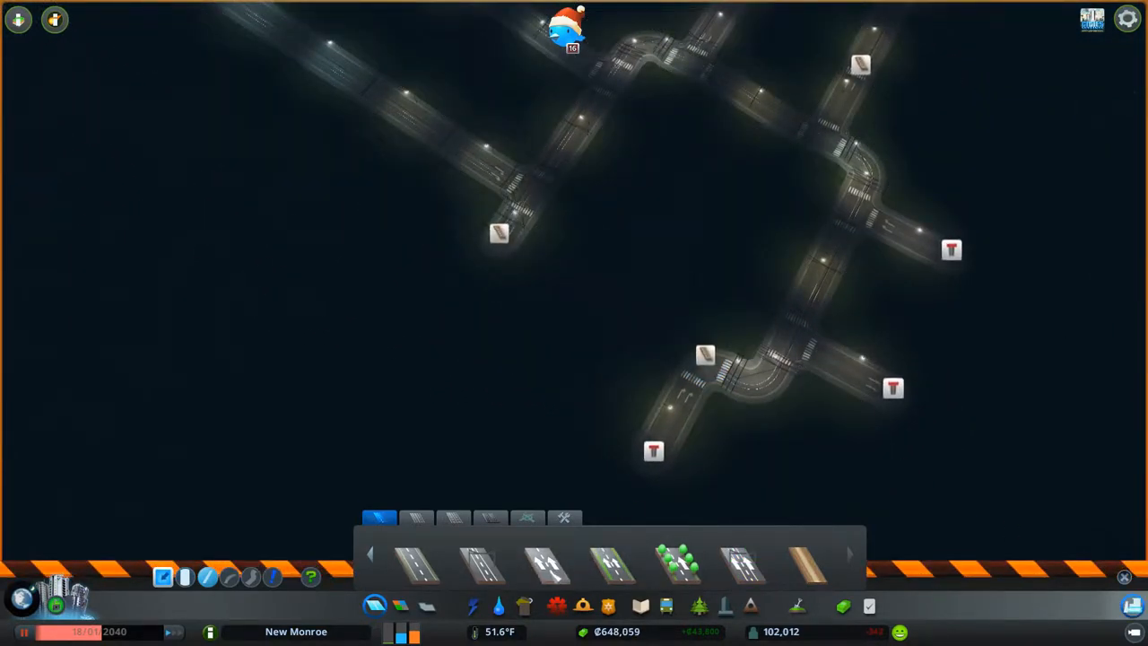
- Lay a new straight road branching south-west off the avenue toward the empty tract
click(745, 571)
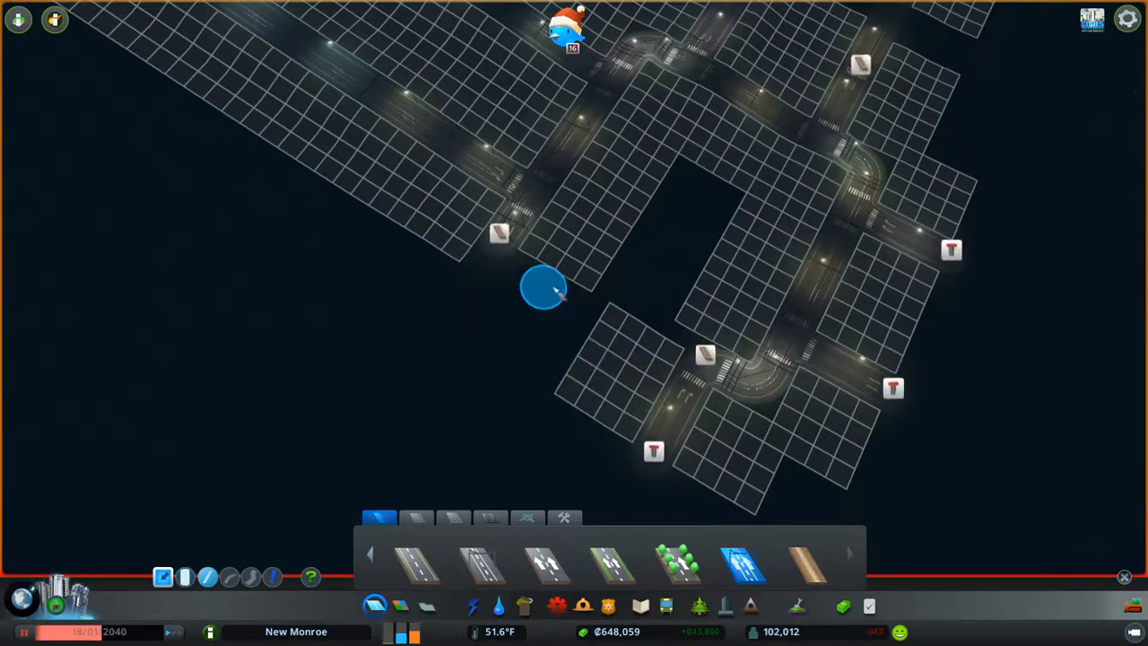
drag(542, 287, 440, 439)
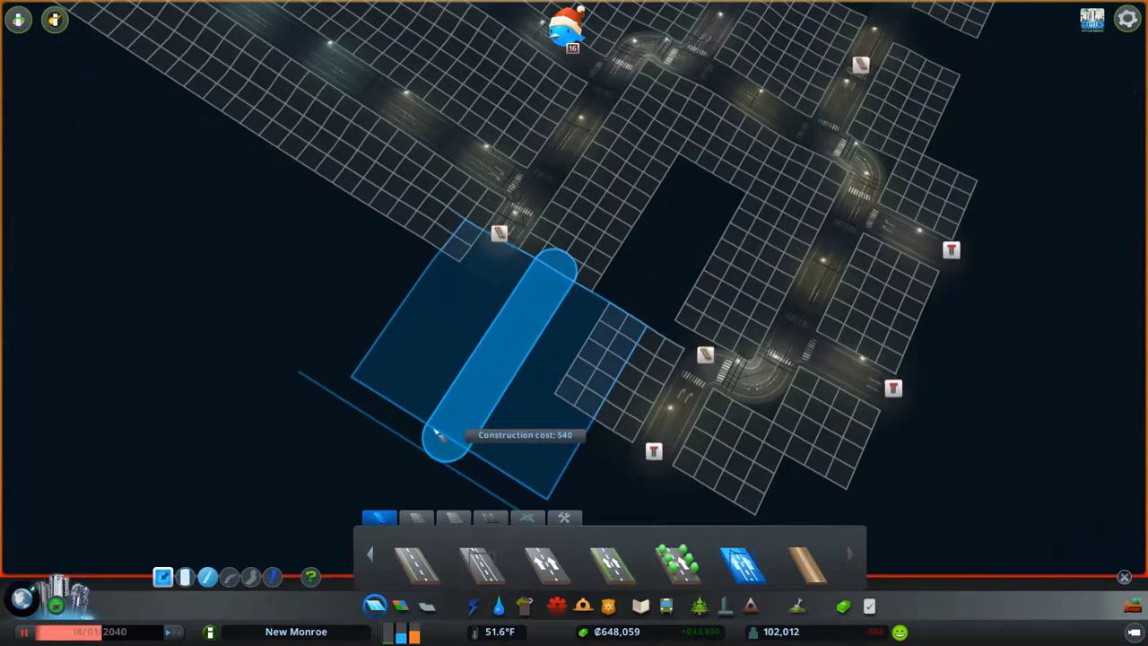
click(430, 452)
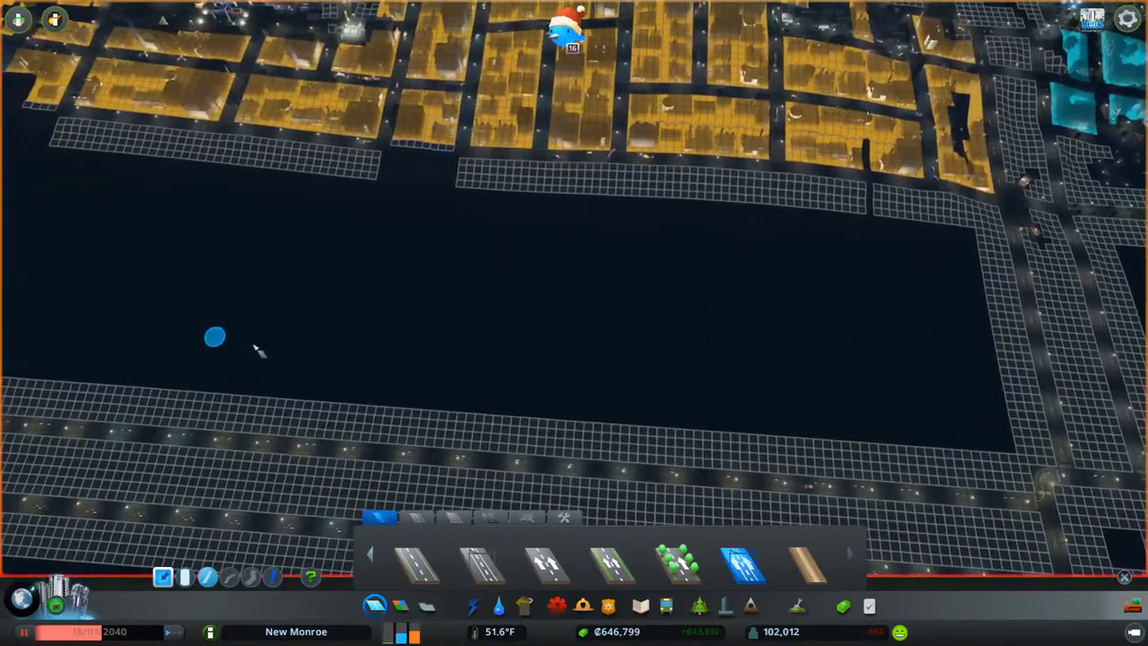
- Zoom the view over the empty tract before drawing the road grid
scroll(down, 3)
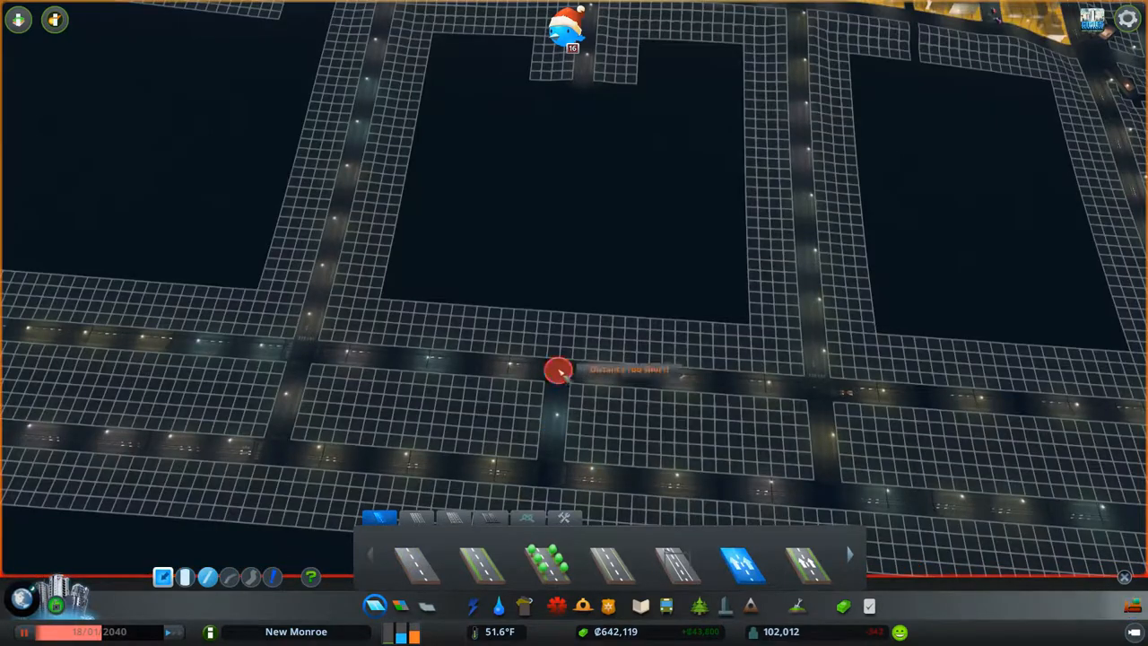
- Add a short road stub from the avenue into the block and round the corner
click(552, 375)
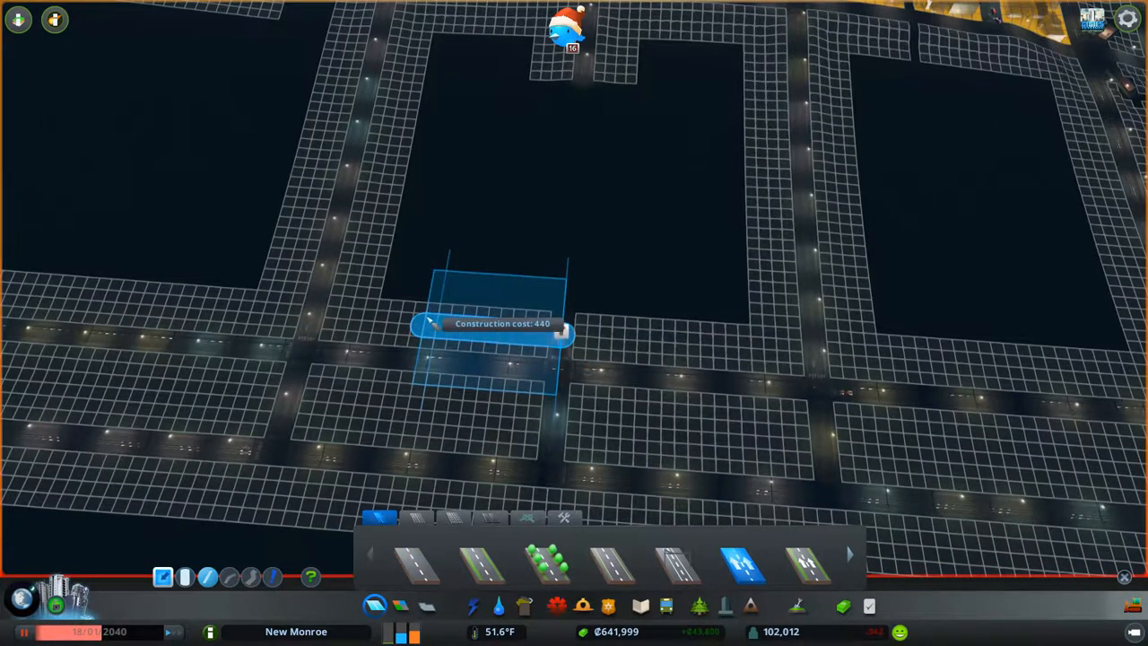
click(430, 323)
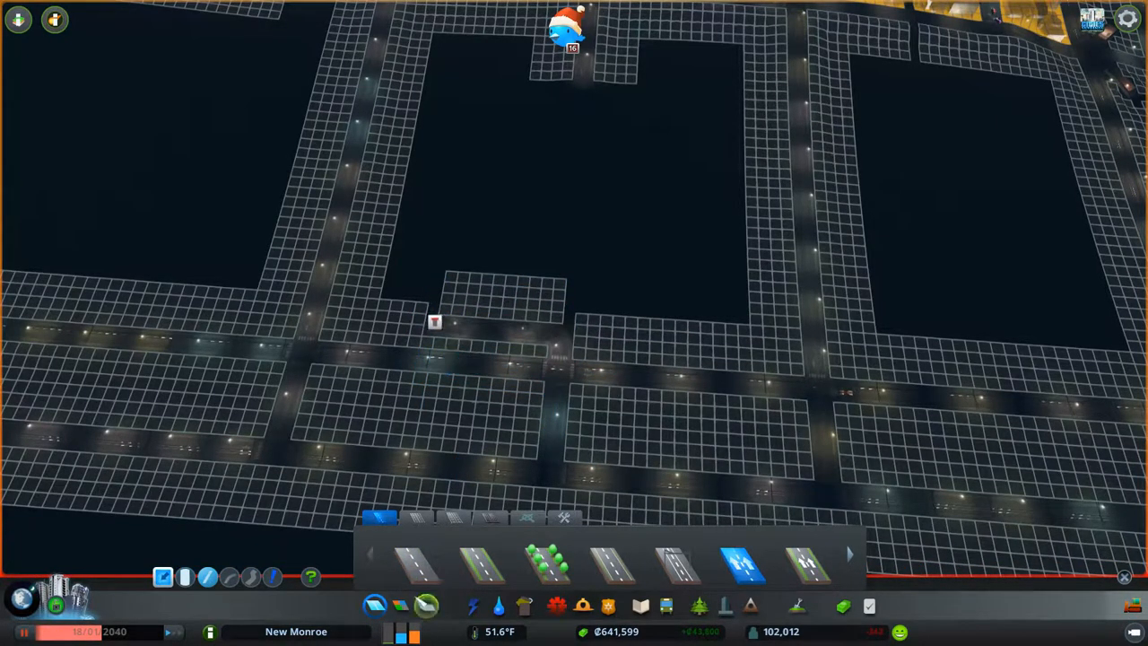
click(664, 606)
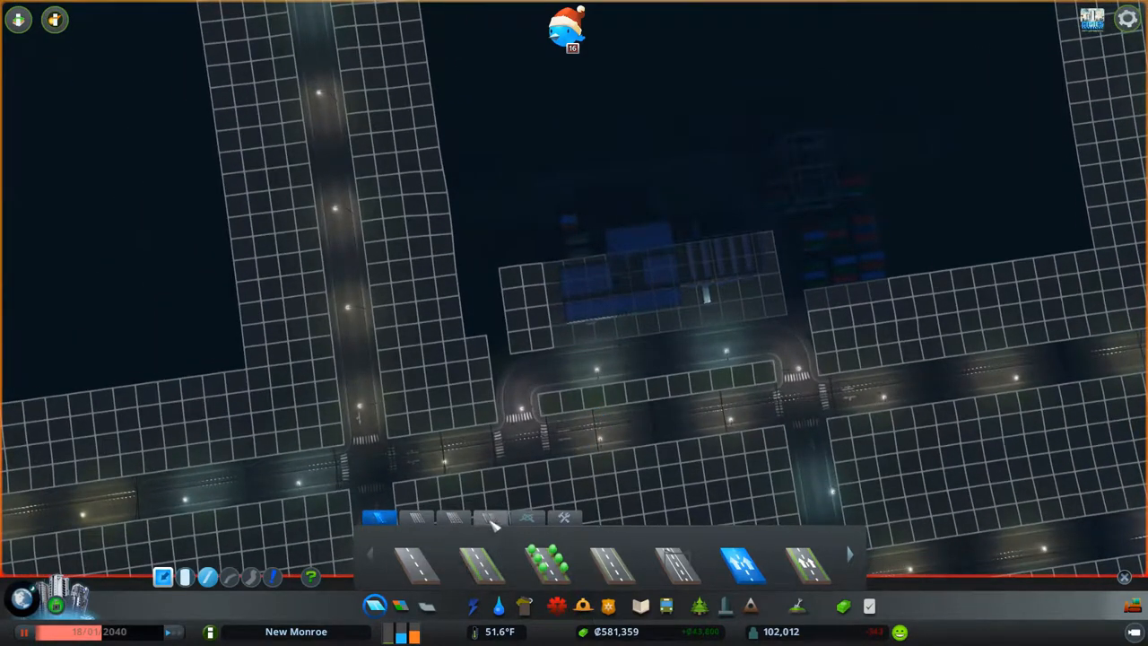
- Place a curved highway ramp from the freeway up to the station road
click(664, 603)
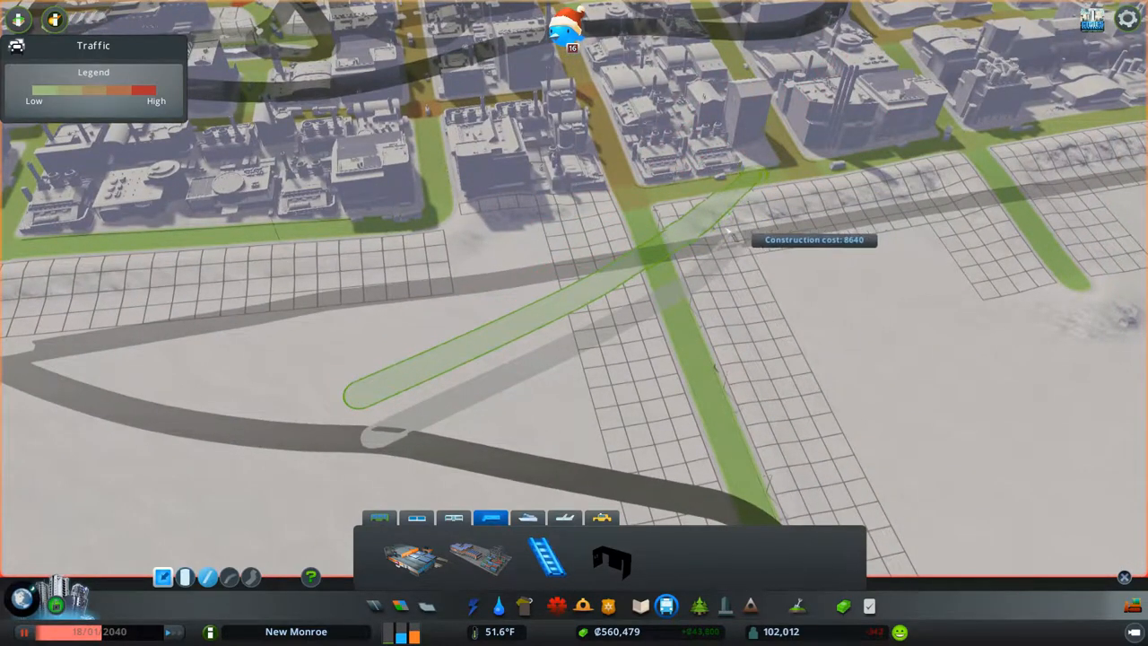
mouse_move(475, 291)
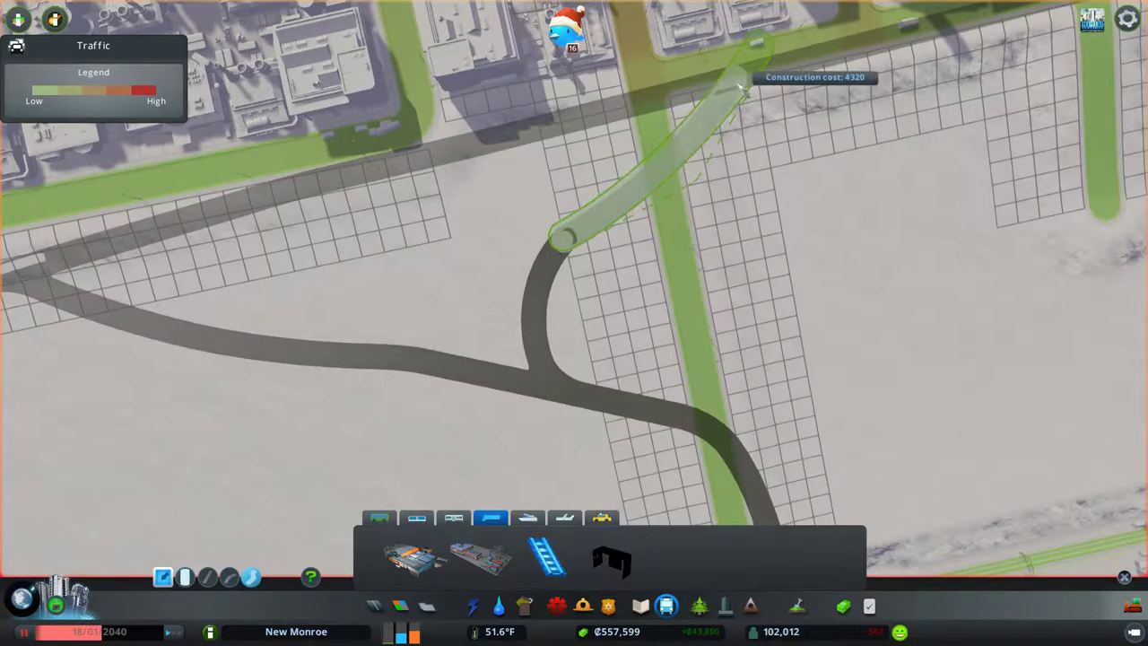
click(739, 86)
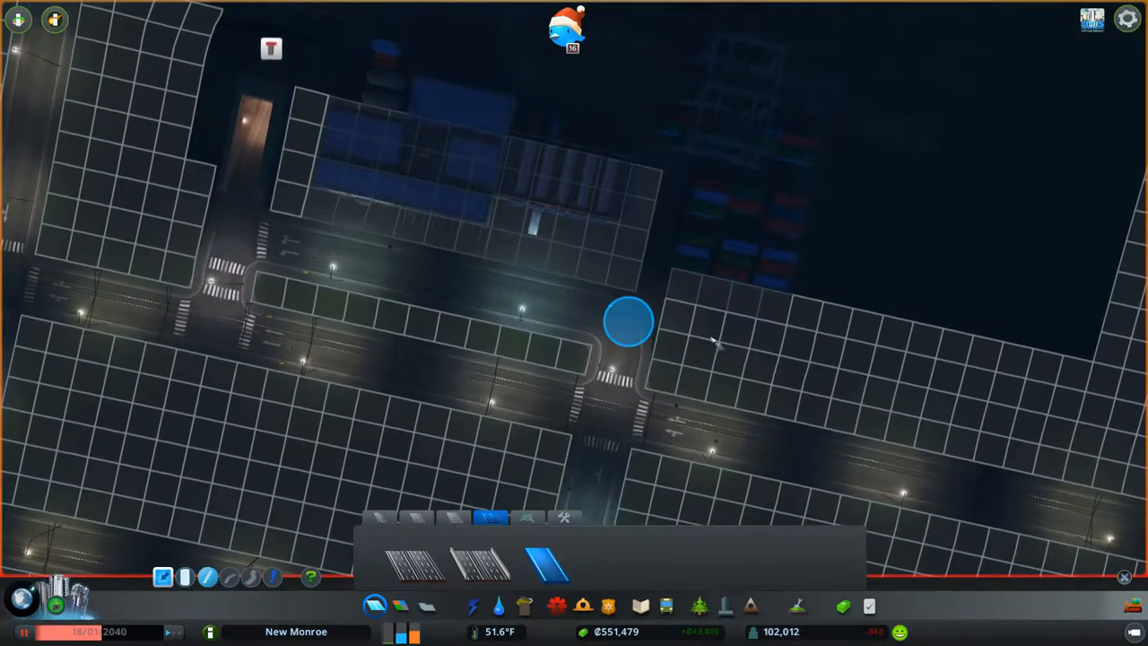
mouse_move(664, 341)
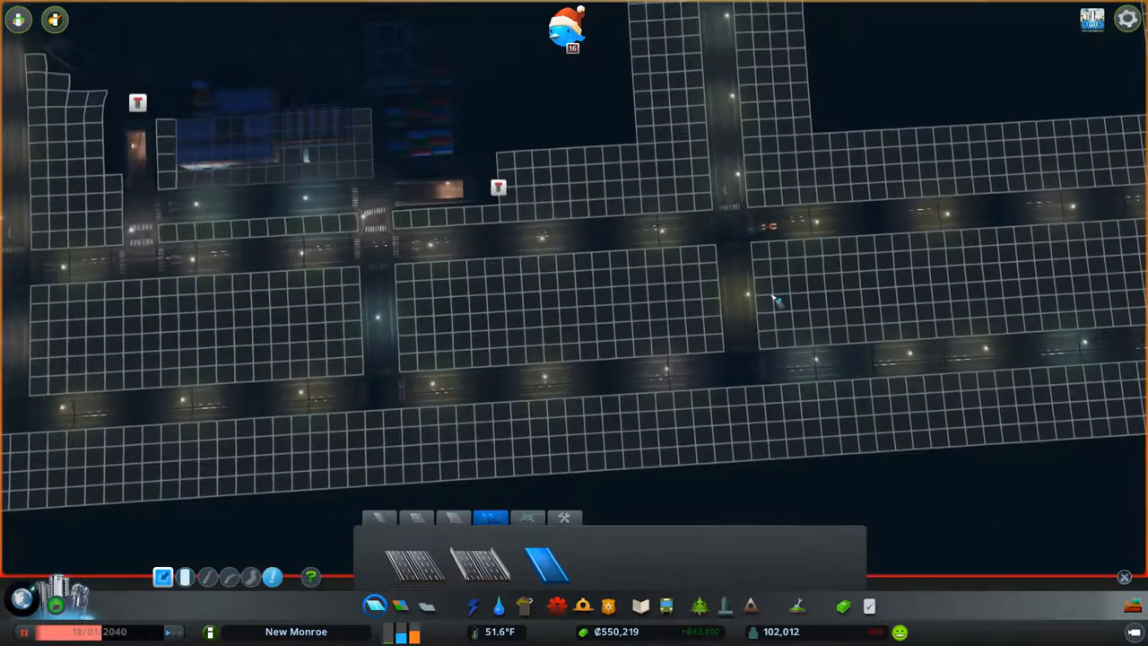
mouse_move(547, 549)
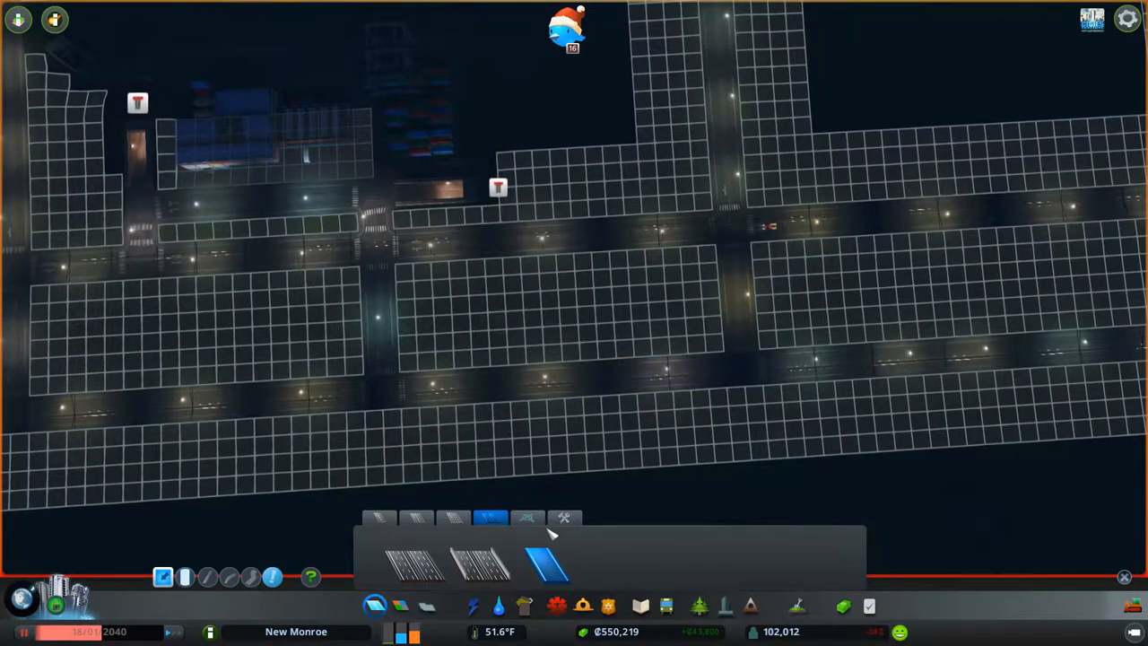
mouse_move(284, 577)
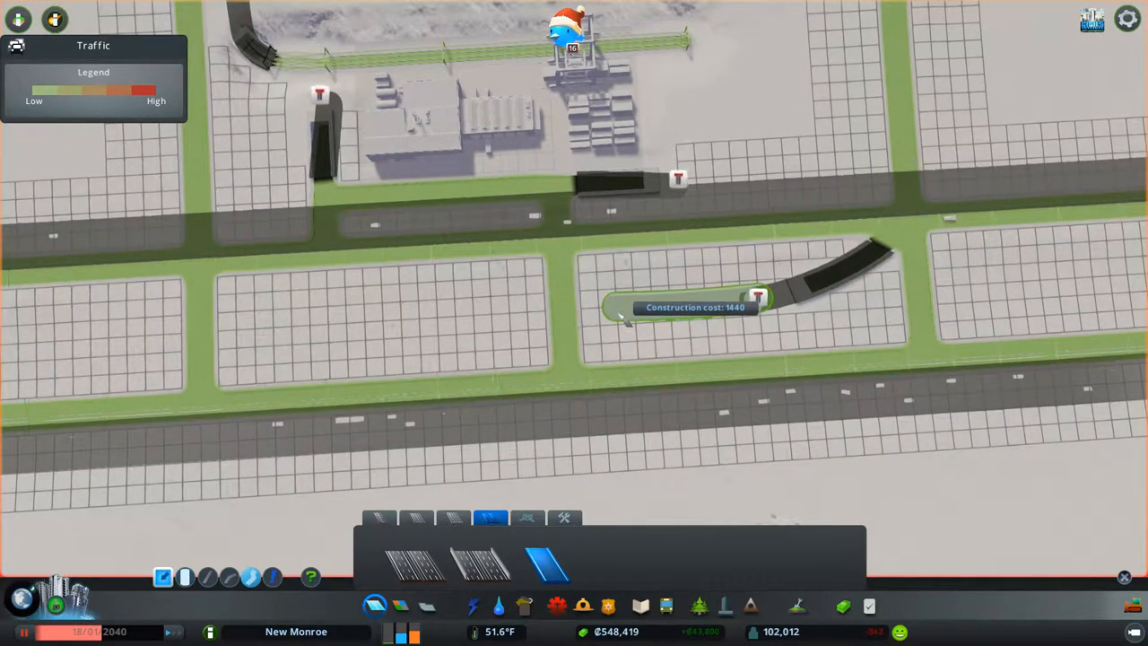
- Lay another curved ramp piece branching off the freeway below the station
click(619, 319)
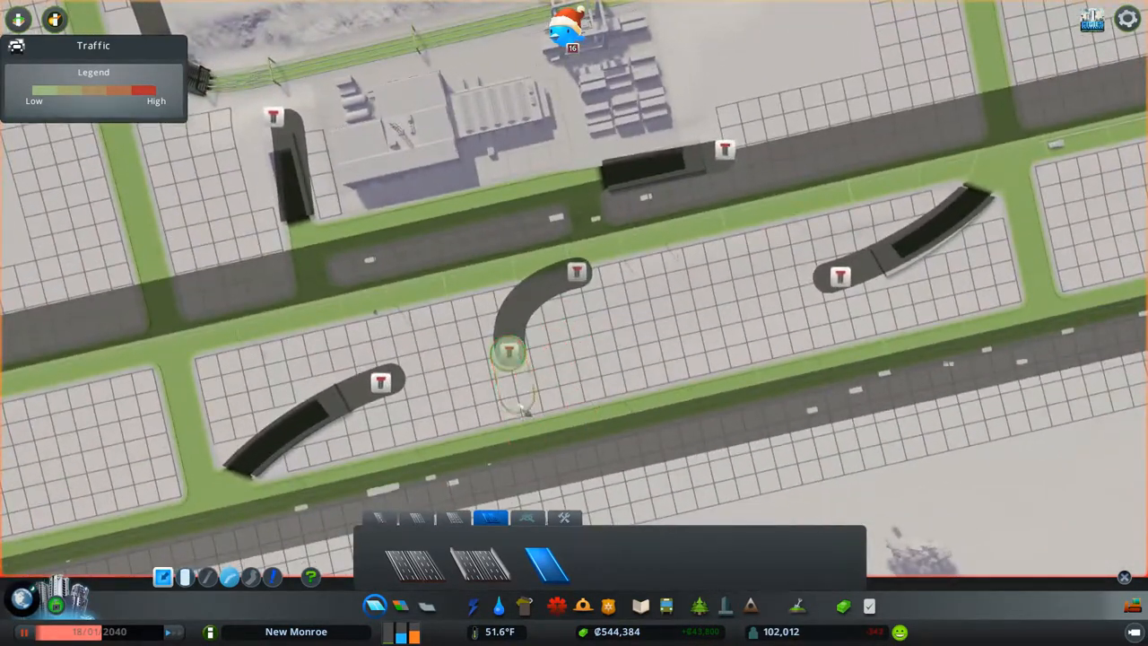
mouse_move(583, 412)
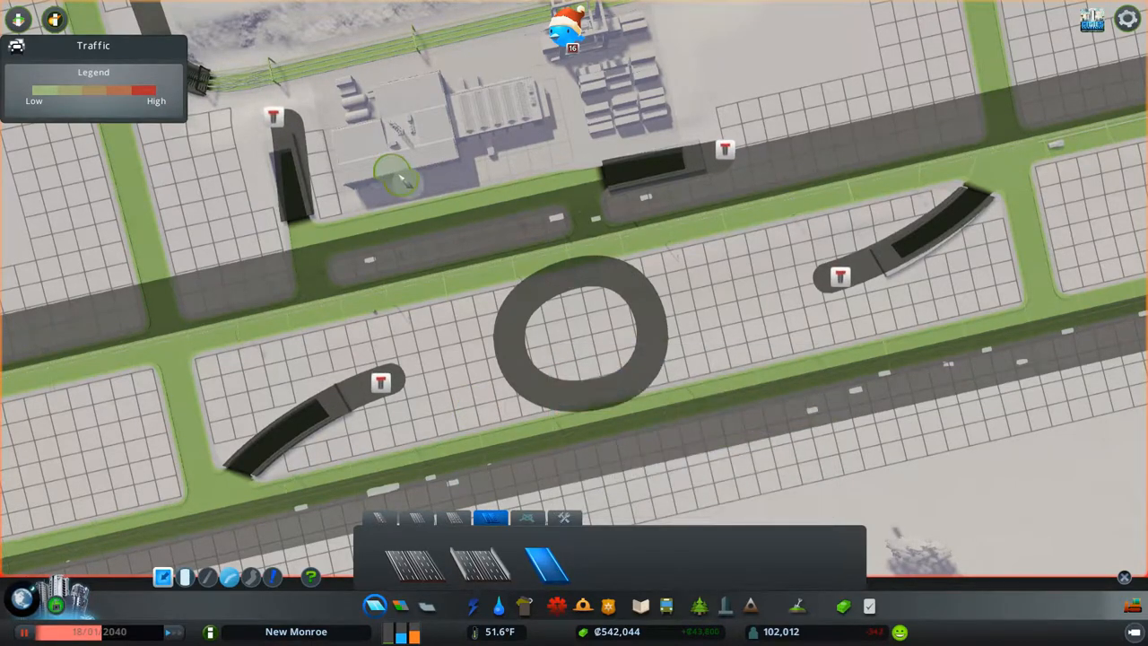
mouse_move(368, 45)
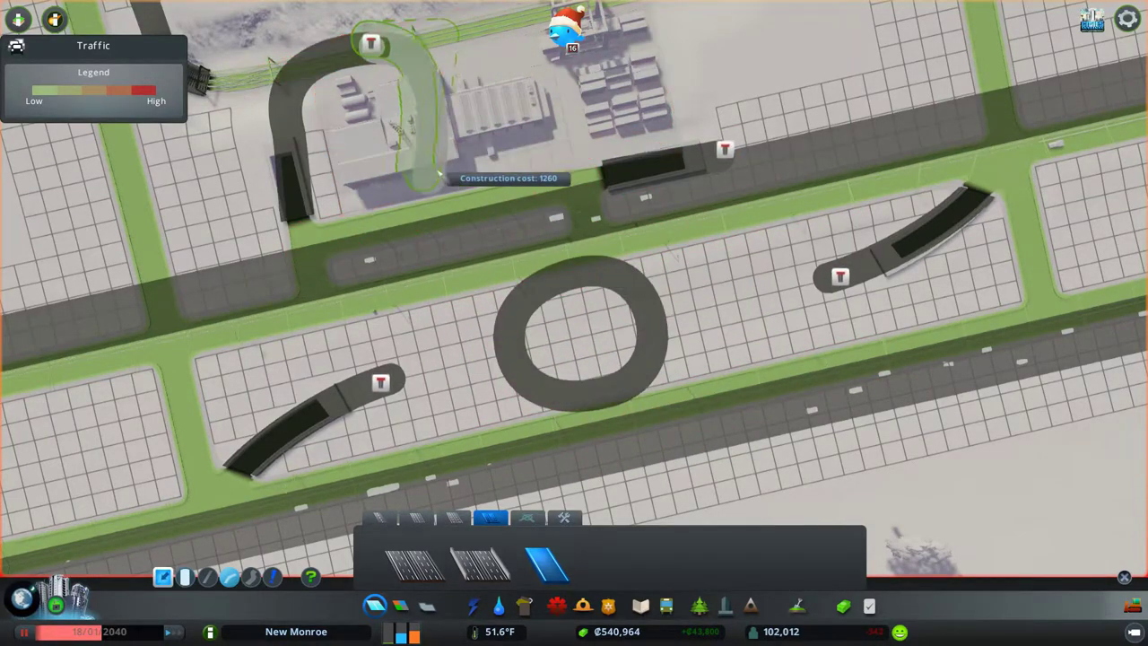
- Join the station road to the roundabout with a winding ramp and close the loop
click(466, 165)
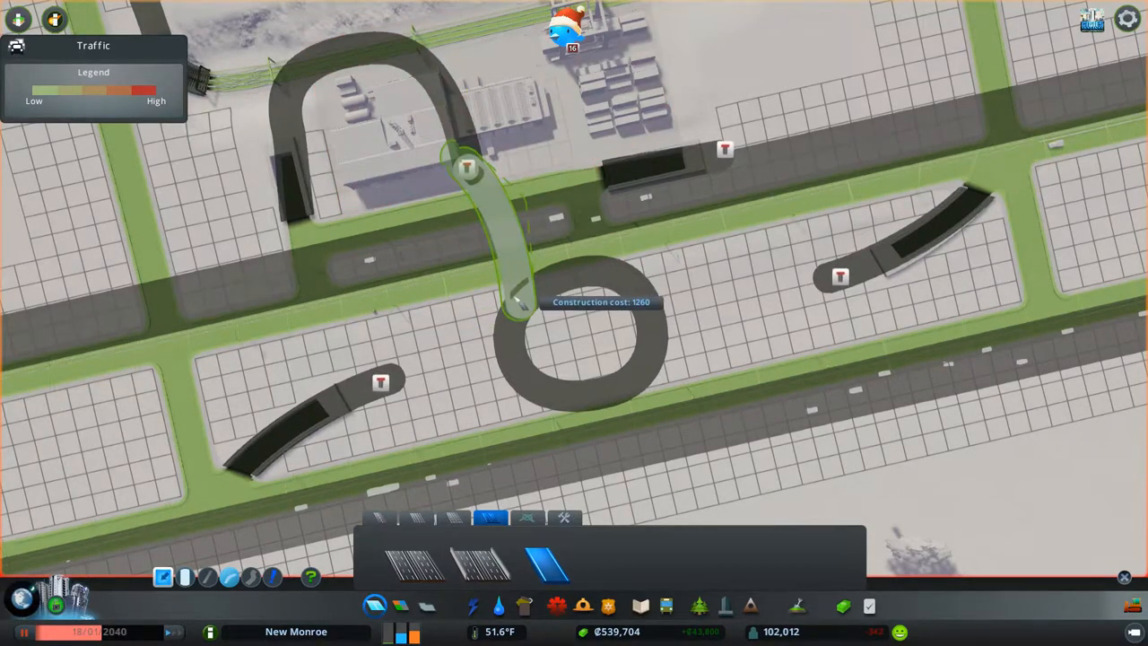
click(511, 301)
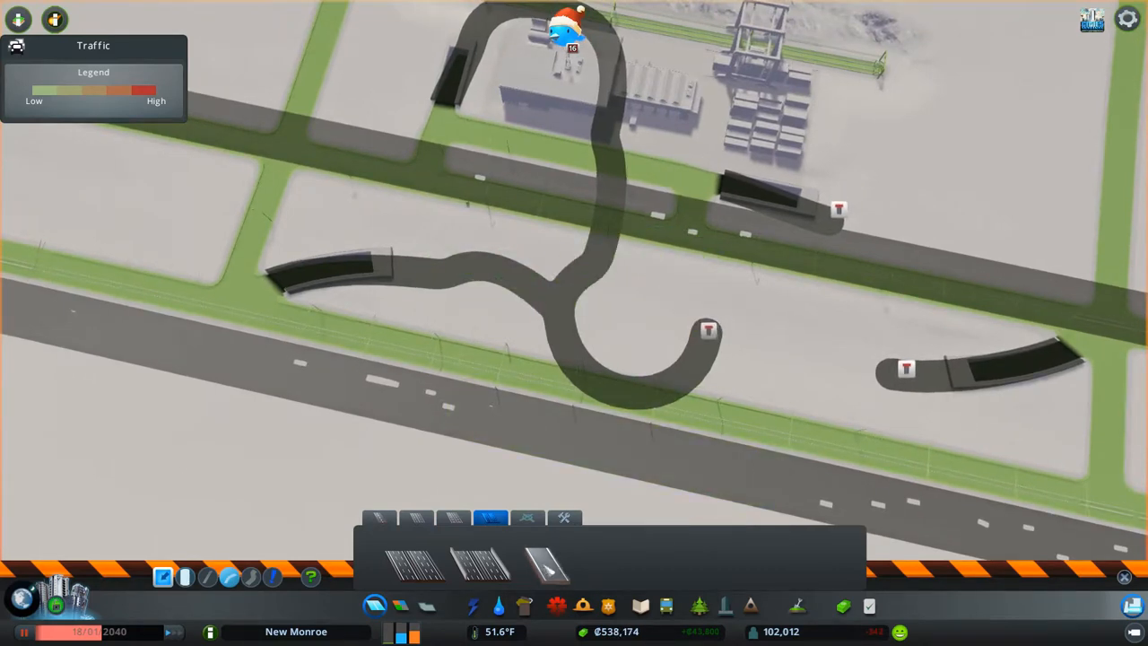
click(554, 570)
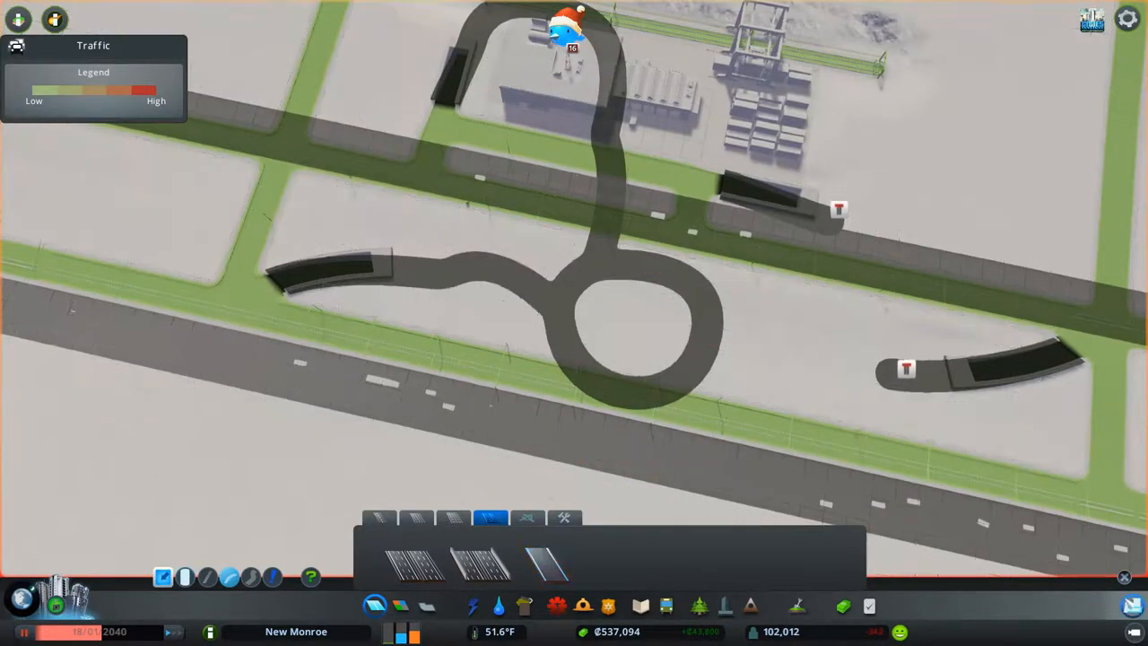
click(535, 559)
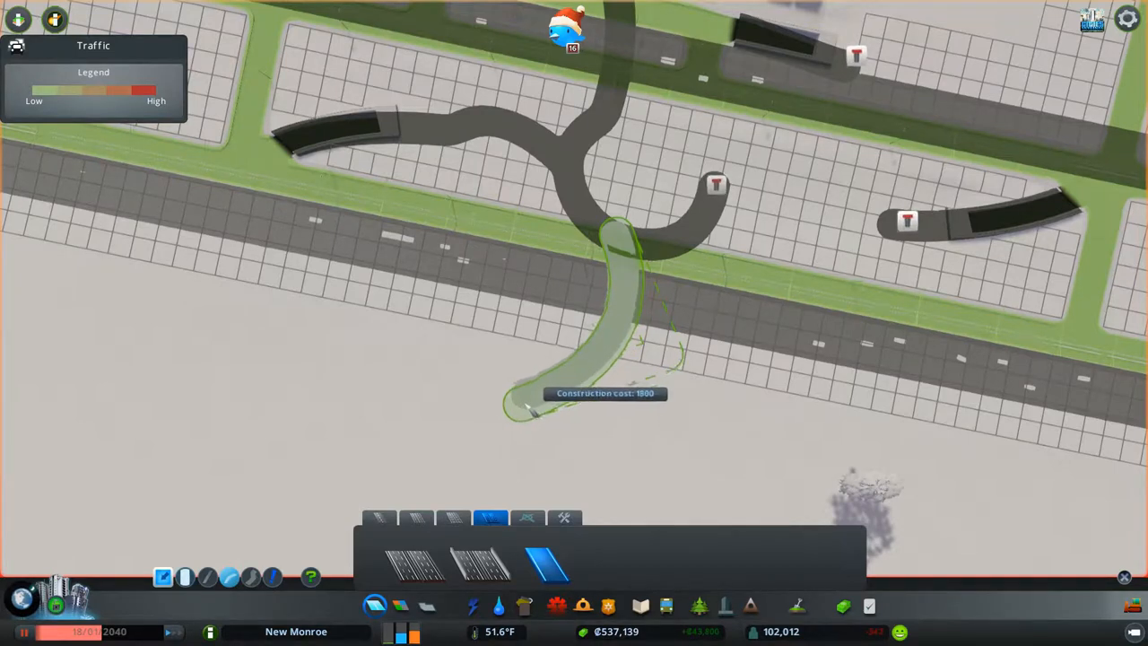
- Place the looping ramp from the roundabout down onto the lower freeway
click(529, 427)
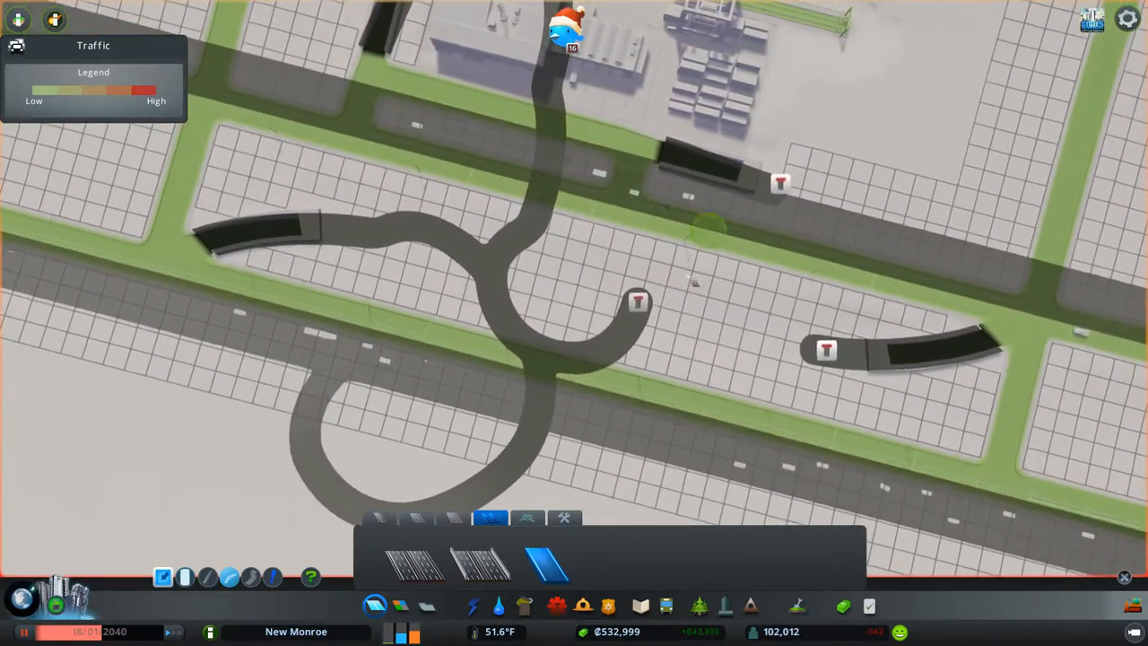
mouse_move(638, 287)
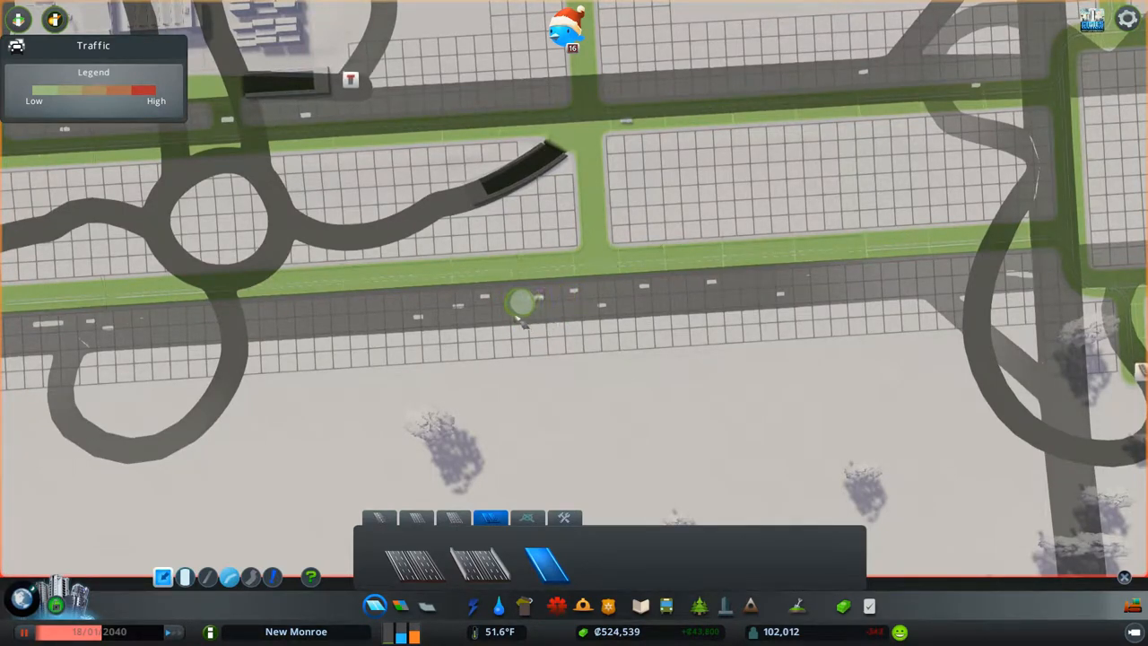
- After a too-steep attempt, lay a one-way ramp from the curve's end to the upper road
drag(520, 309, 637, 391)
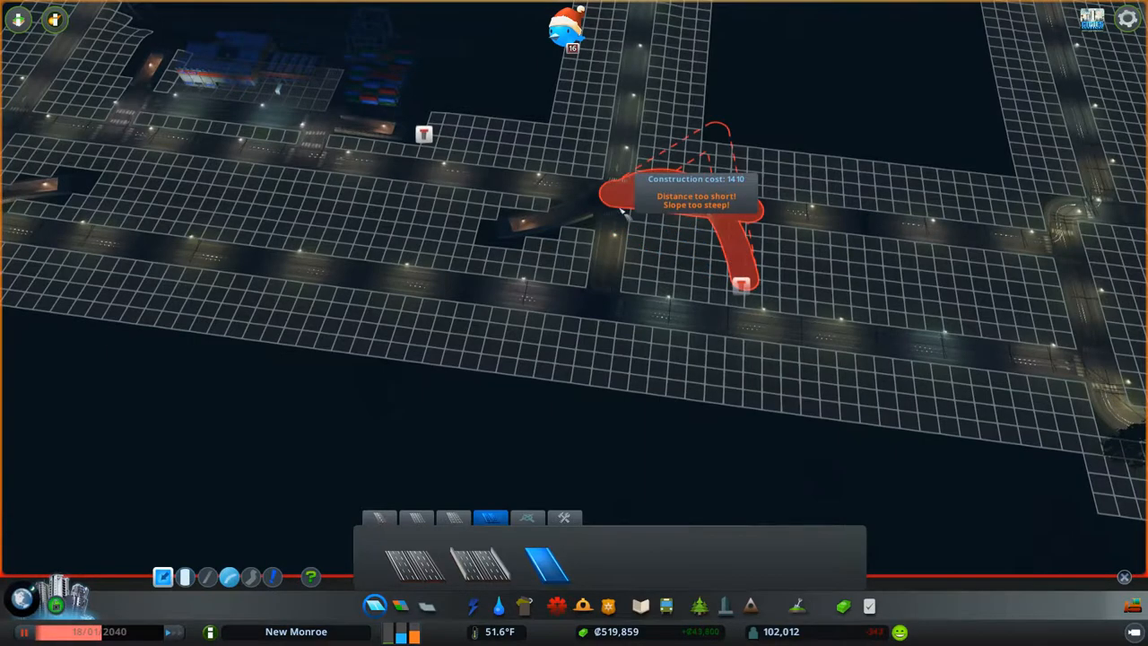
click(614, 199)
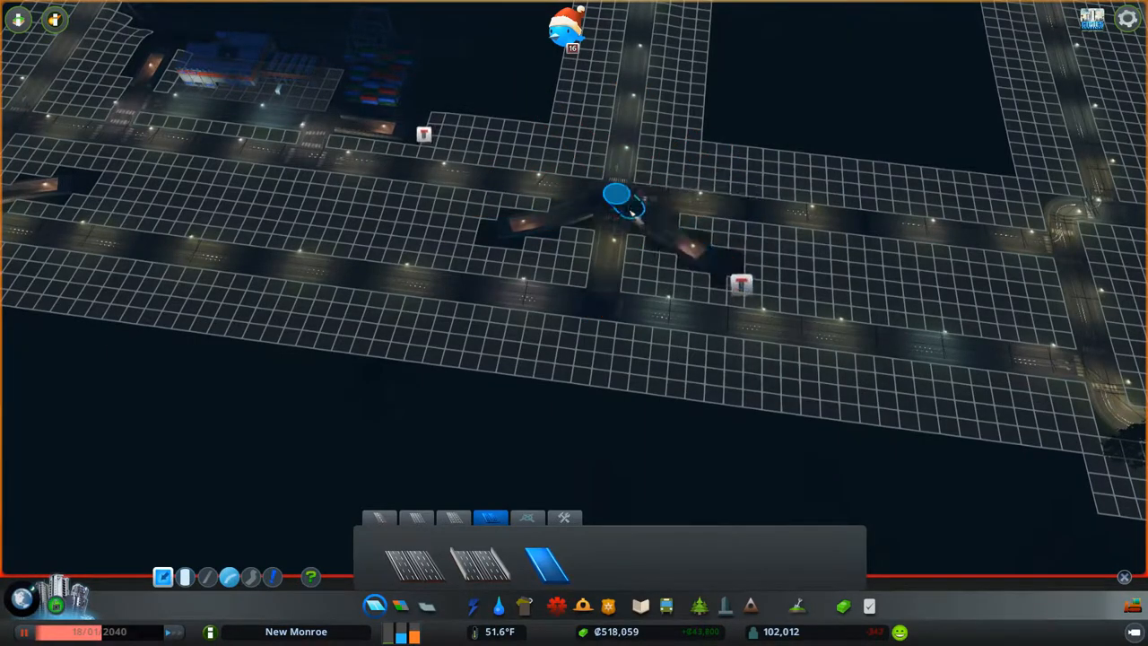
click(20, 45)
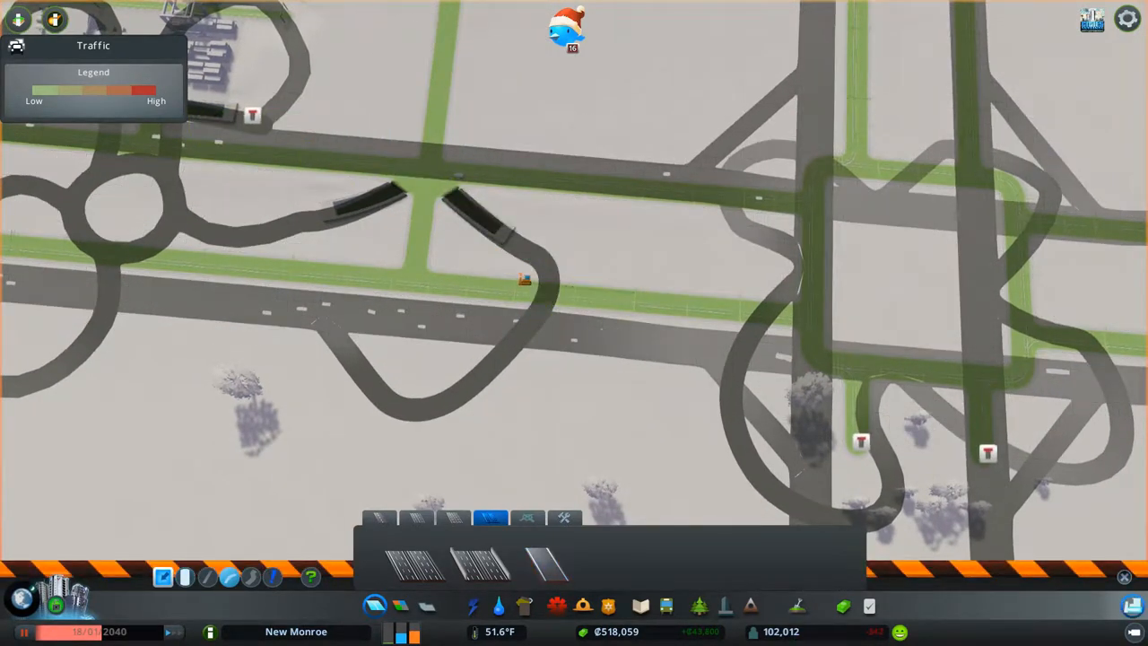
click(541, 560)
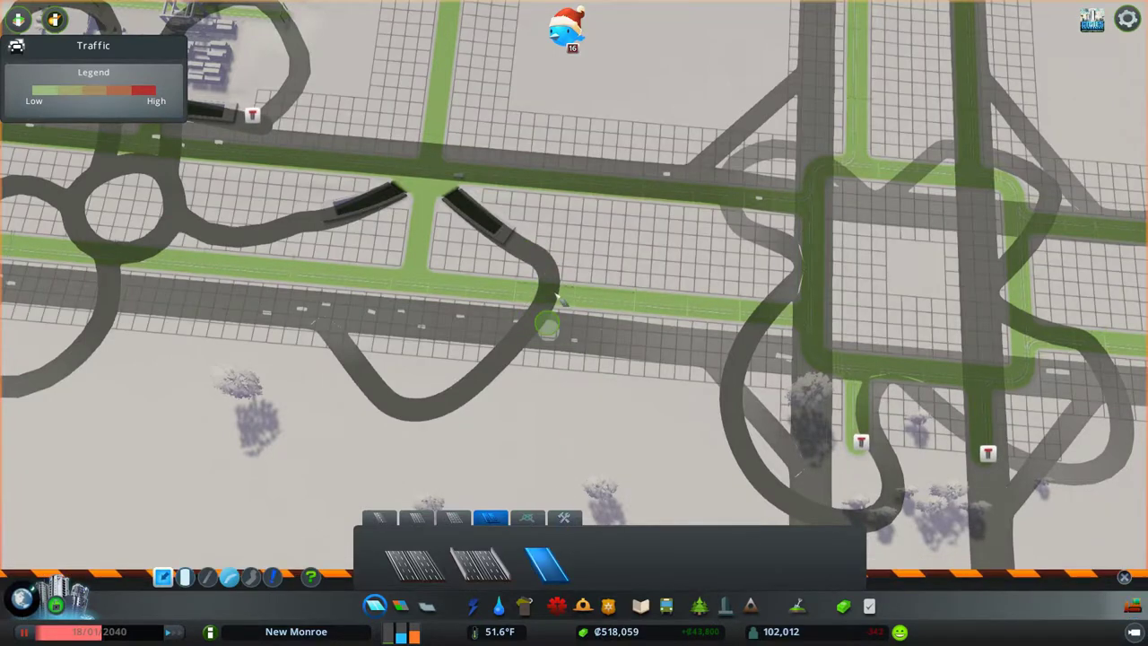
drag(547, 327, 484, 99)
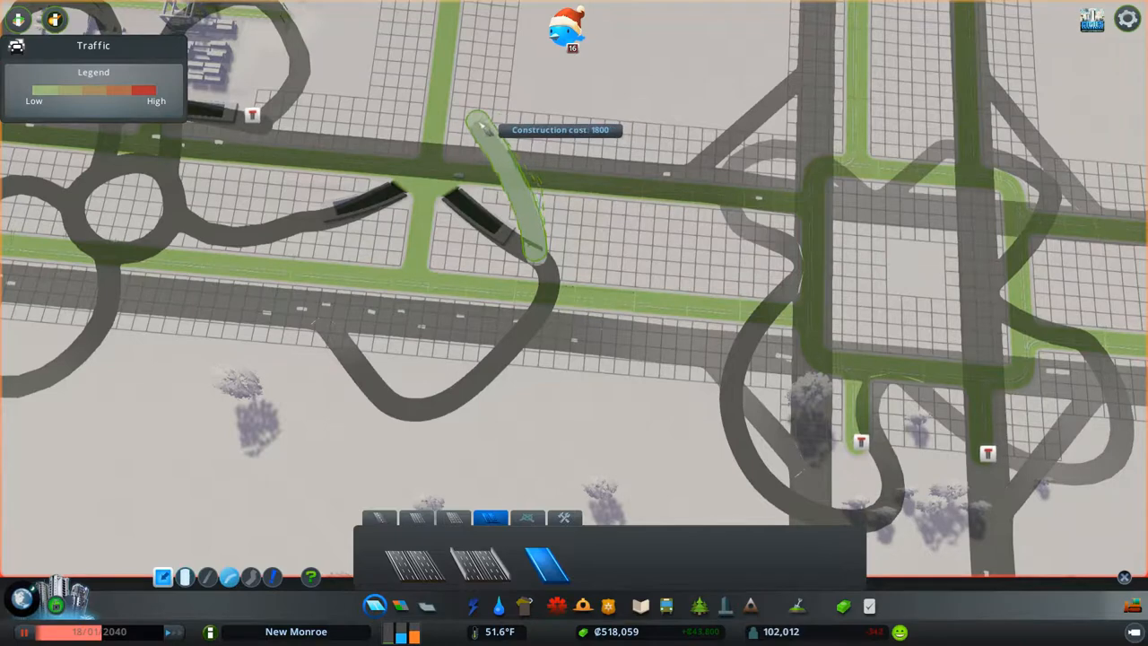
click(481, 122)
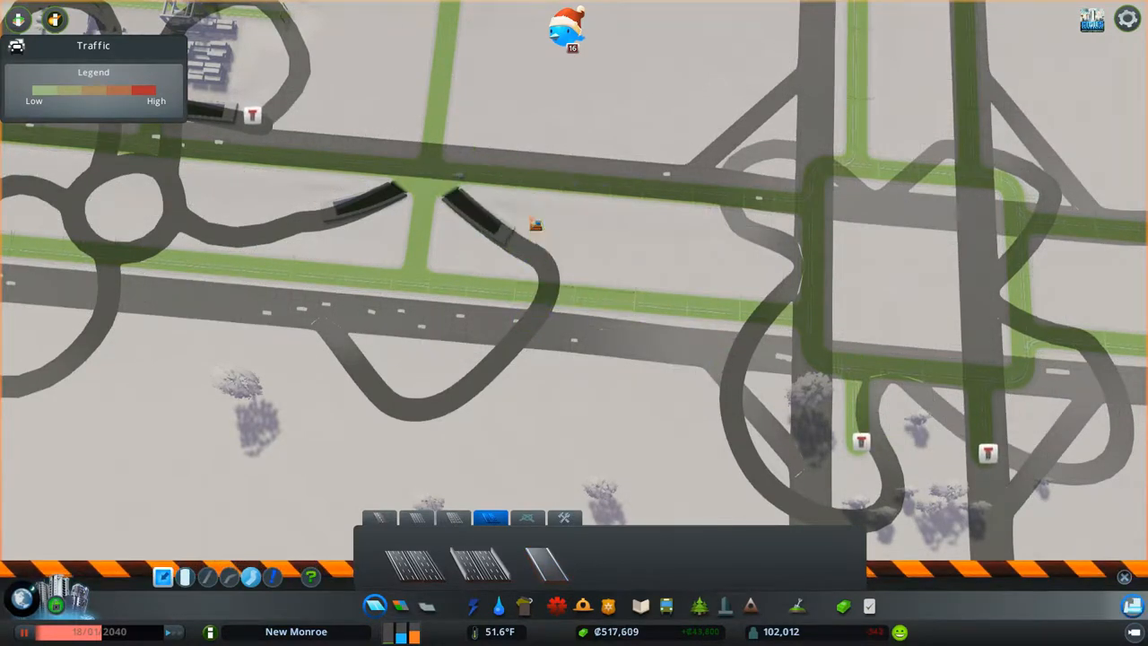
- Draw a curved ramp onto the crossing road and continue it from the loop's end
click(549, 567)
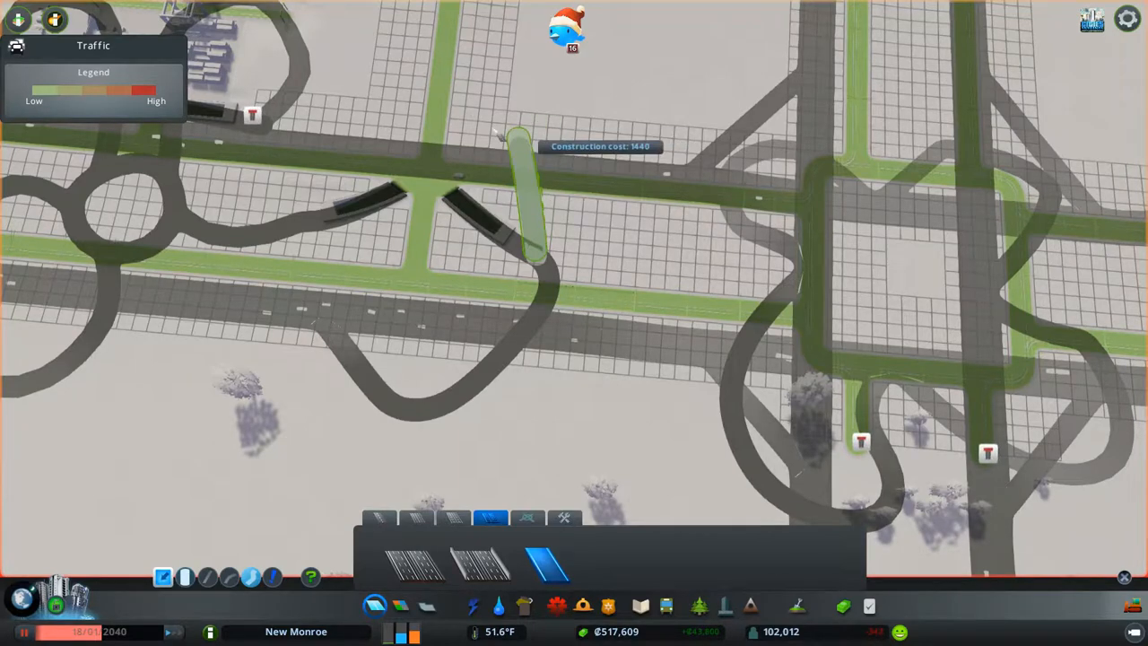
click(535, 260)
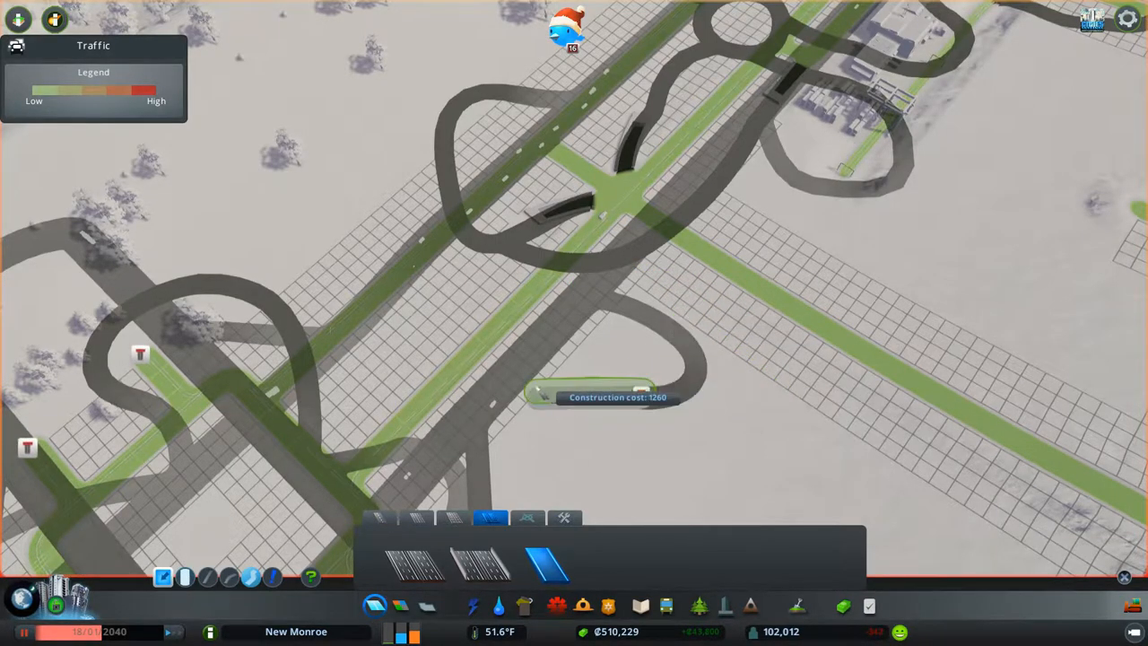
click(553, 397)
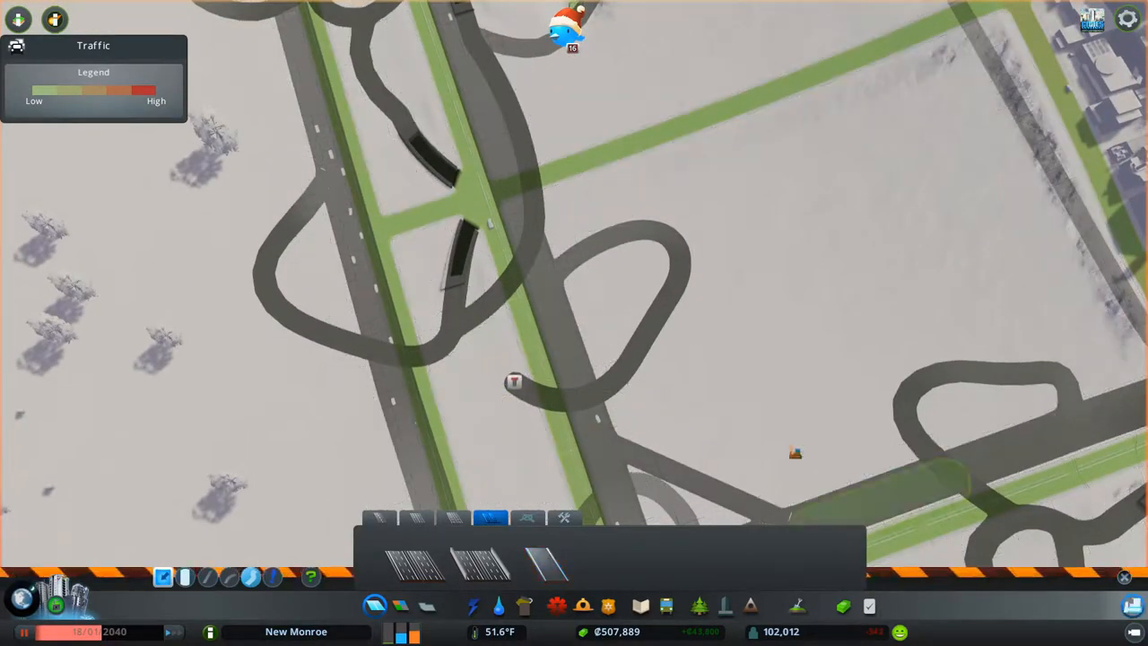
click(545, 566)
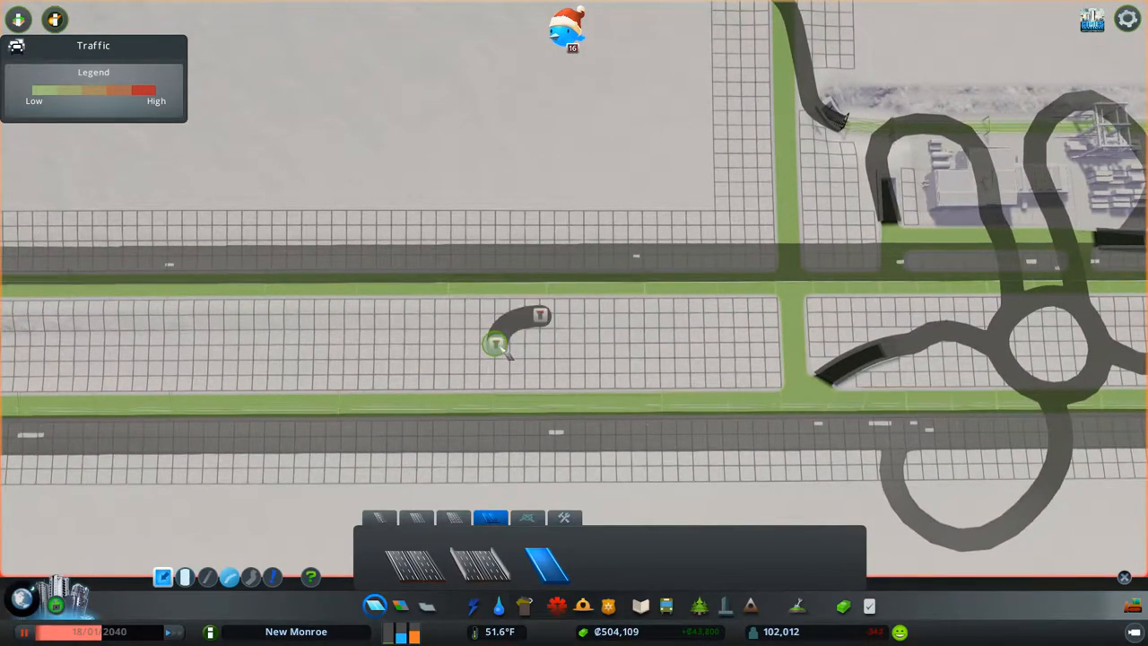
mouse_move(534, 387)
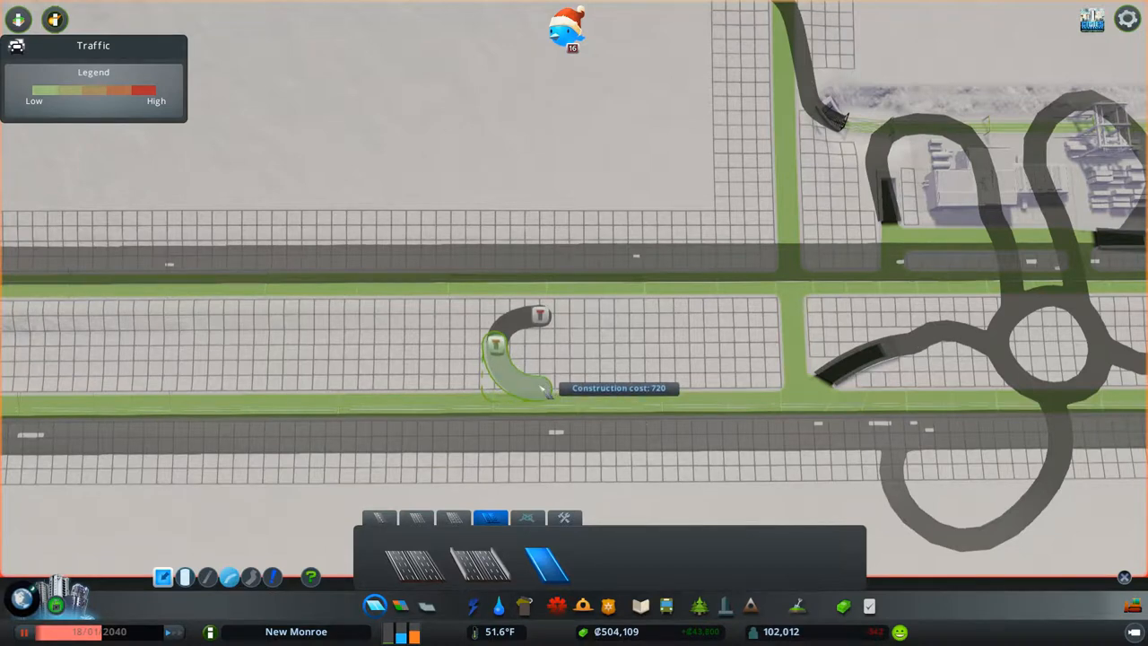
- Lay the curved loop beside the roundabout and join it onto the freeway below
click(535, 386)
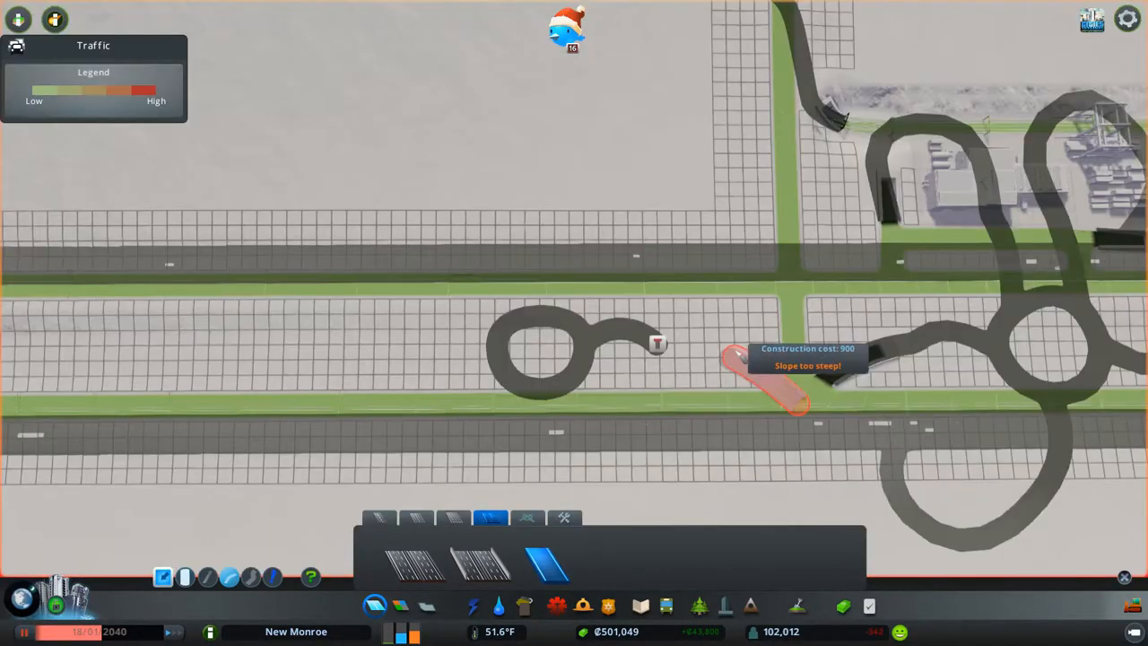
click(762, 391)
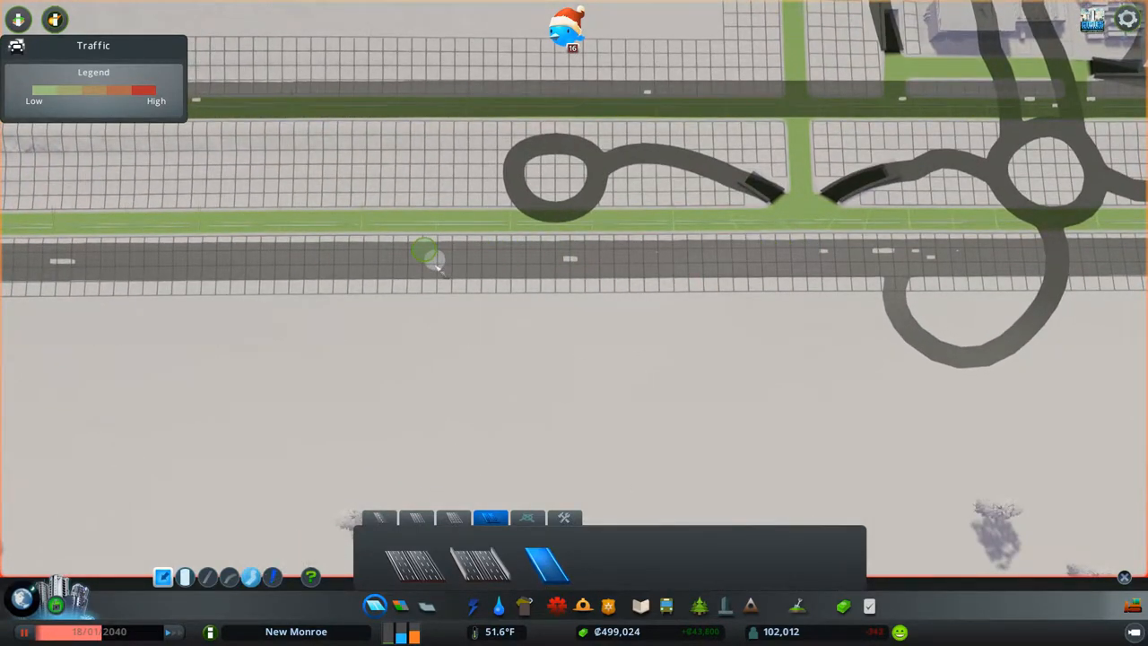
- Place another curved ramp above the freeway at the next junction north
drag(424, 251, 498, 355)
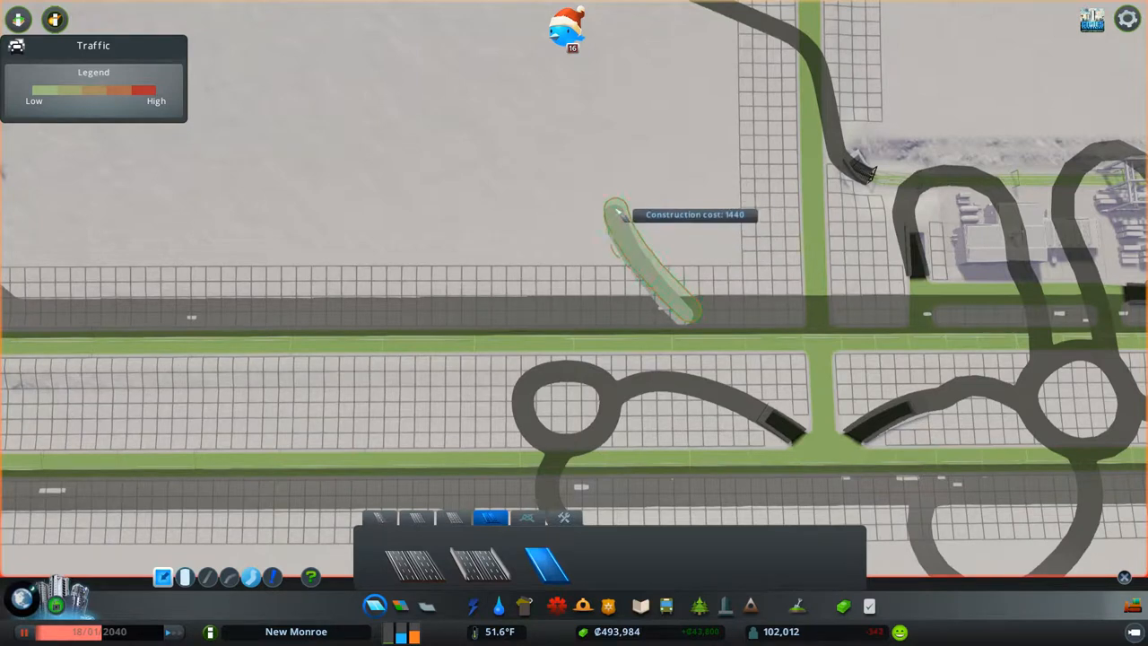
click(613, 206)
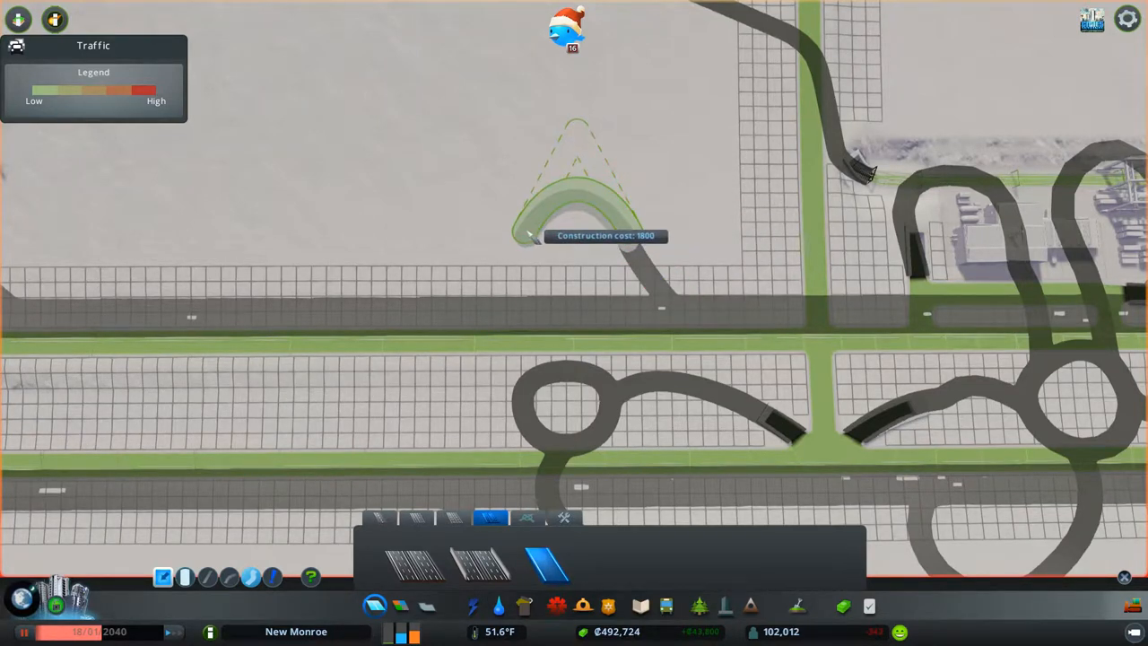
click(529, 235)
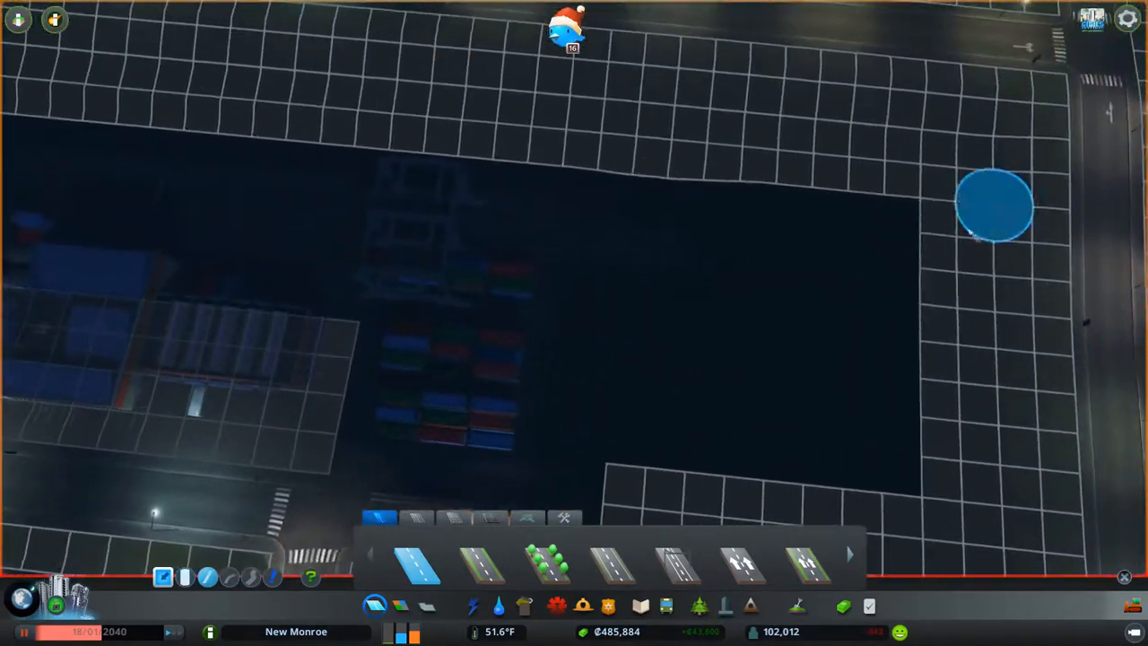
mouse_move(589, 309)
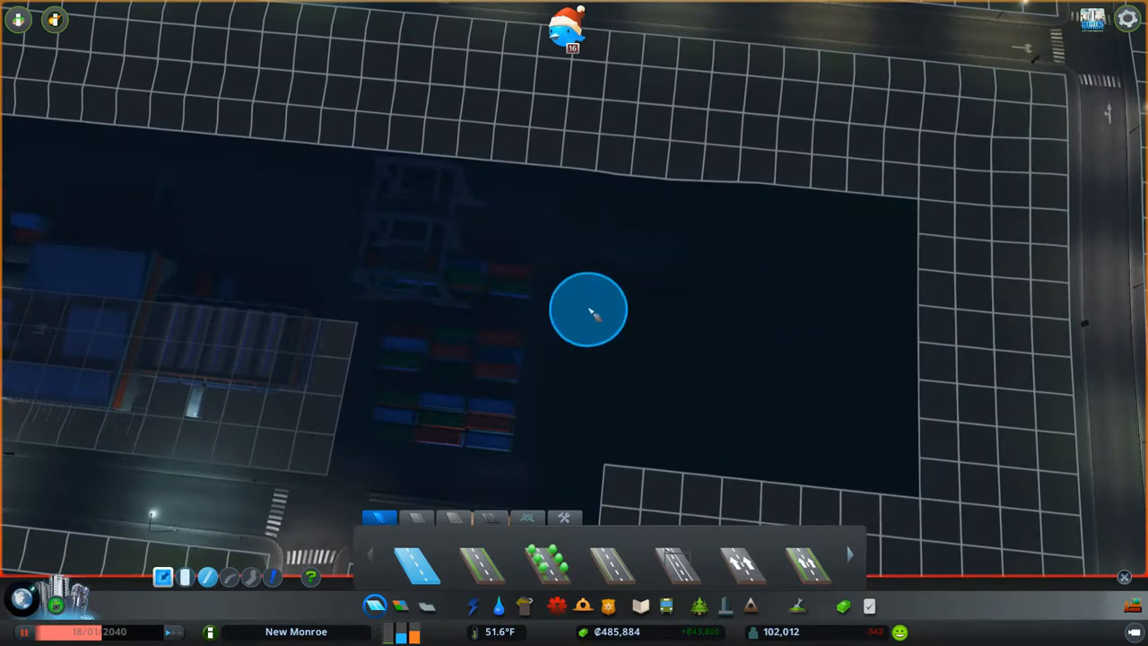
- Pan around the new district until the whole street grid is in view
click(588, 308)
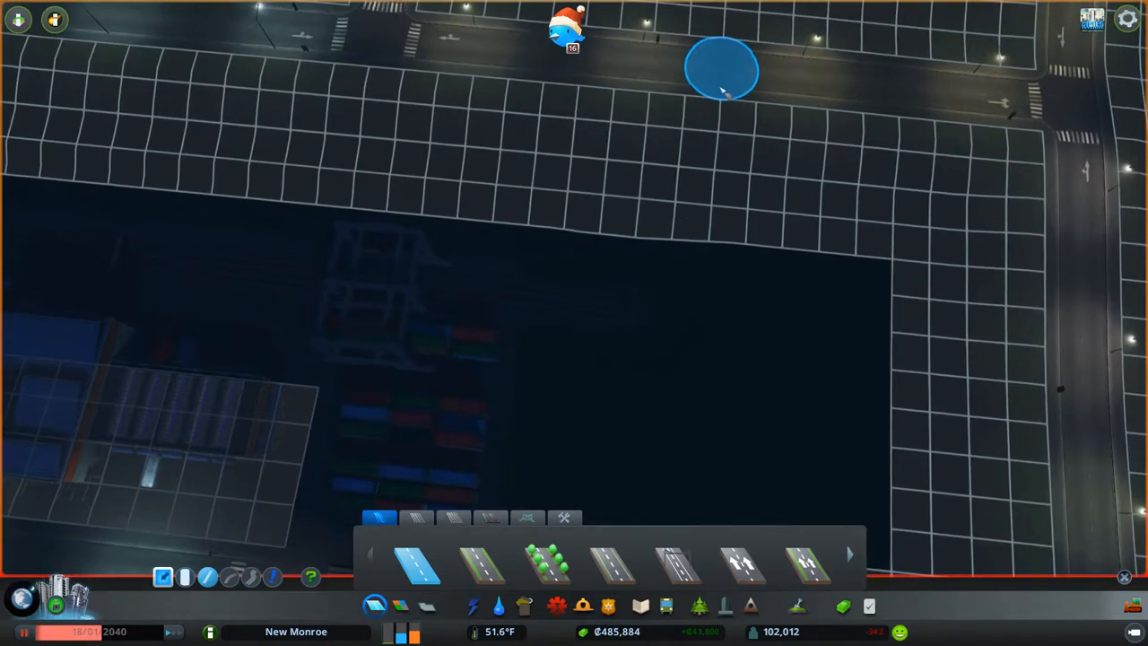
drag(721, 68, 700, 377)
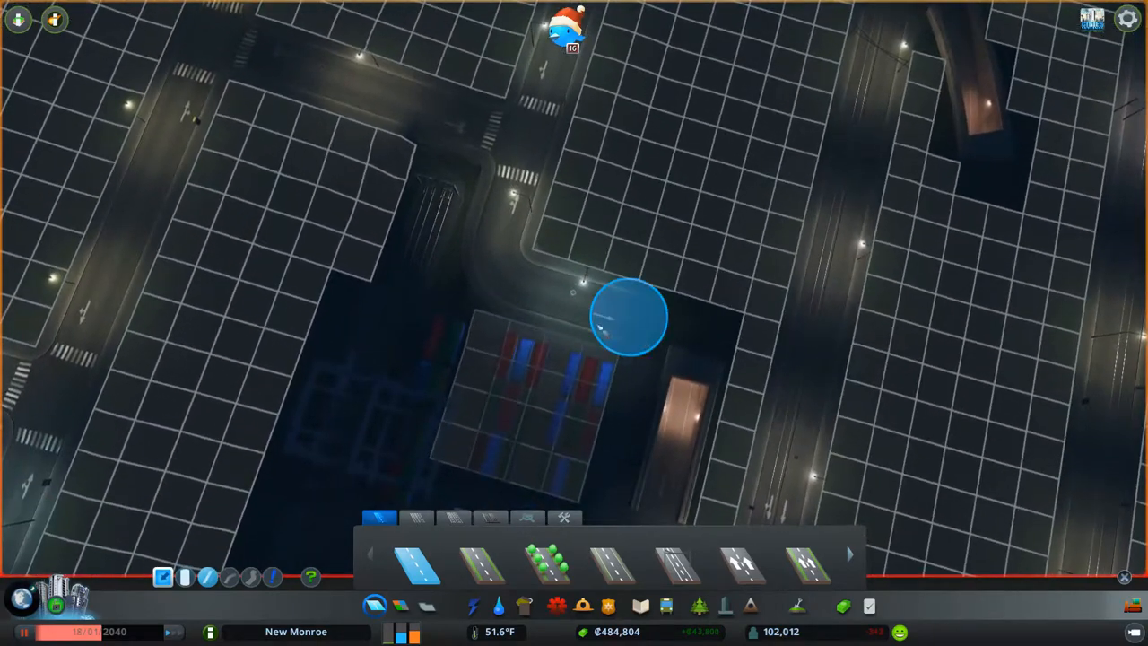
click(631, 323)
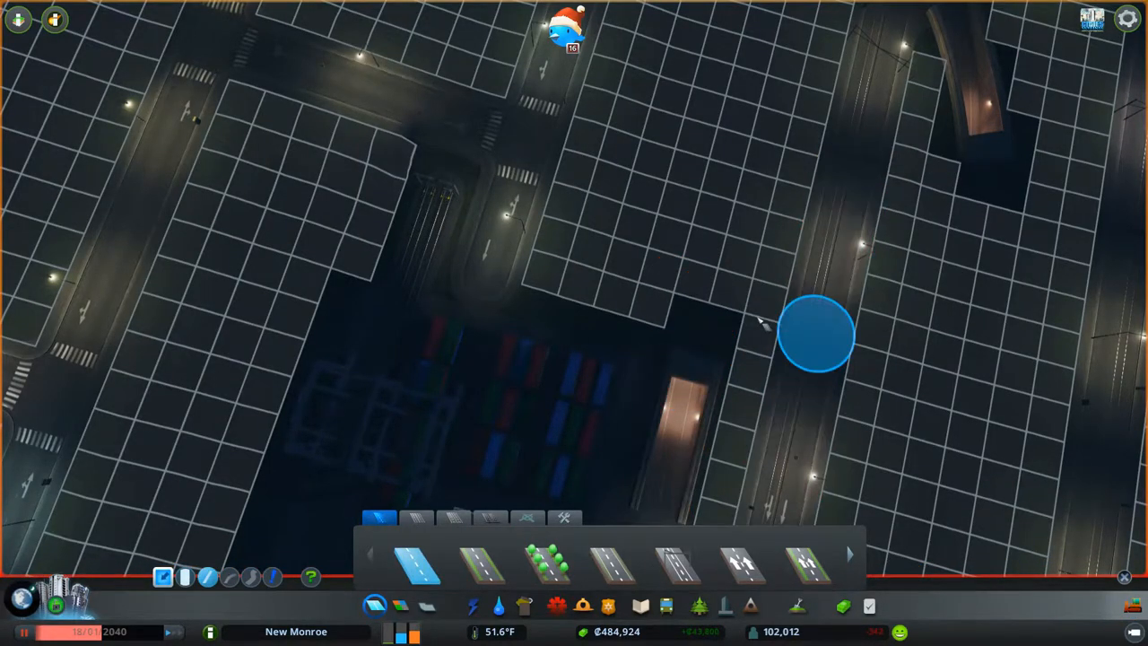
drag(811, 332, 650, 261)
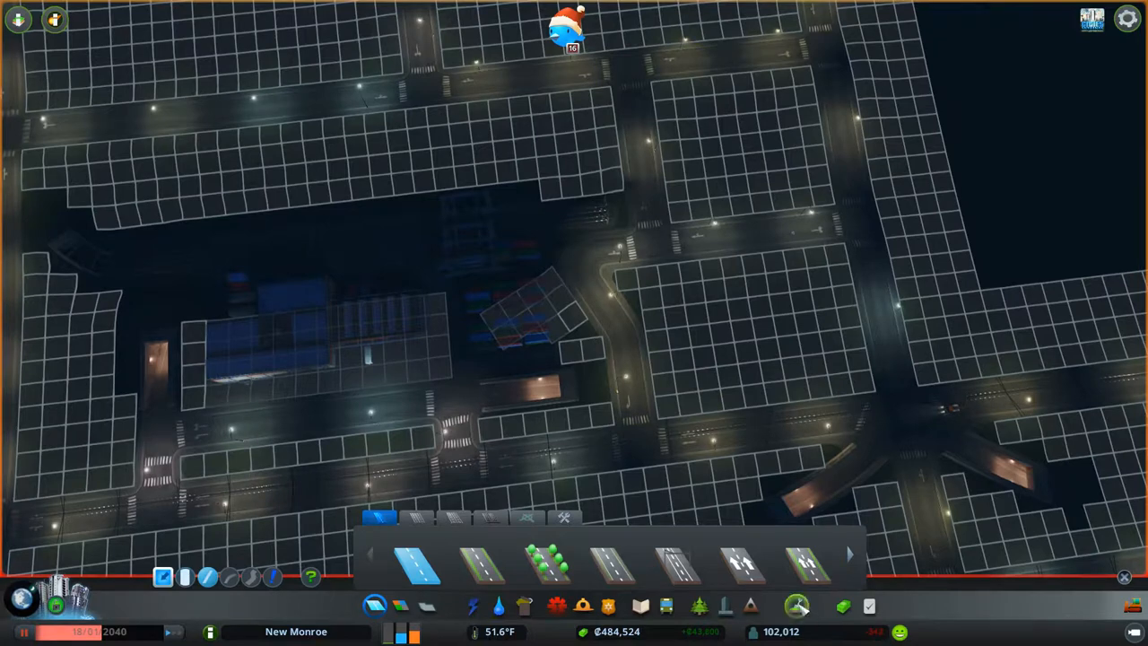
- Place a park from Parks & Plazas in the district centre beside the complex
click(709, 603)
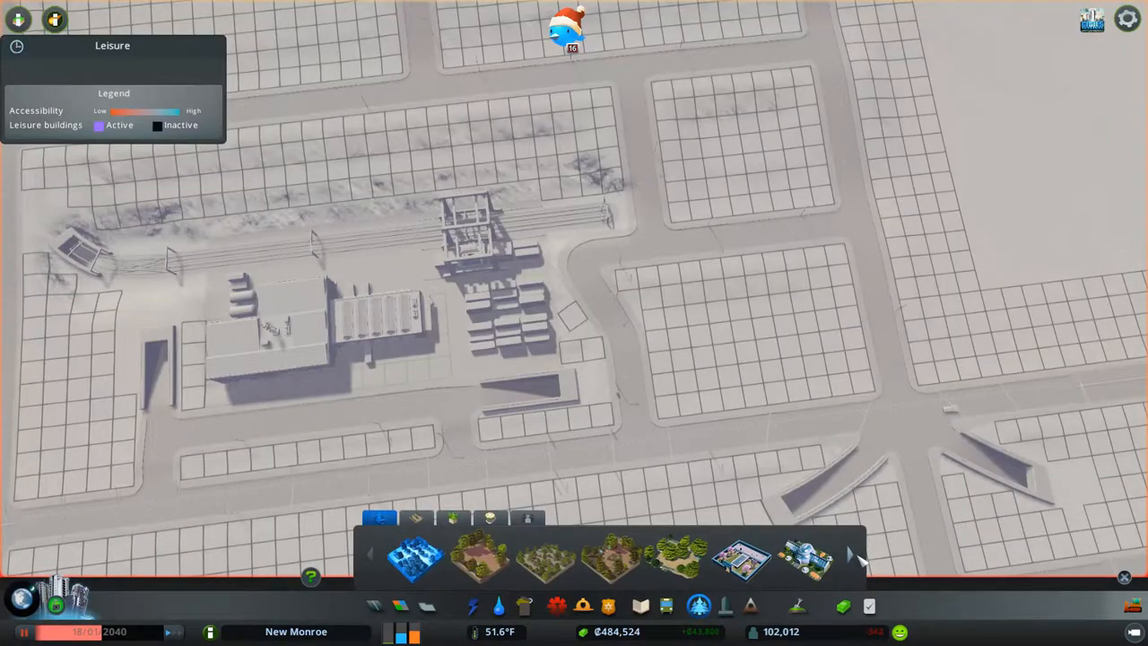
click(851, 562)
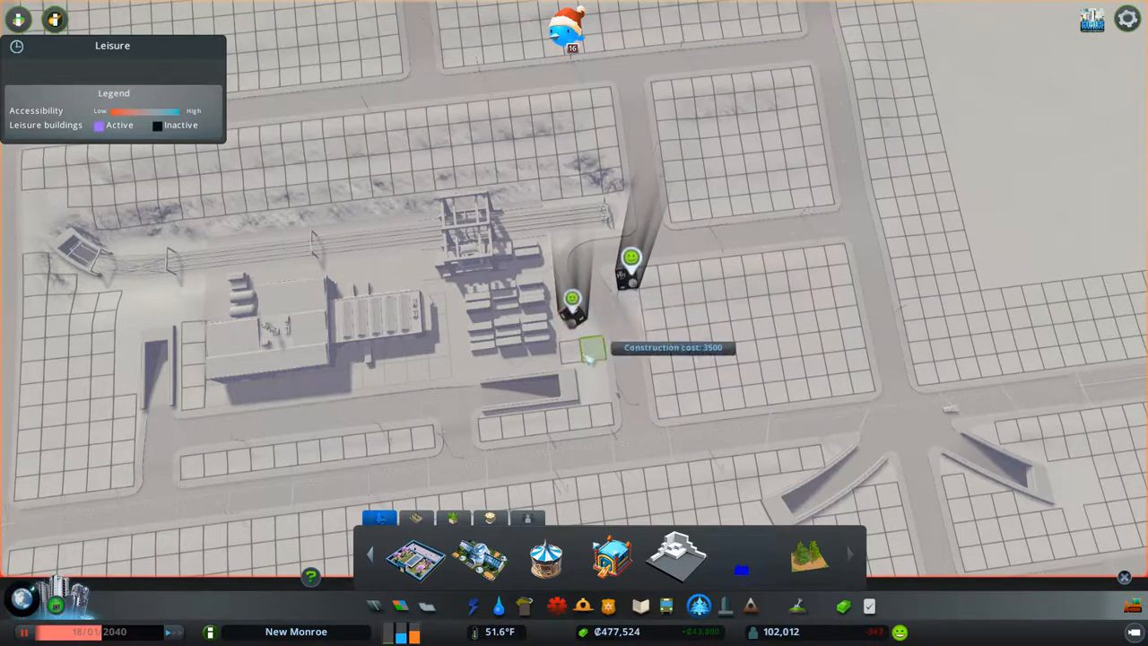
click(588, 359)
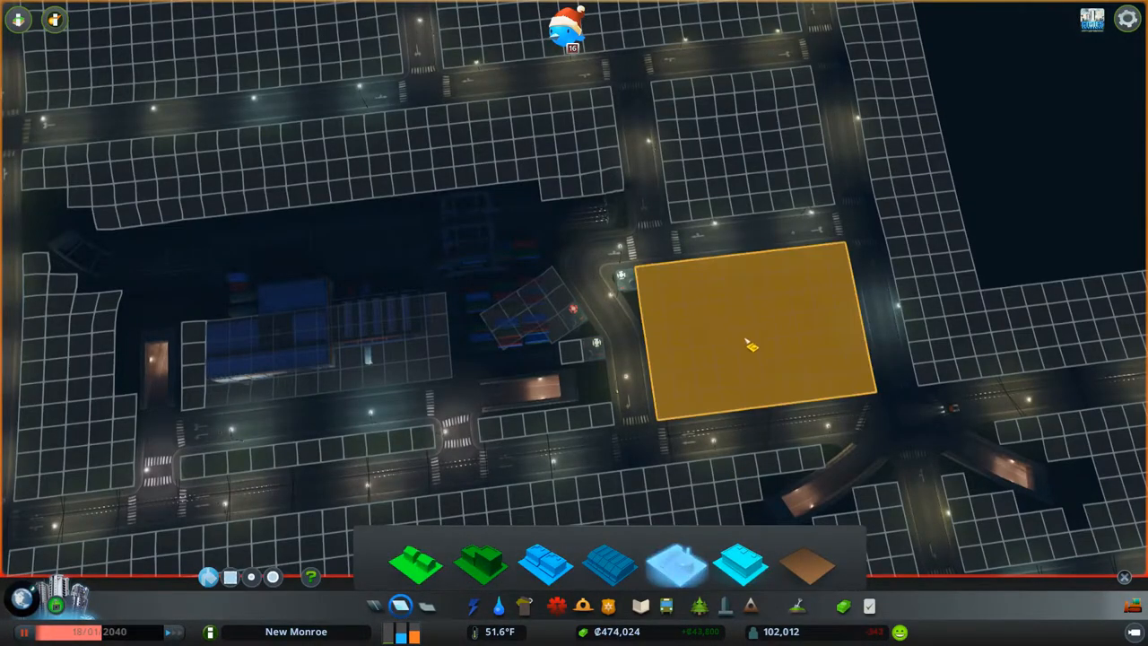
- Zone the large empty block right of the district centre as Industrial
drag(750, 345, 541, 339)
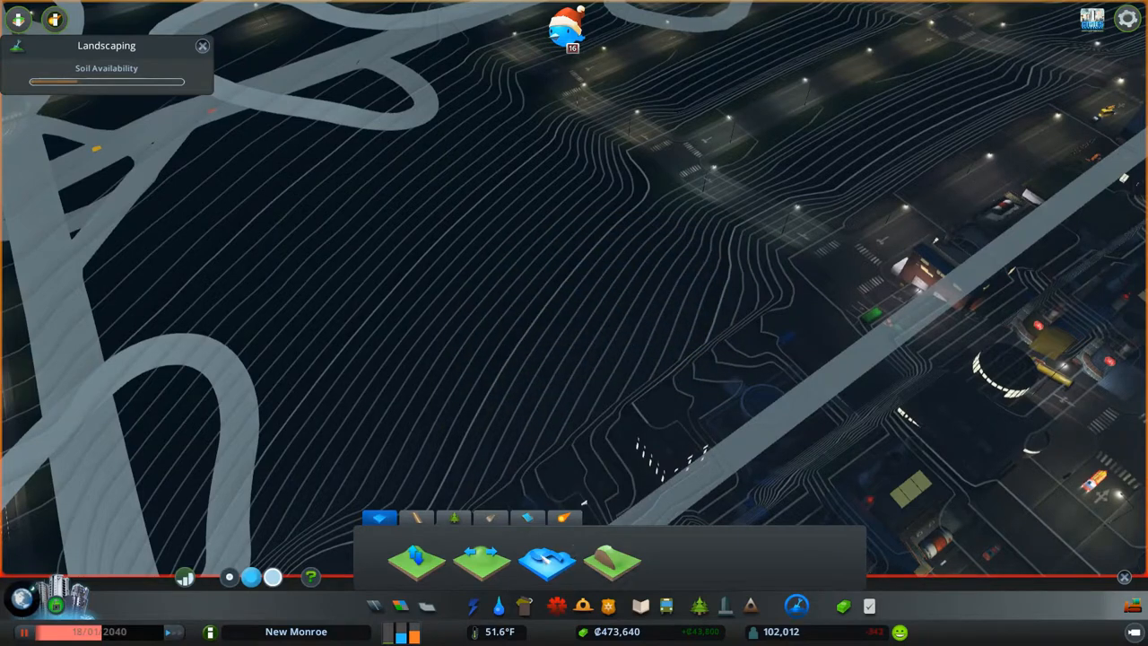
mouse_move(558, 571)
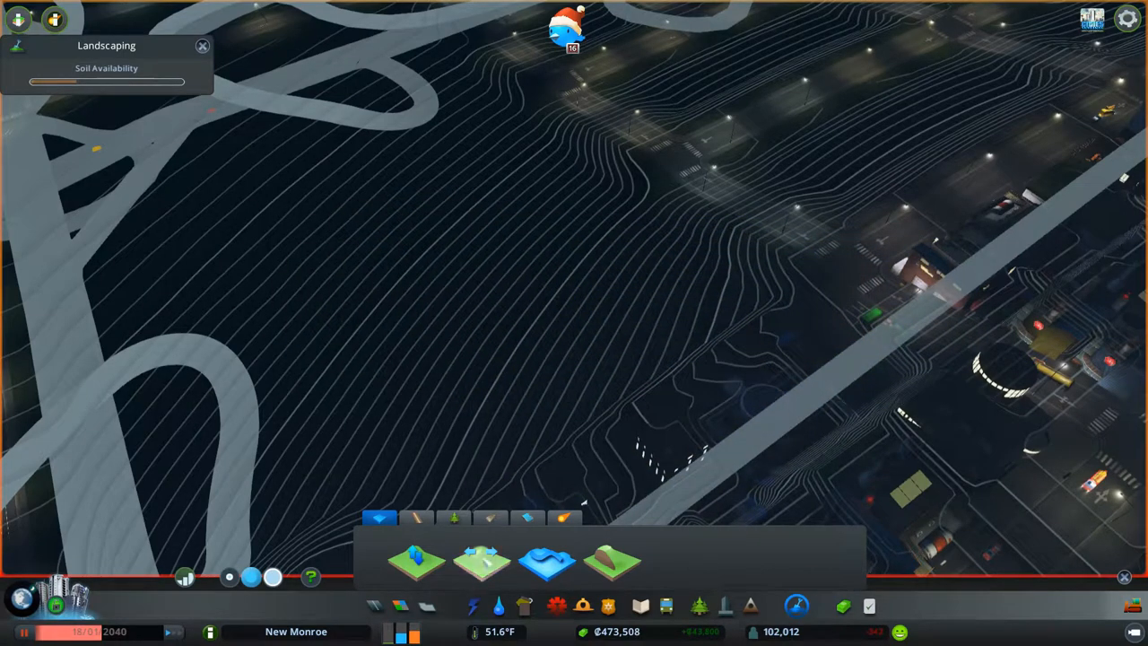
- Reshape the ground beside the curved freeway ramps with a terrain brush
click(484, 567)
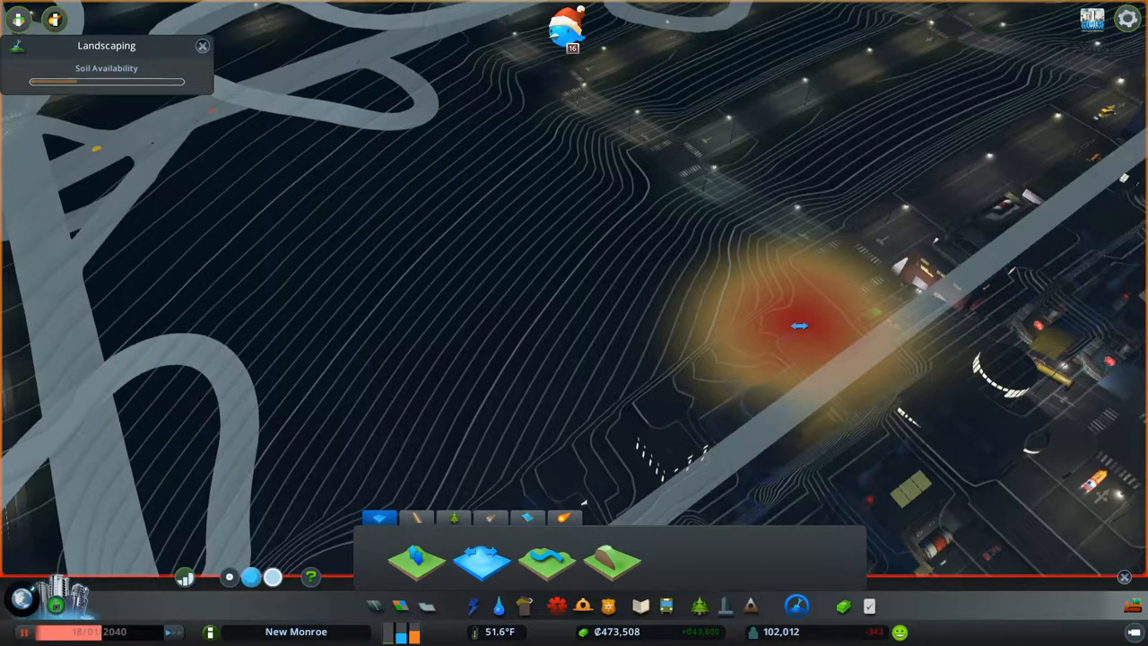
click(800, 323)
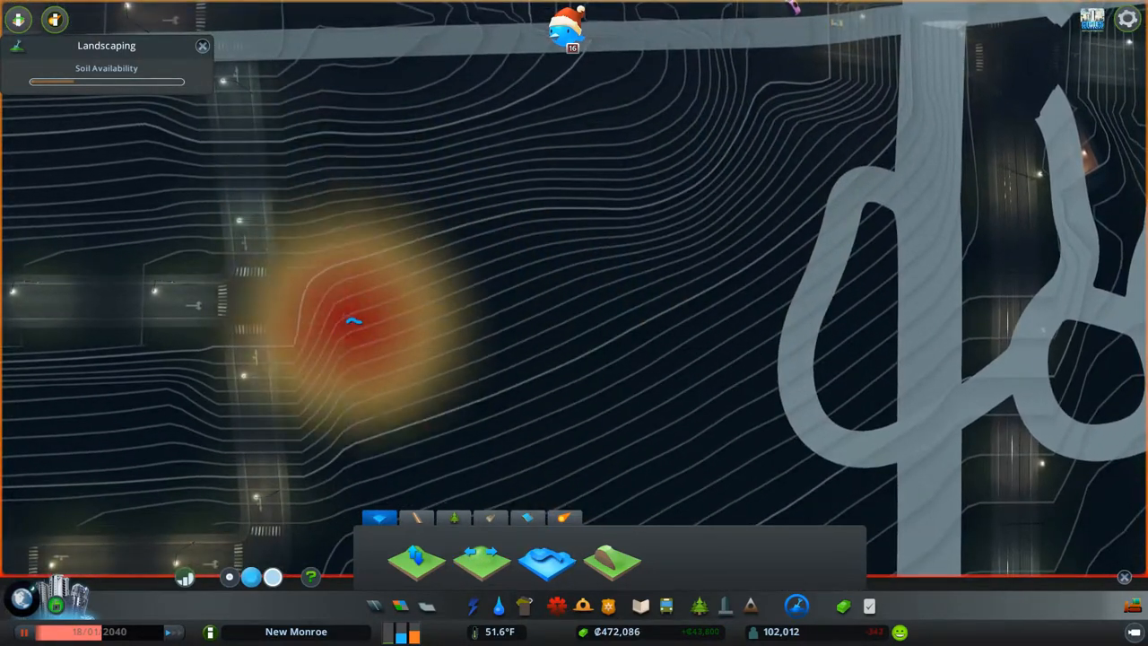
click(350, 323)
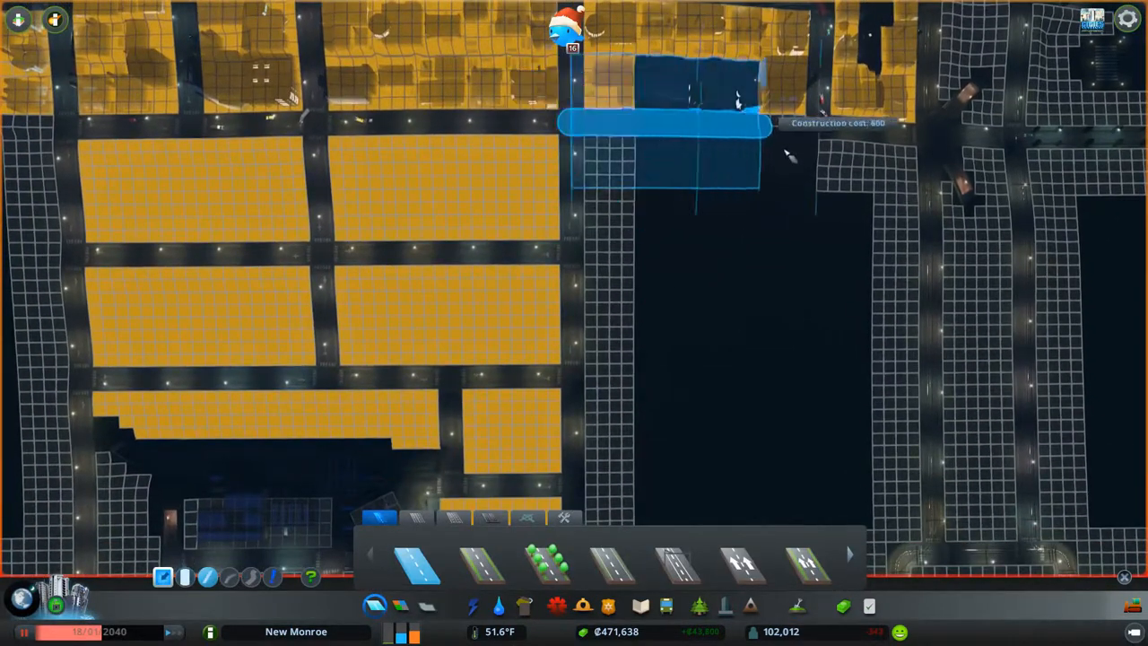
- Lay short two-lane roads through the large empty grid blocks, splitting them into smaller blocks
click(699, 129)
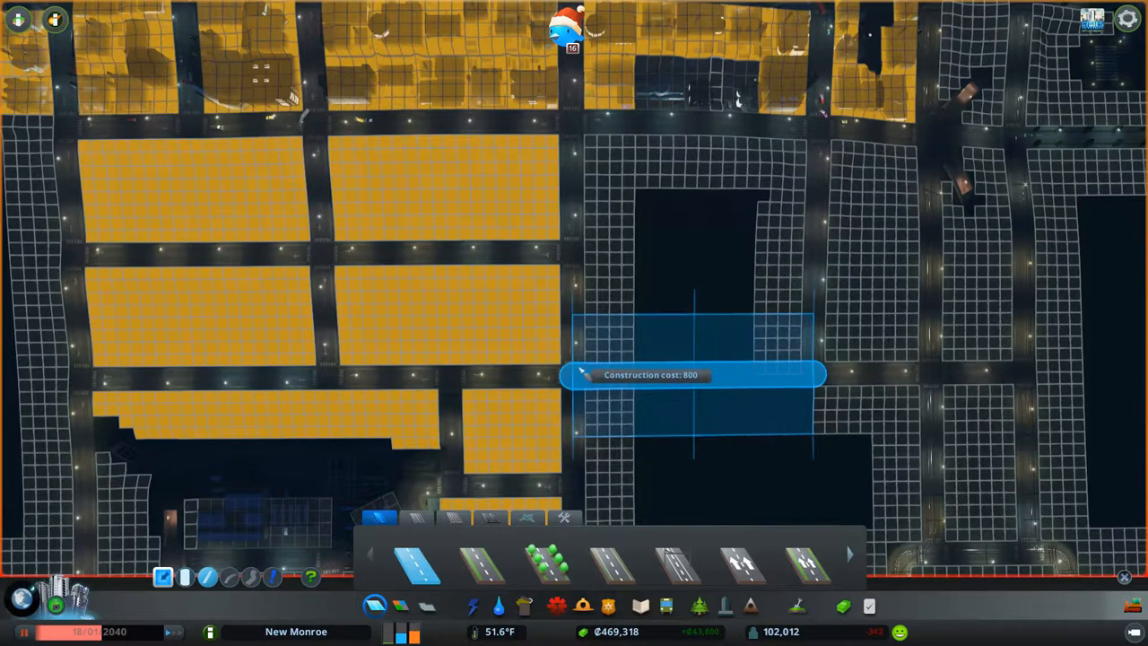
click(691, 376)
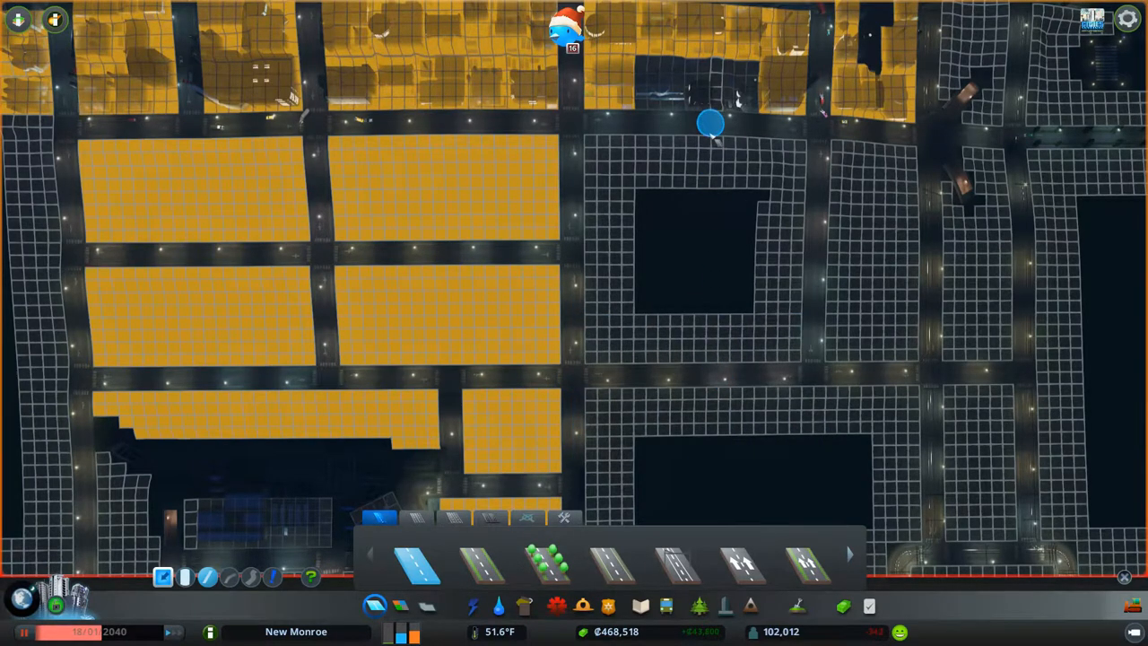
drag(709, 126, 697, 368)
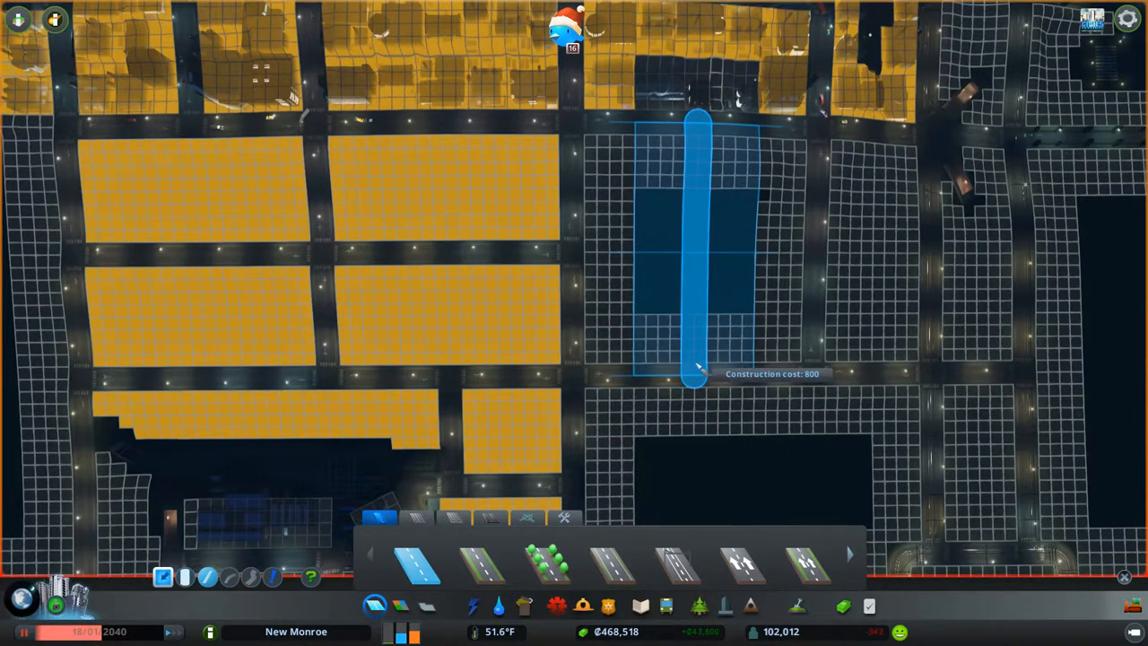
click(691, 384)
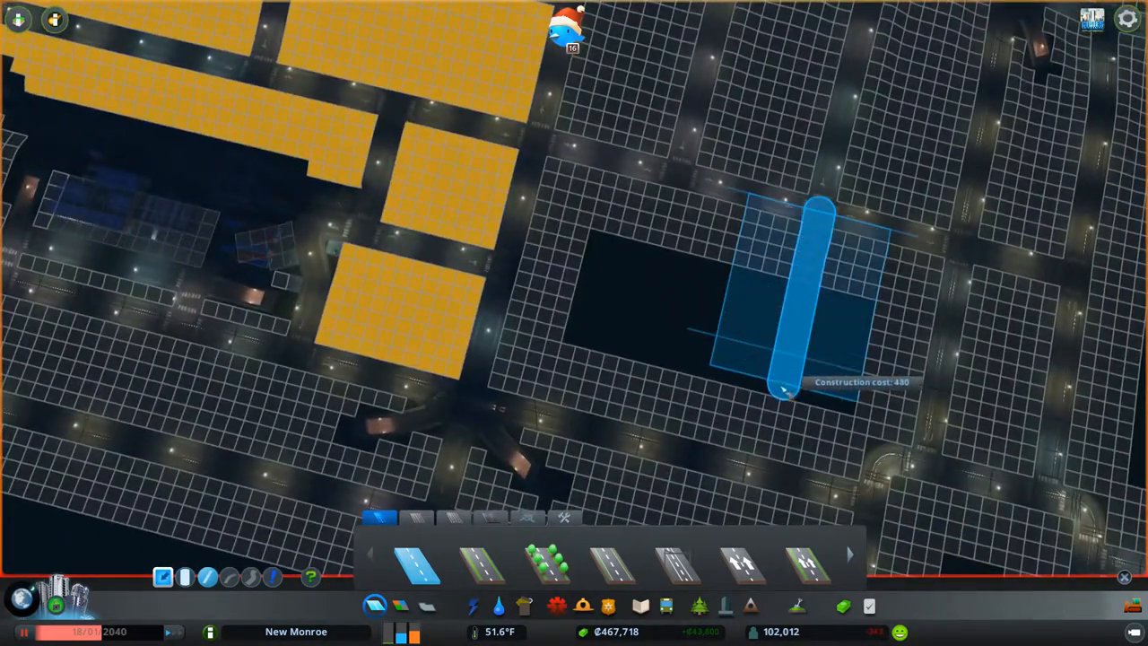
click(775, 398)
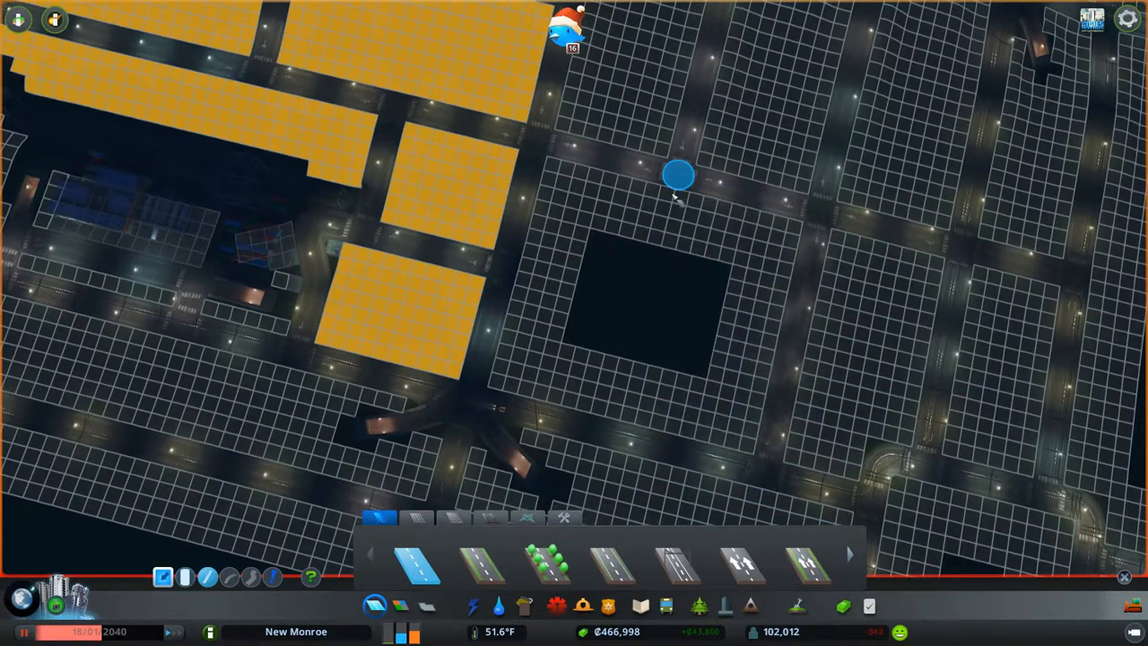
- Tilt the view across the new district and switch back to terrain shaping
drag(678, 176, 655, 309)
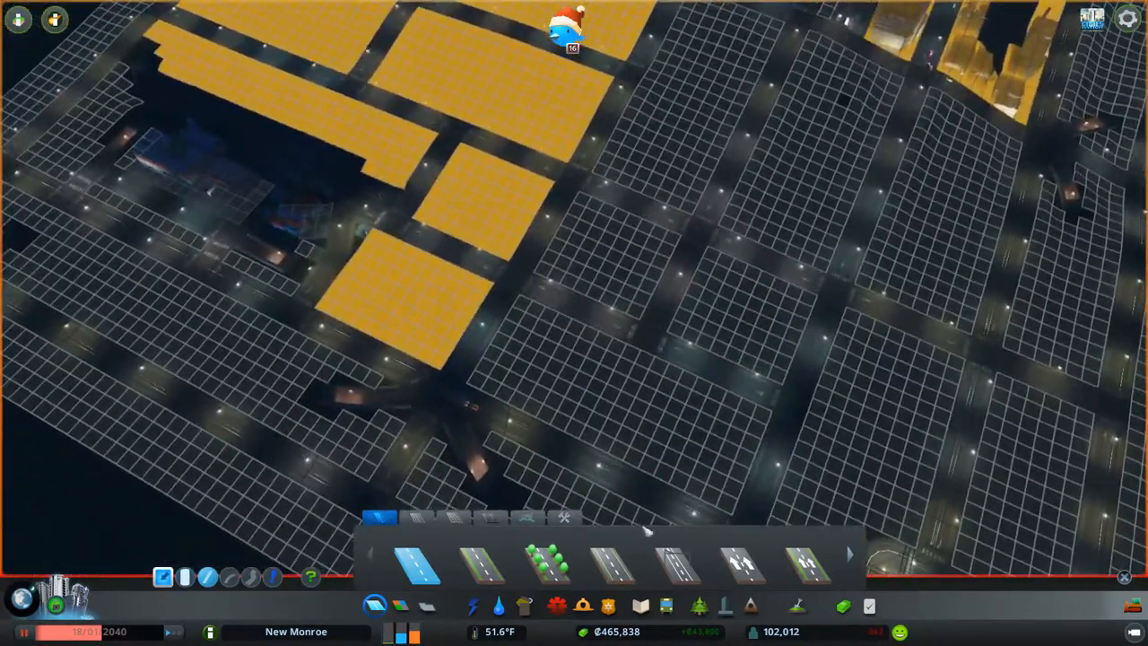
click(373, 603)
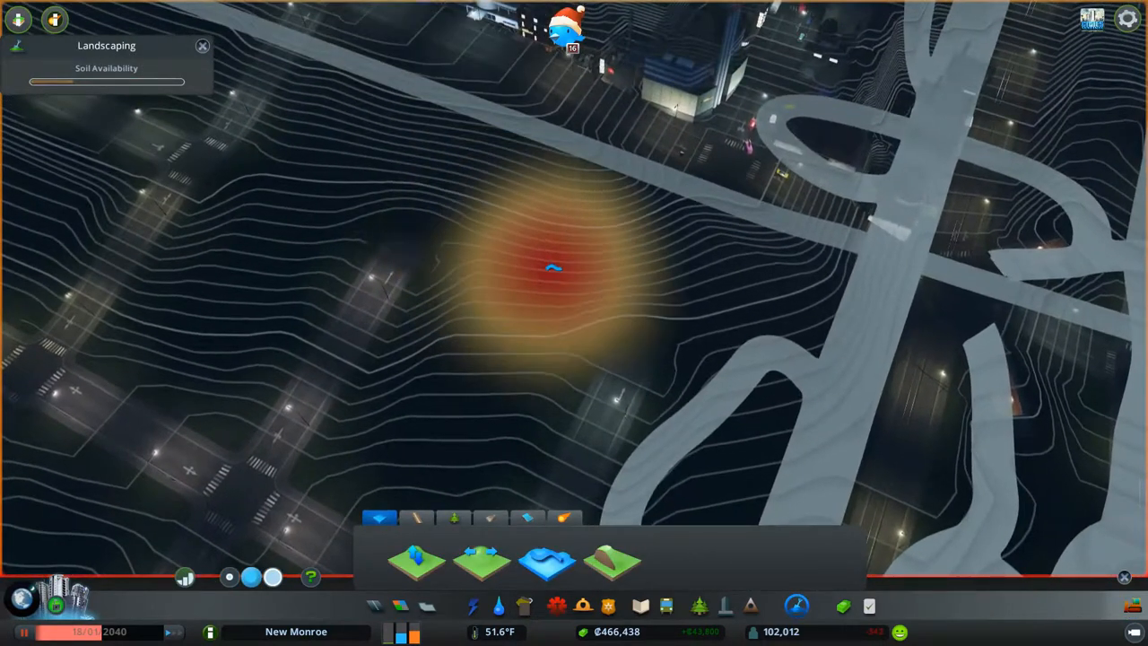
- Adjust the ground near the curved ramps with the terrain brush
click(546, 269)
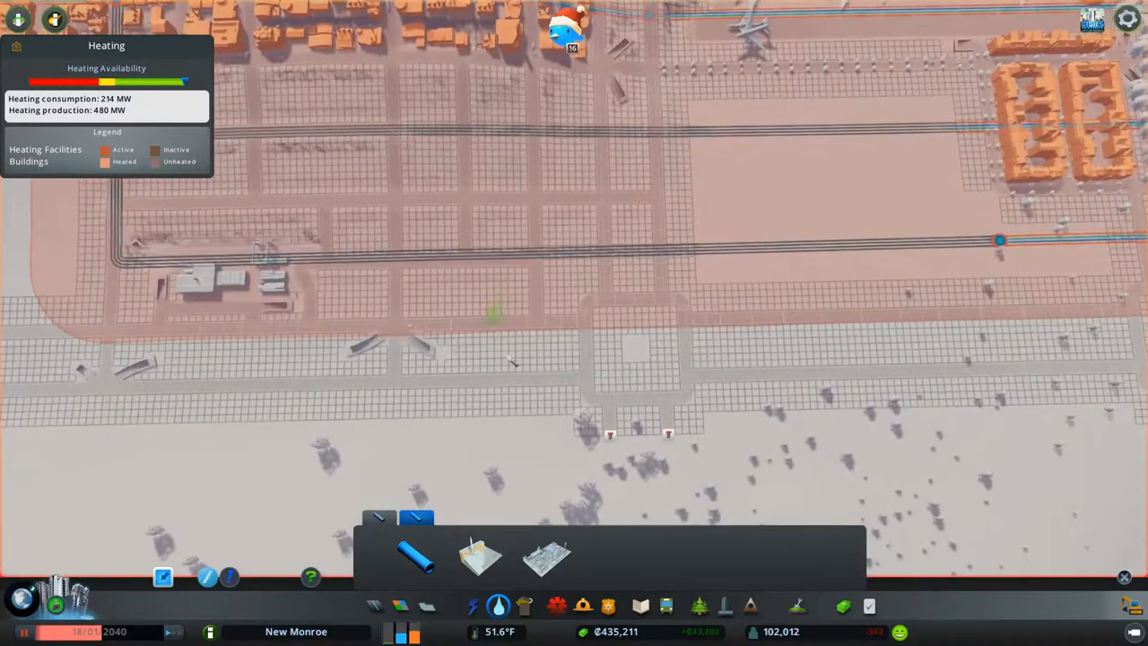
- Lay heating pipe along the rail line across the district
click(476, 603)
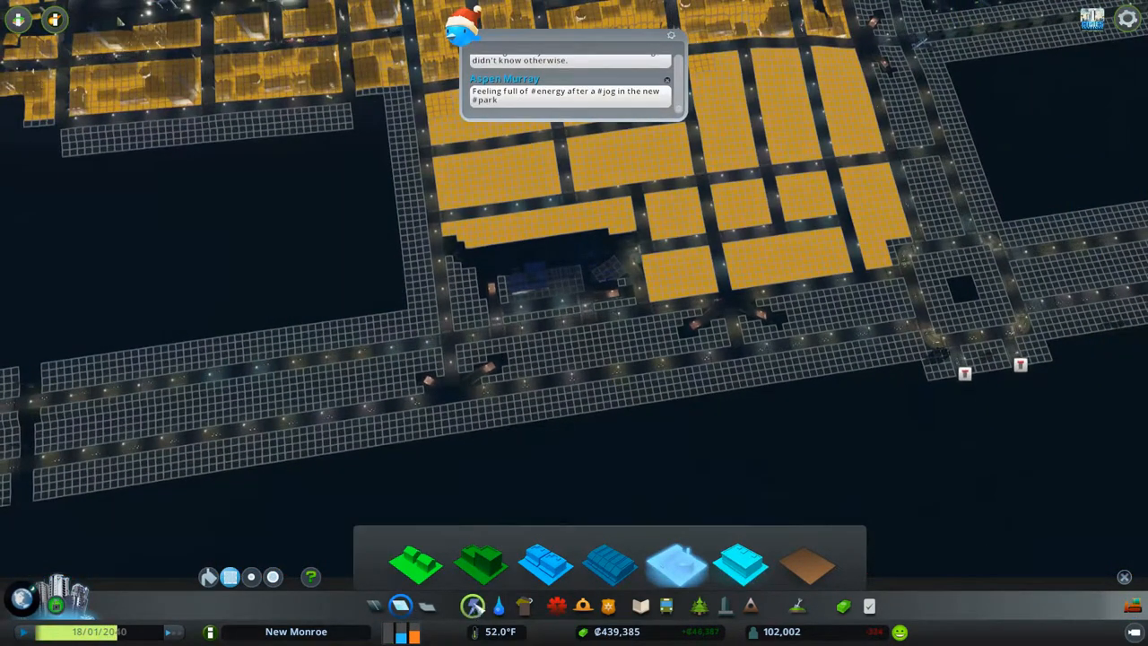
- Zone a block along the new grid roads
click(470, 603)
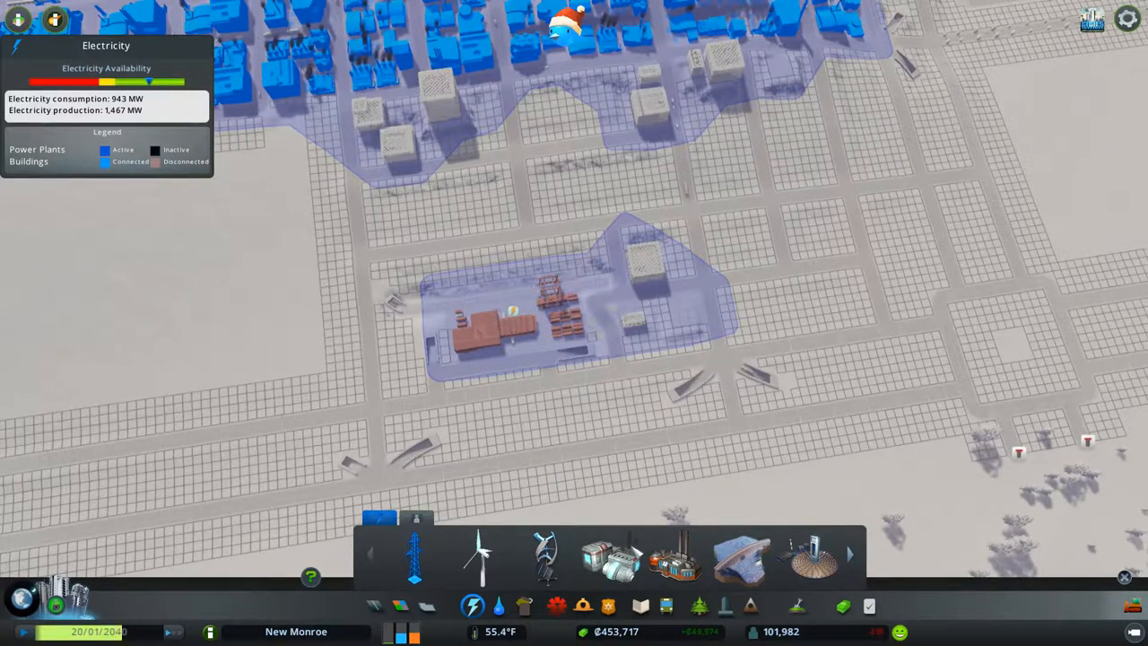
mouse_move(409, 571)
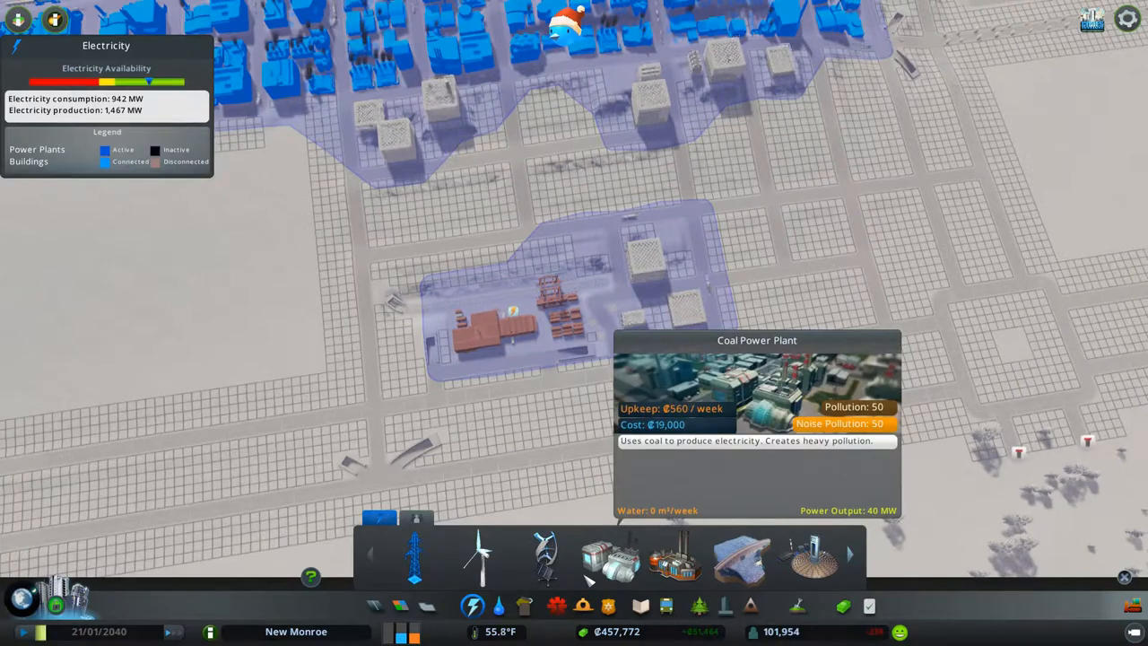
mouse_move(816, 571)
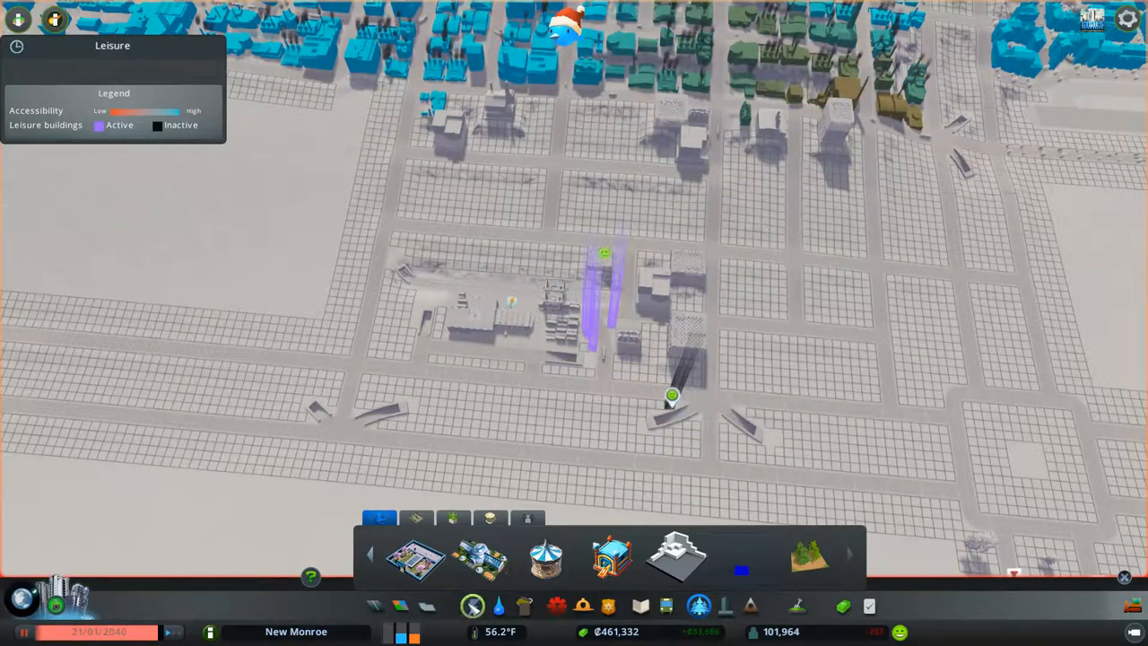
- Run a power line from the existing pylon line to the industrial block
click(470, 606)
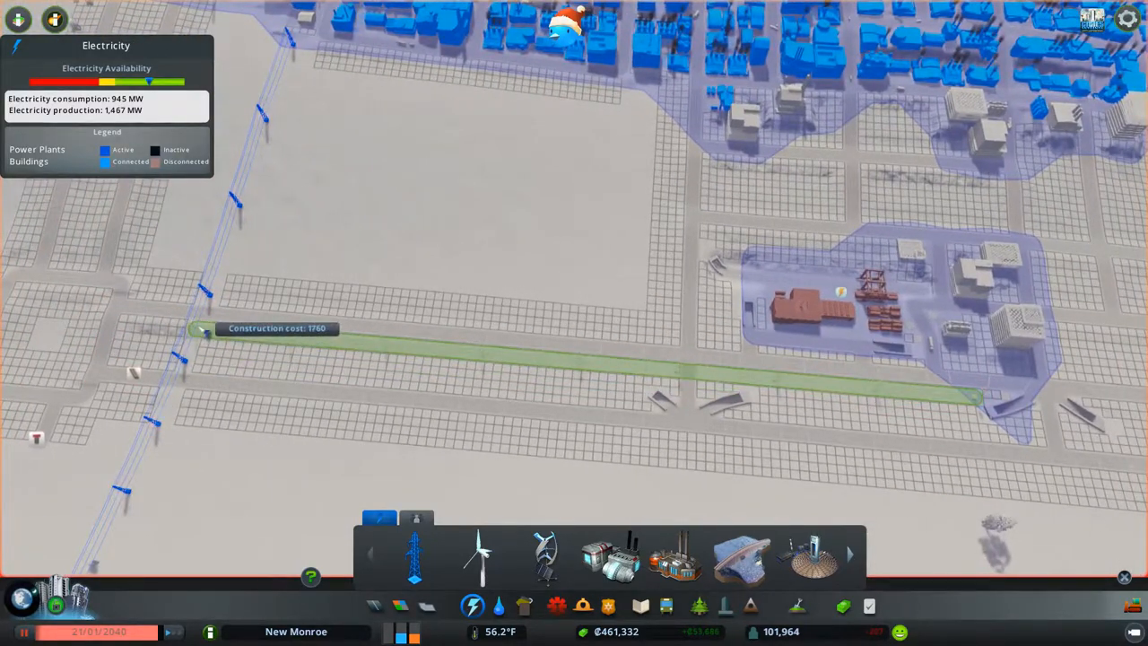
click(977, 391)
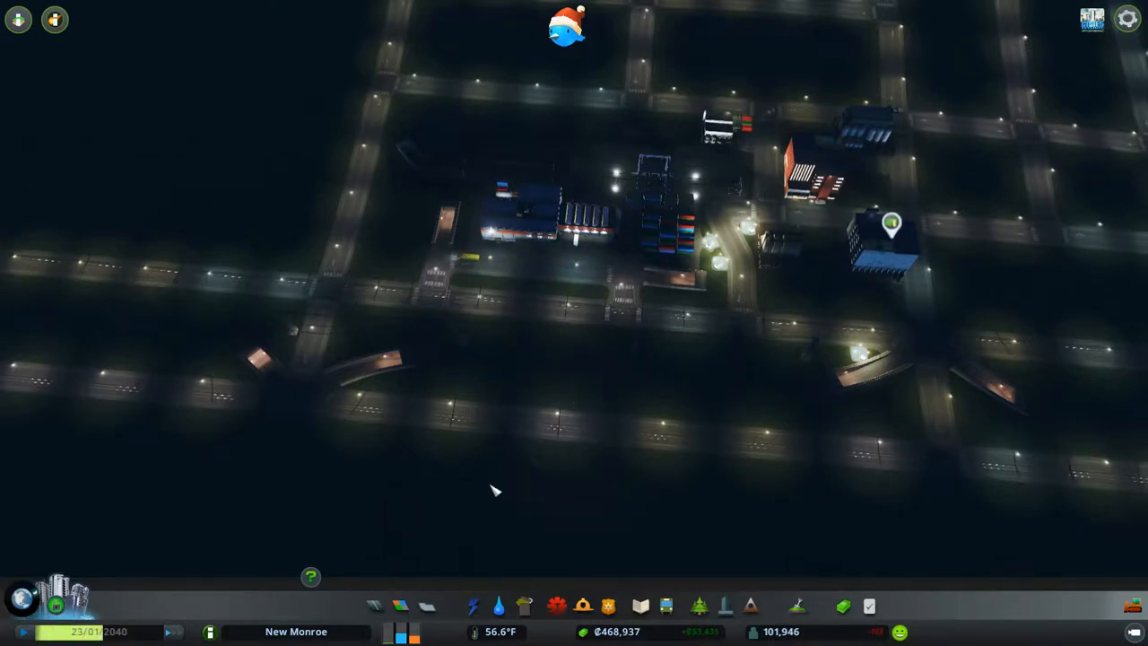
- Show the Traffic info view over the new district and curved ramps
click(18, 20)
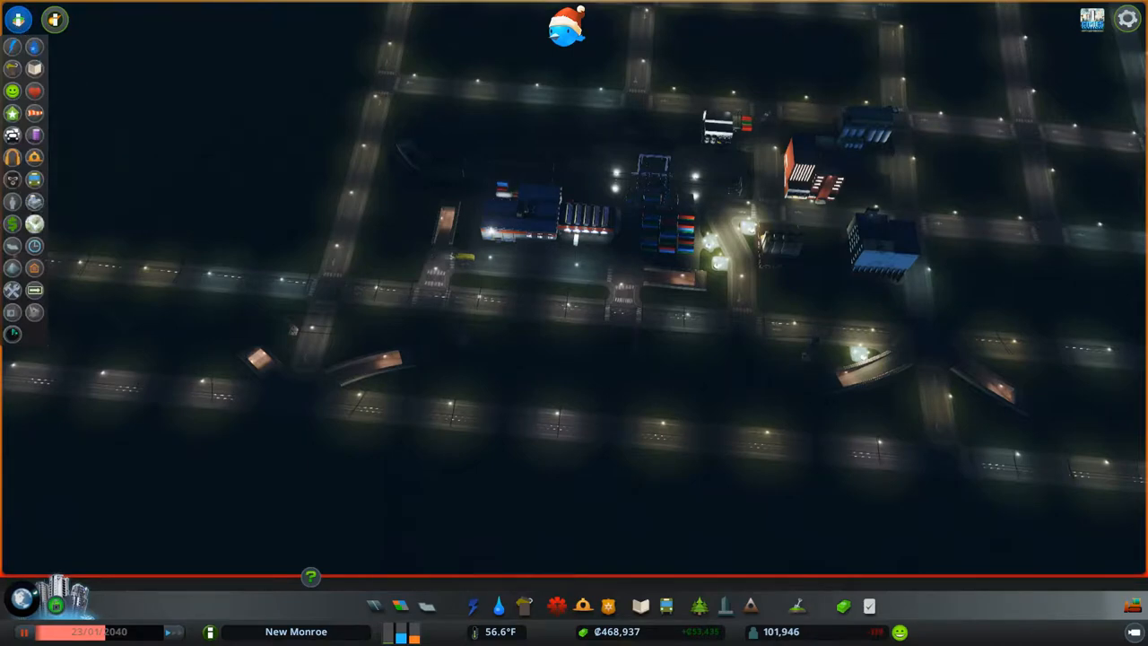
click(11, 135)
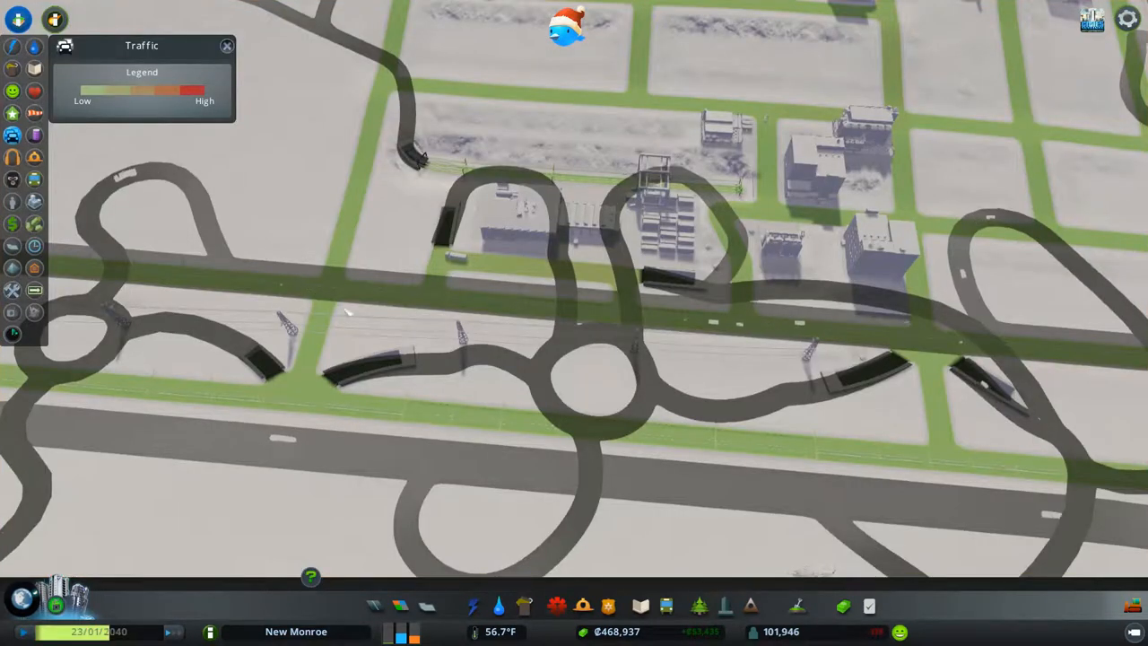